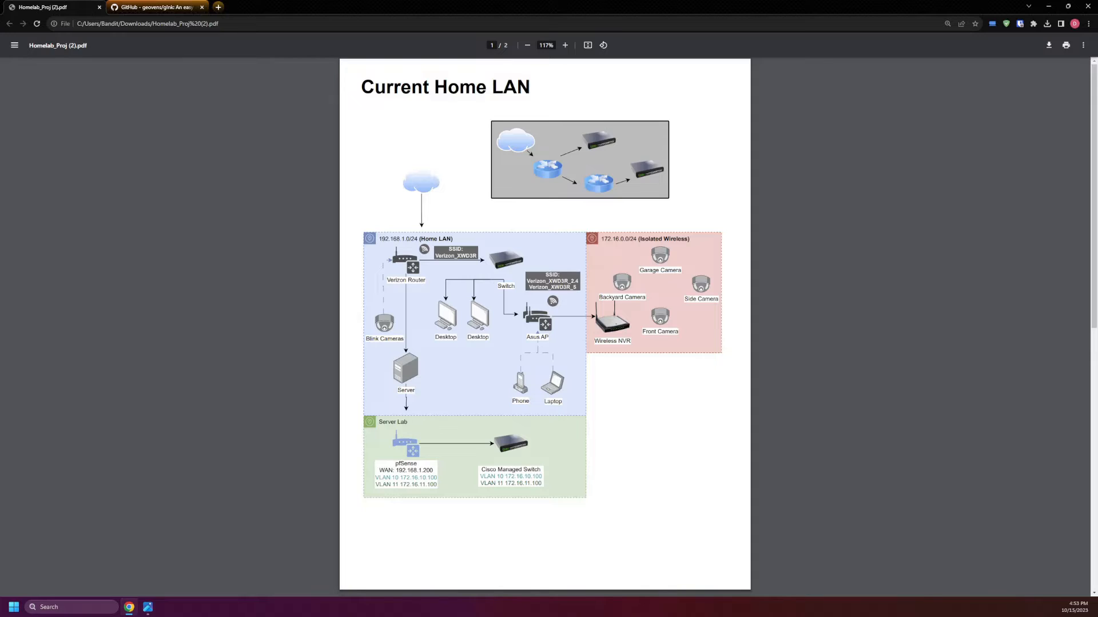
pyautogui.moveTo(476, 327)
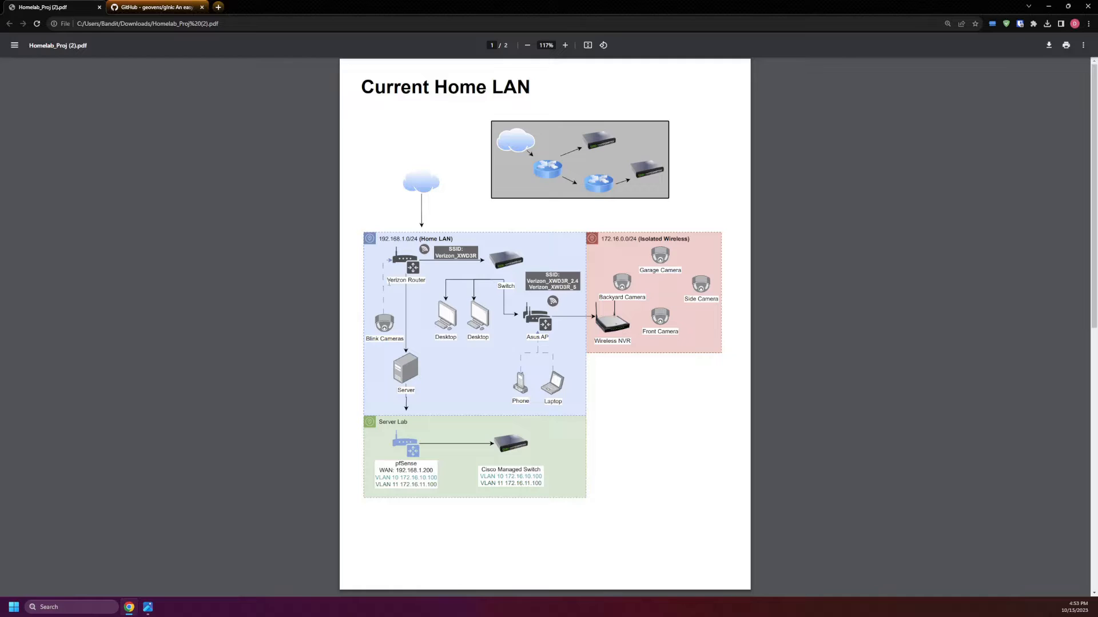
# Step: Trace the diagram links from router to access point and from server to lab switch
pyautogui.scroll(-3)
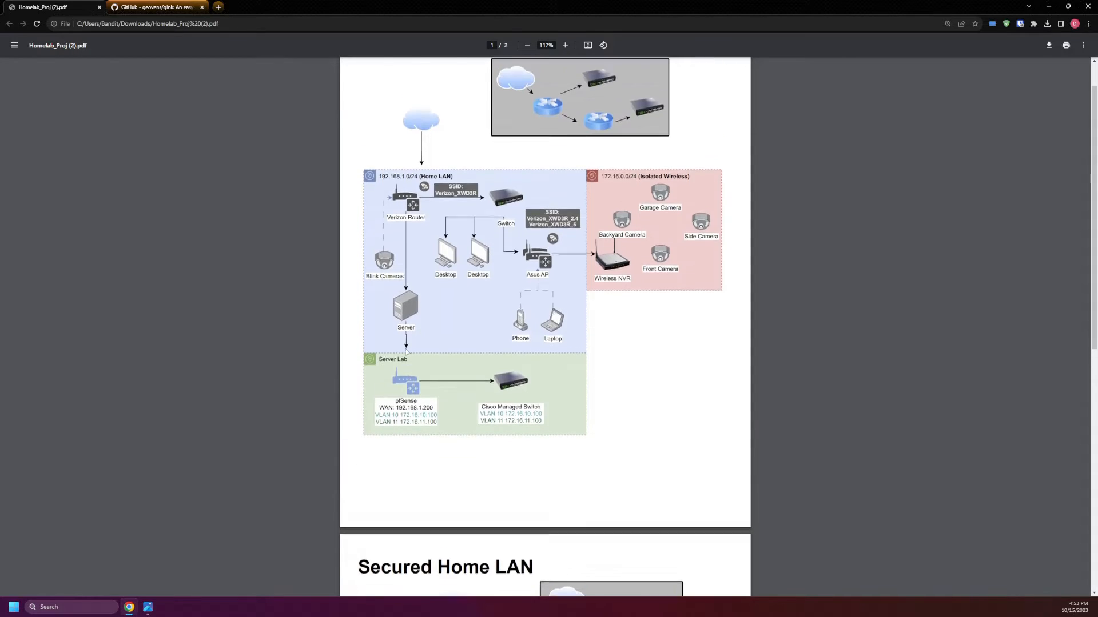
pyautogui.scroll(-3)
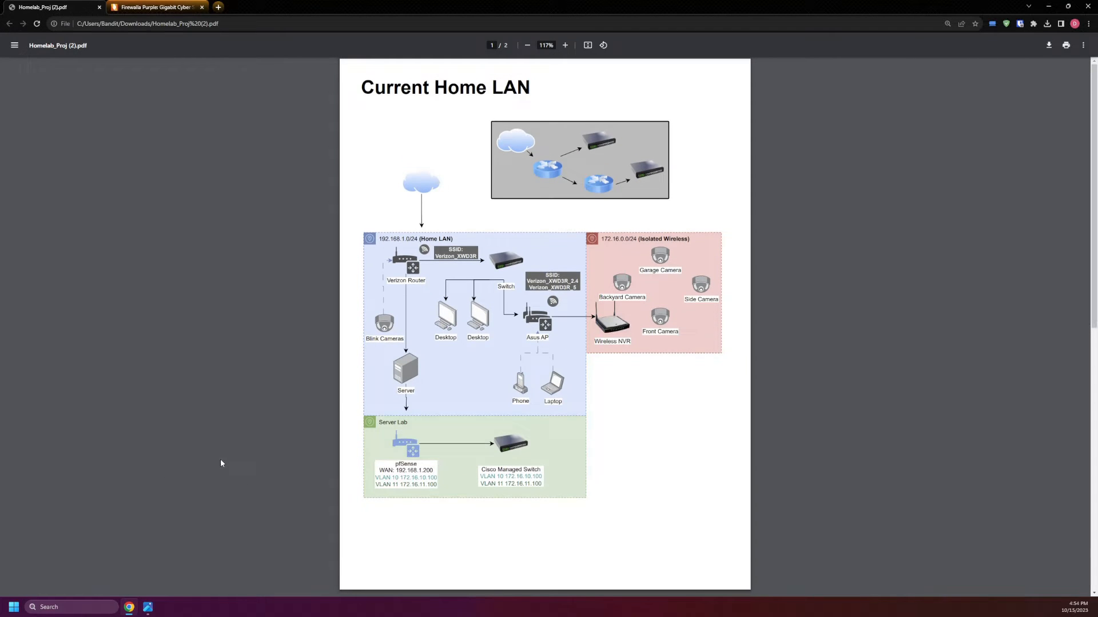
pyautogui.moveTo(378, 558)
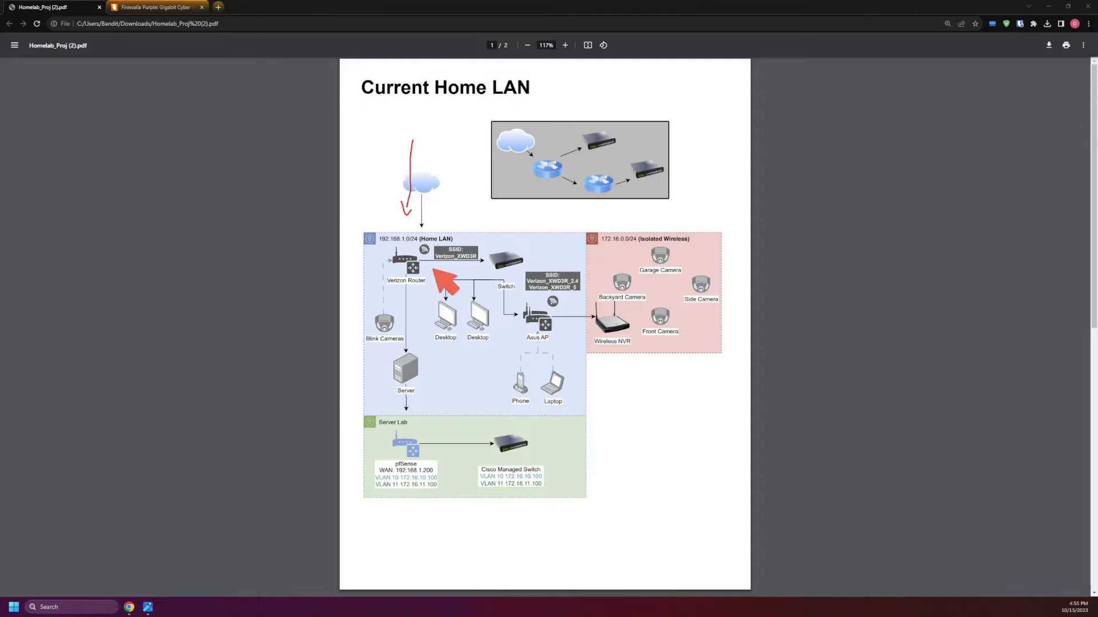
pyautogui.moveTo(448, 273); pyautogui.dragTo(567, 343)
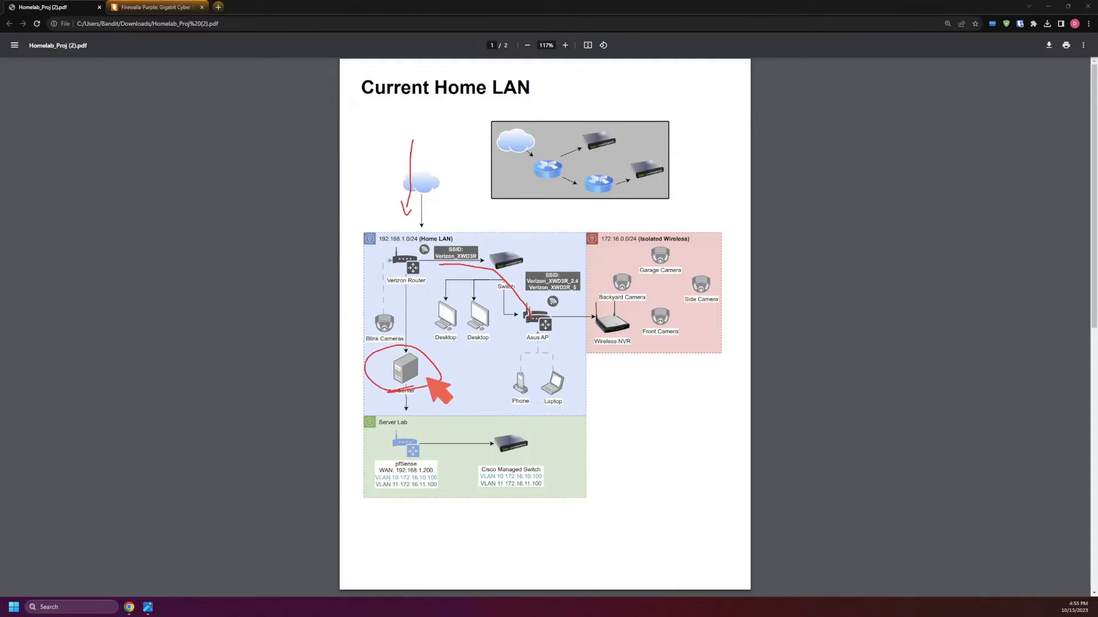
pyautogui.moveTo(454, 490)
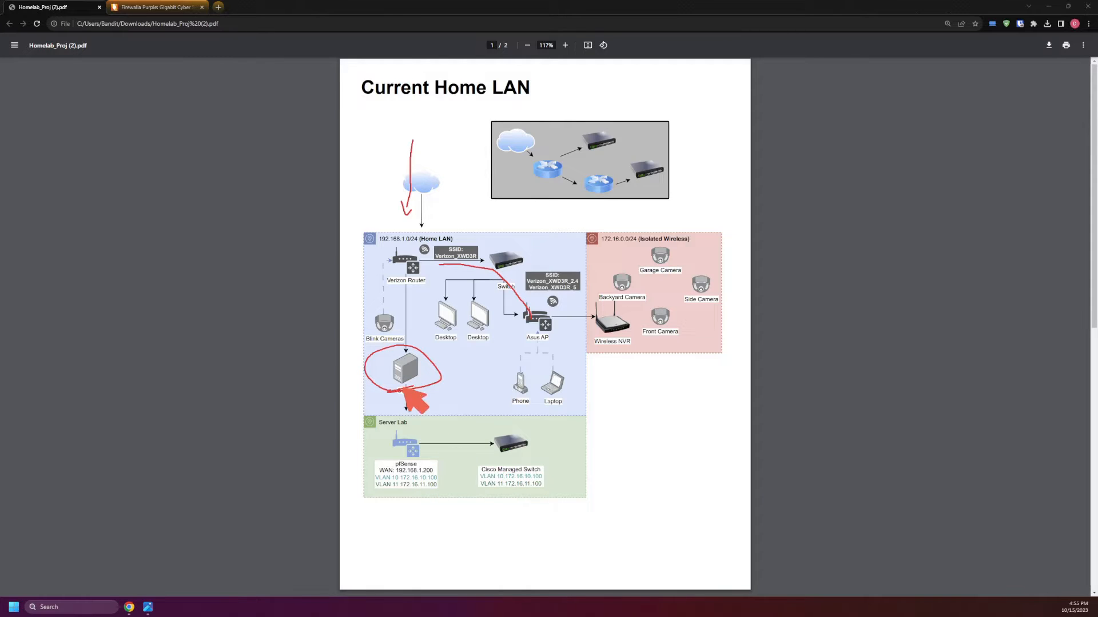
pyautogui.moveTo(422, 385)
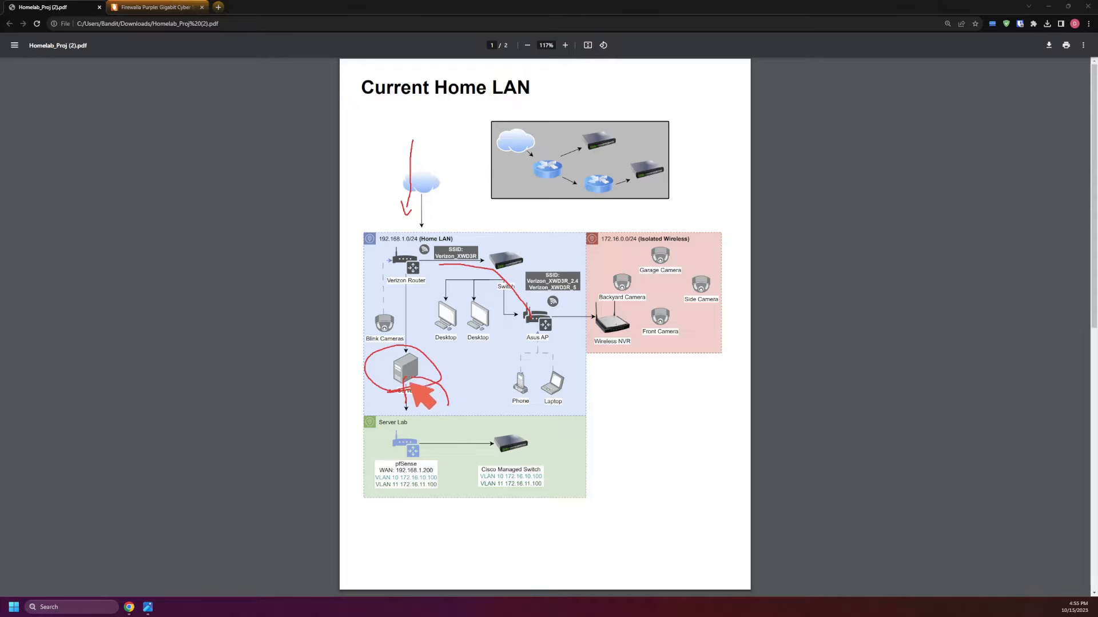
pyautogui.moveTo(431, 403)
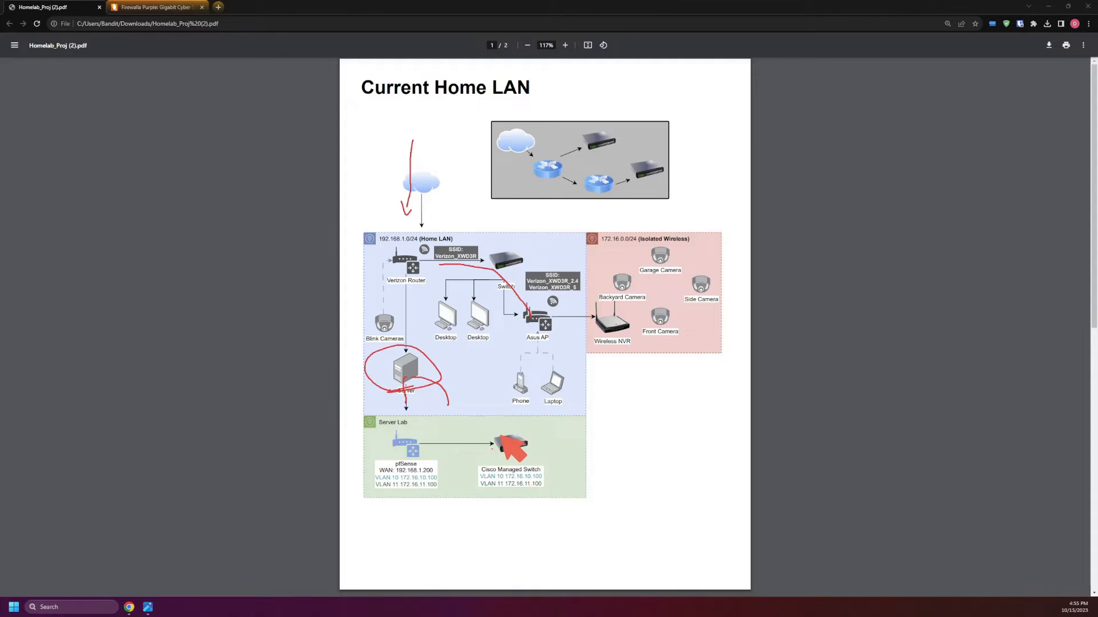
pyautogui.moveTo(420, 392); pyautogui.dragTo(511, 455)
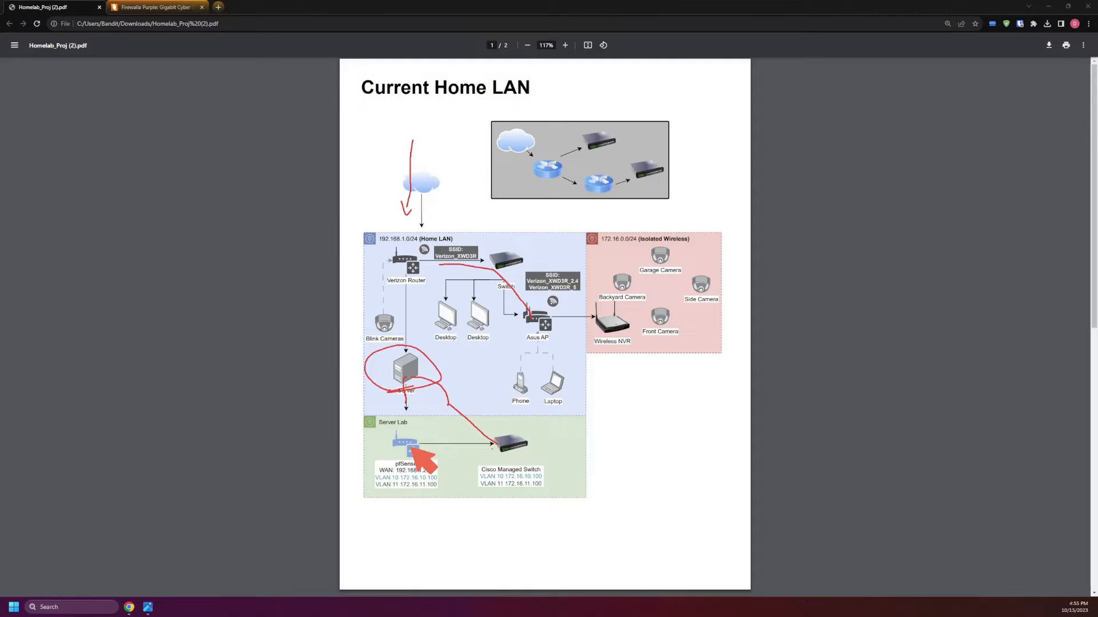
pyautogui.moveTo(427, 410)
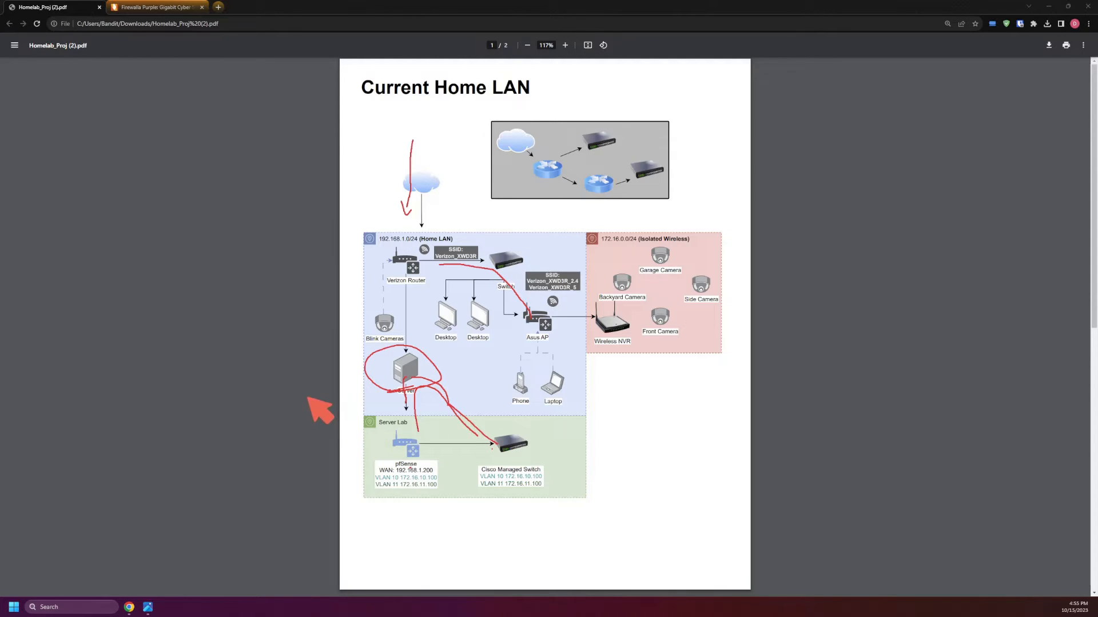
pyautogui.moveTo(215, 428)
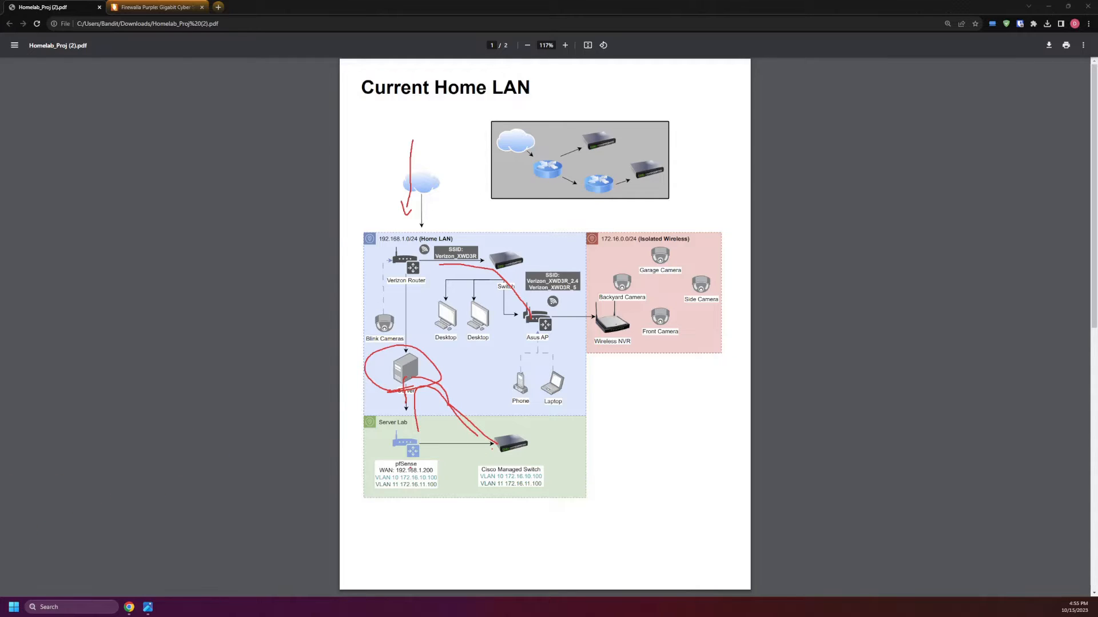
pyautogui.scroll(-3)
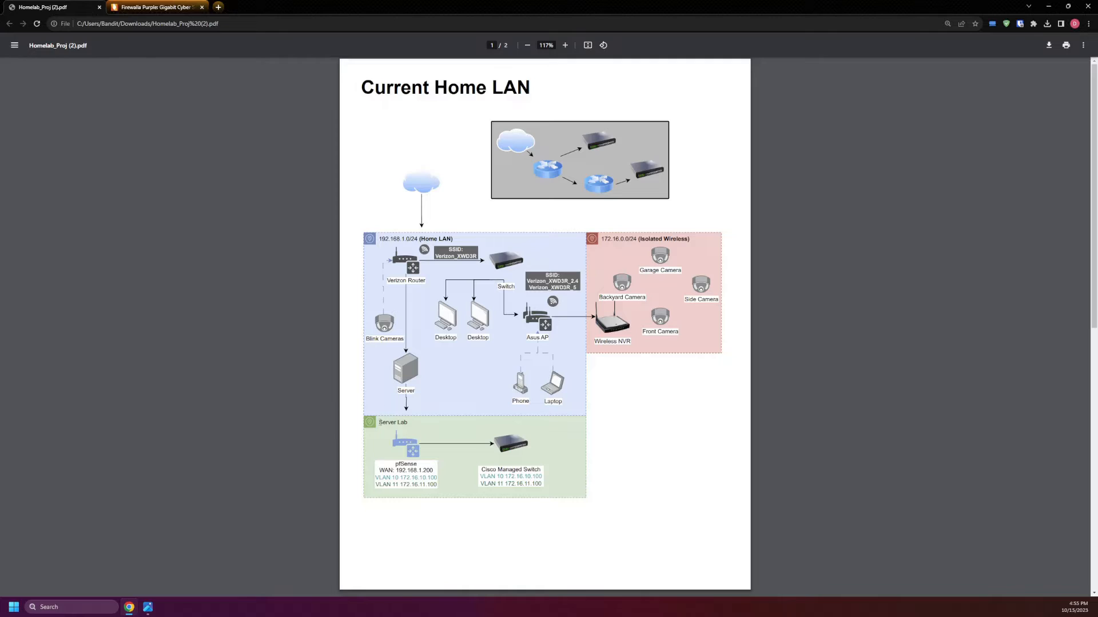
pyautogui.moveTo(497, 435)
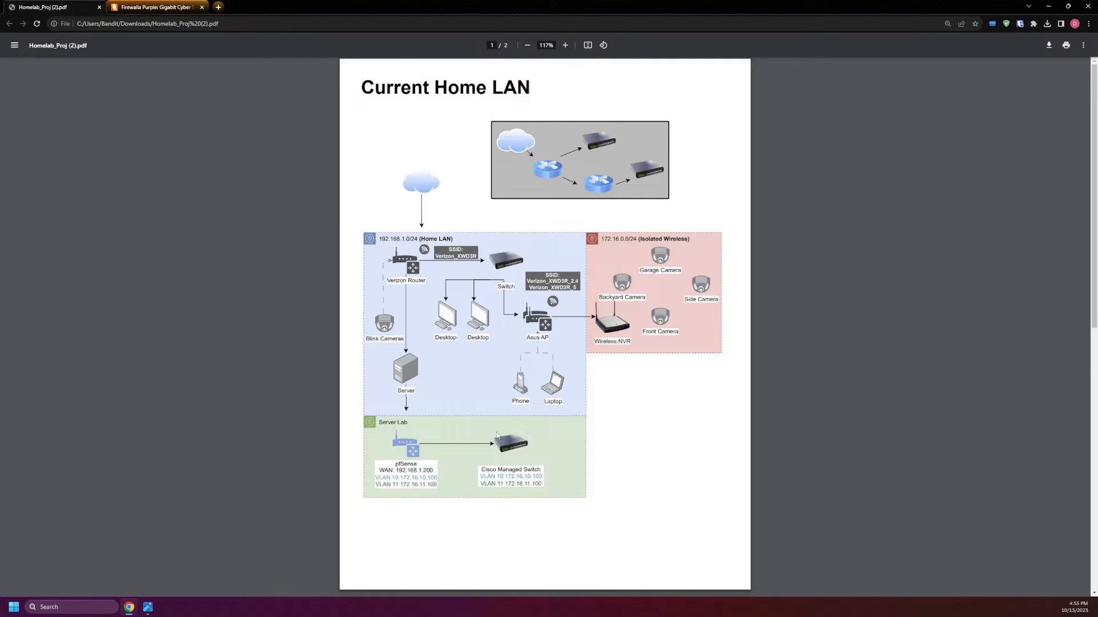
pyautogui.moveTo(533, 358)
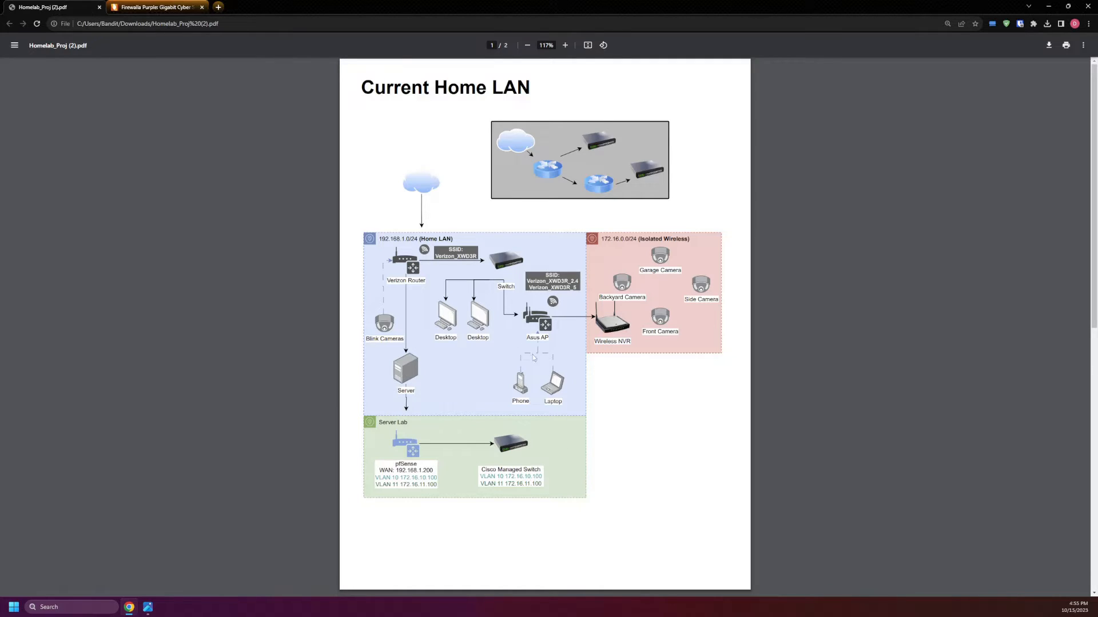
pyautogui.moveTo(640, 372)
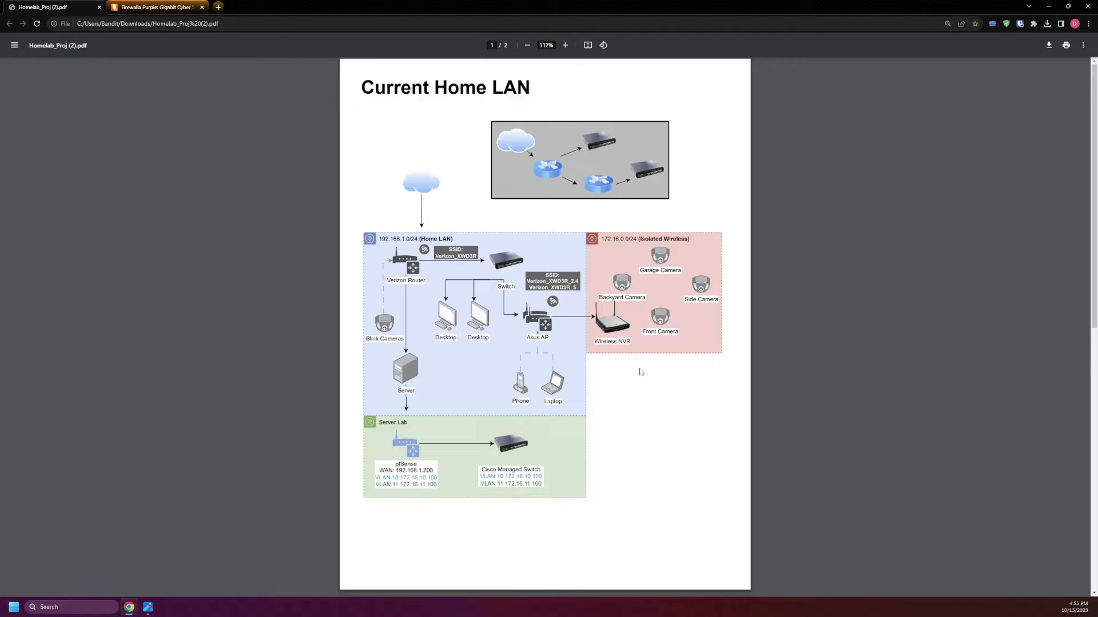
pyautogui.moveTo(652, 404)
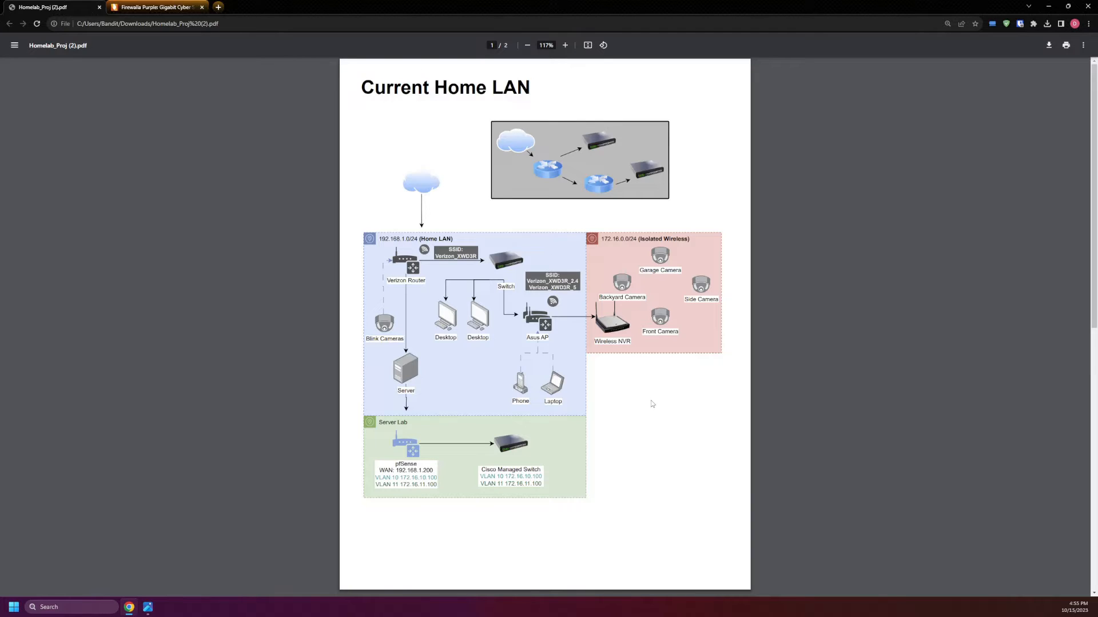
pyautogui.scroll(-3)
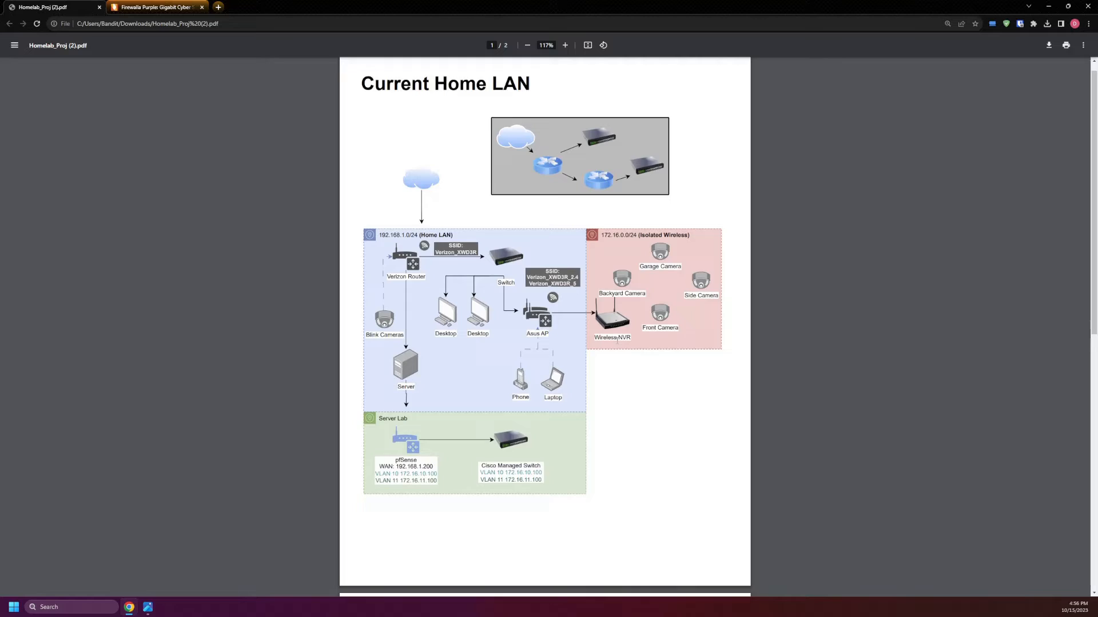
pyautogui.scroll(-3)
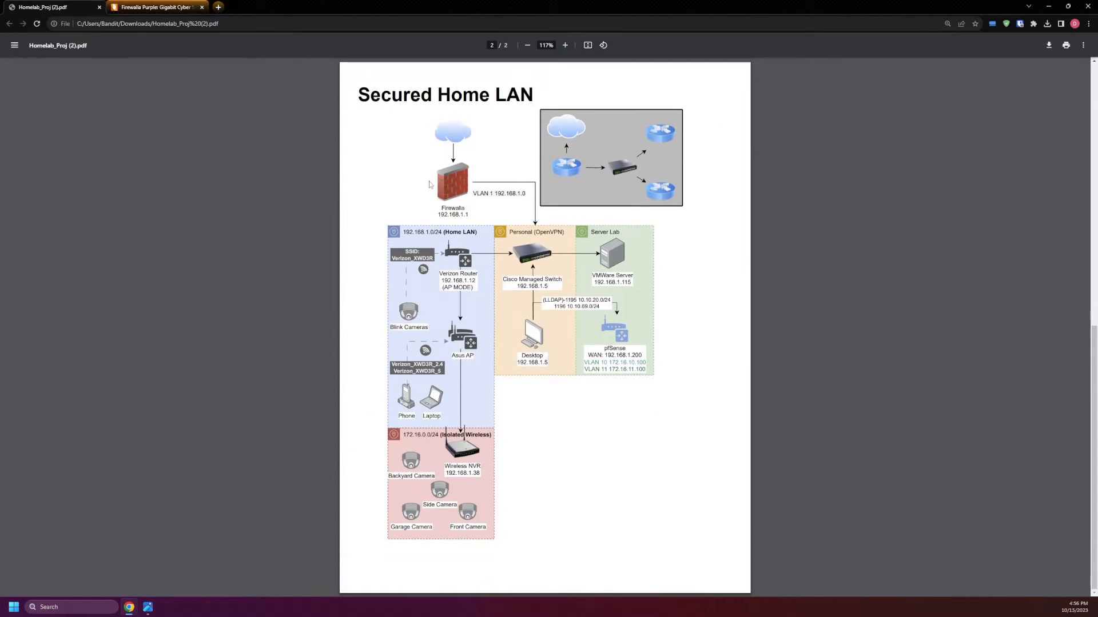
pyautogui.moveTo(437, 197)
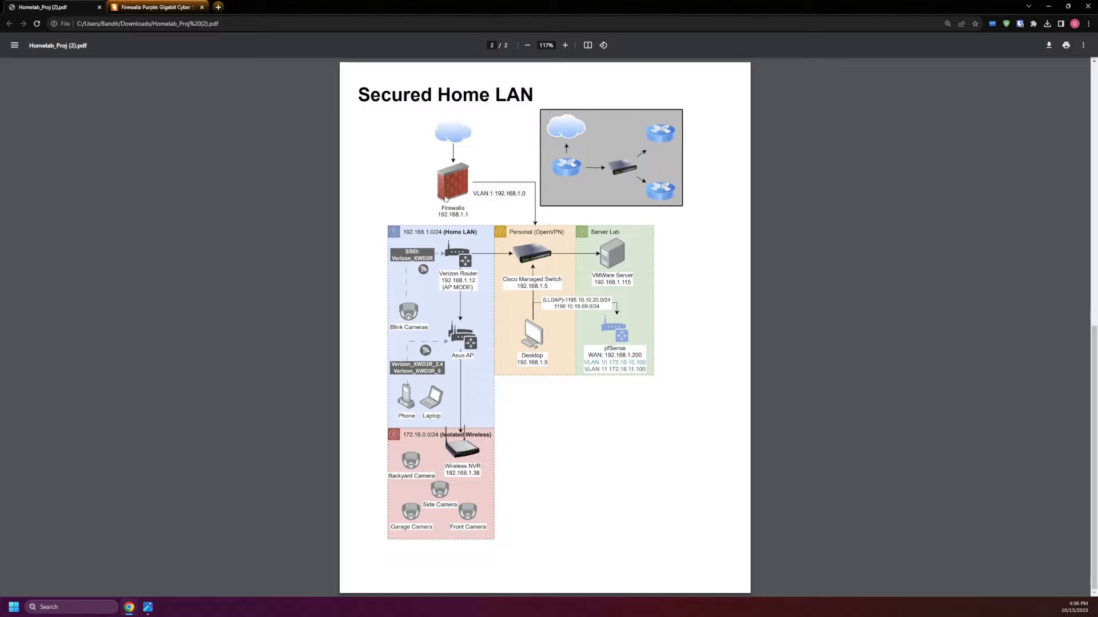
pyautogui.moveTo(453, 205)
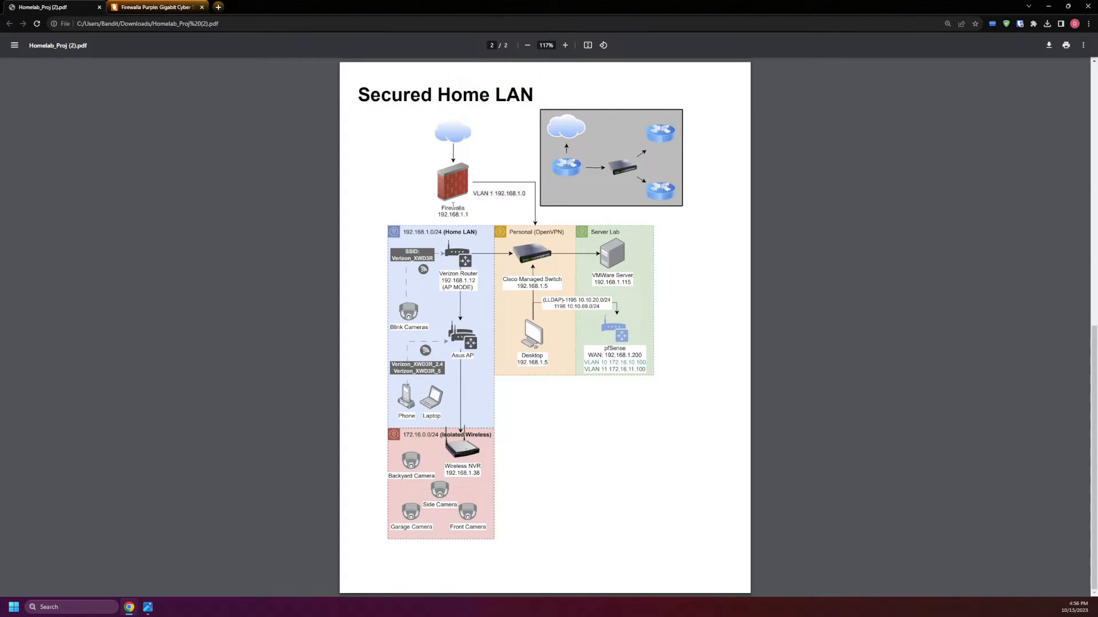
pyautogui.moveTo(450, 189)
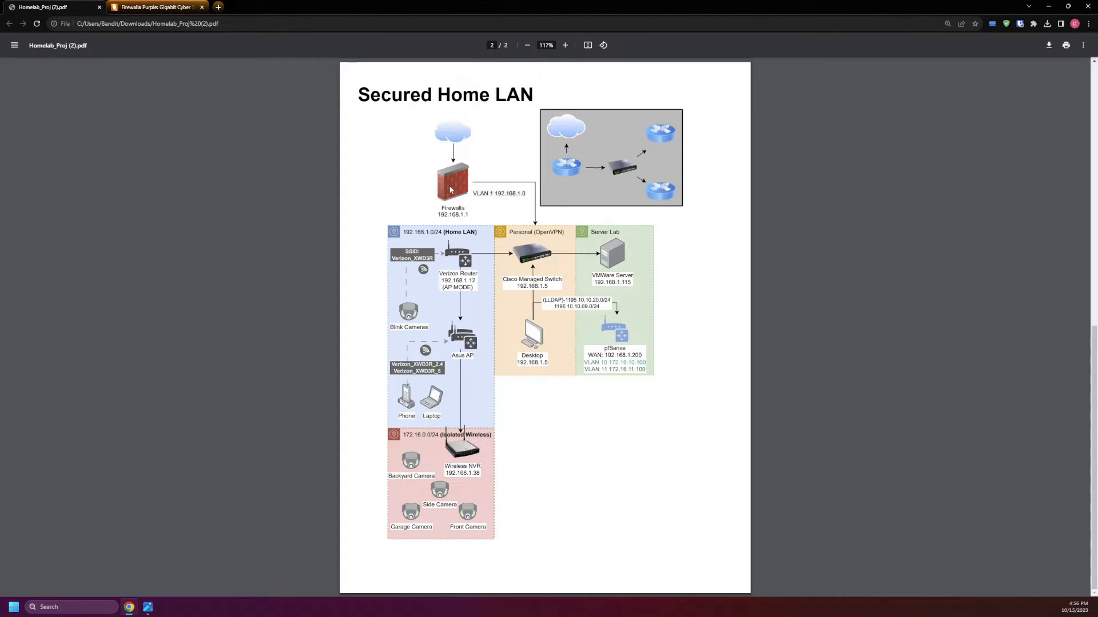
pyautogui.moveTo(503, 206)
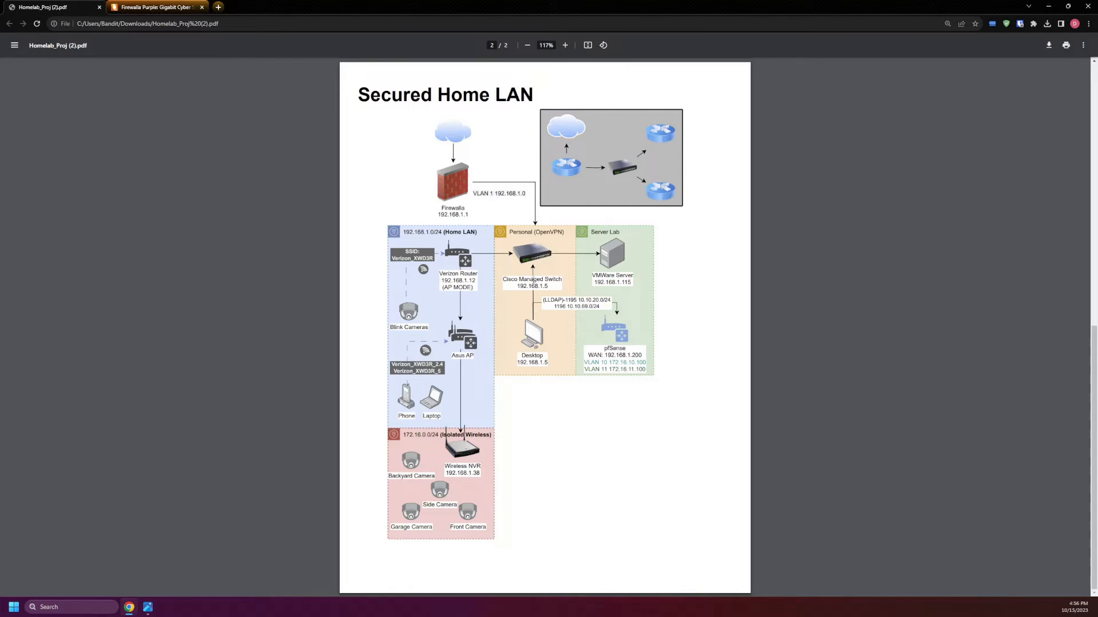
pyautogui.moveTo(493, 295)
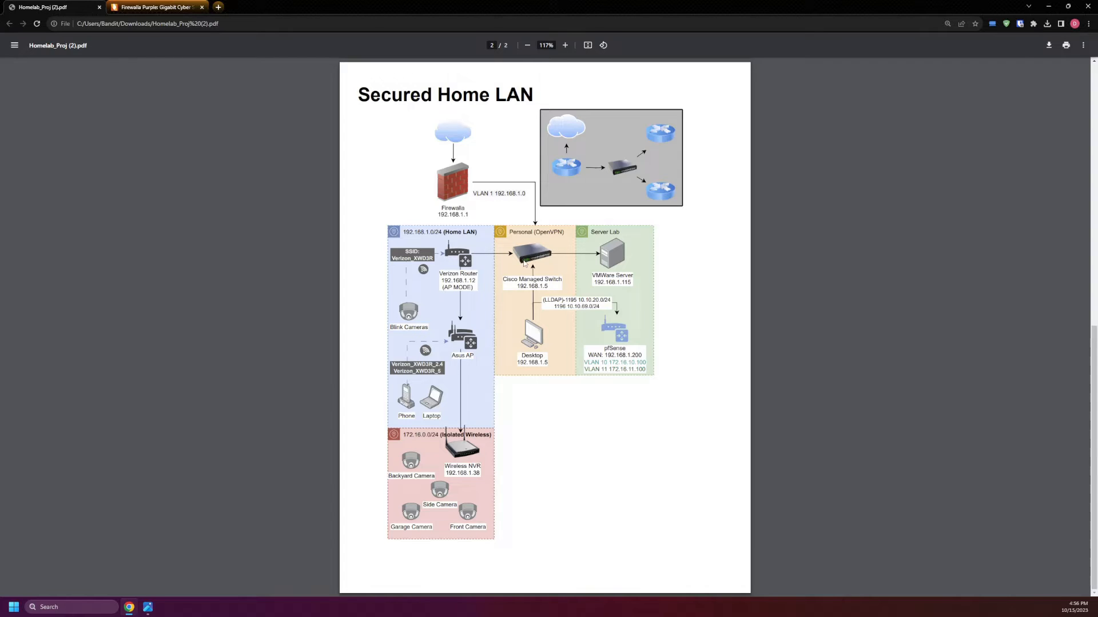
pyautogui.moveTo(538, 254)
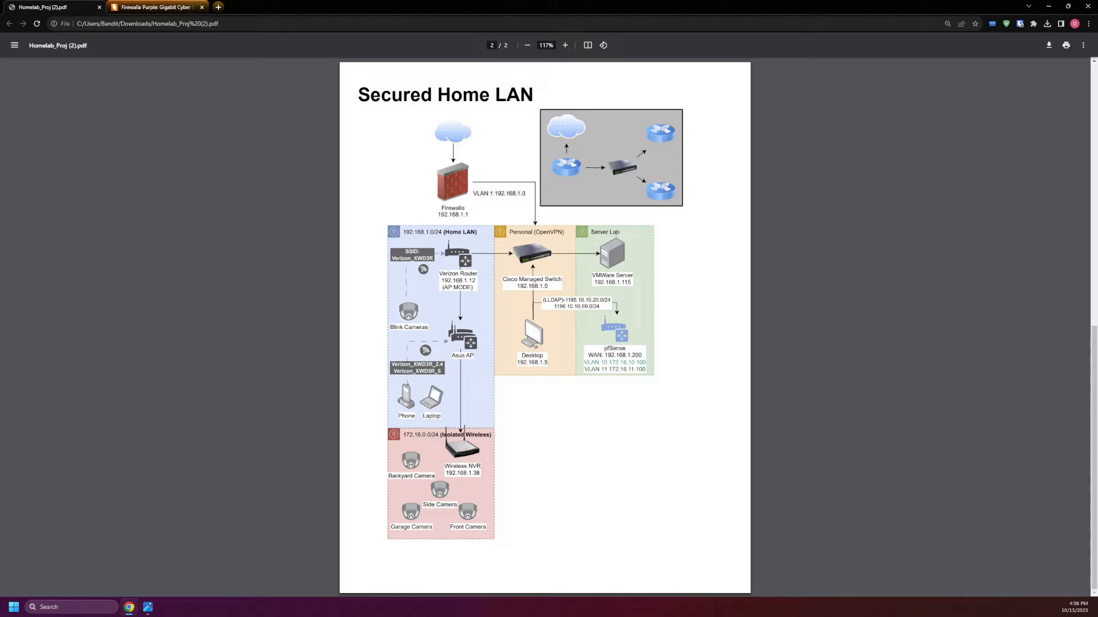
pyautogui.moveTo(554, 220)
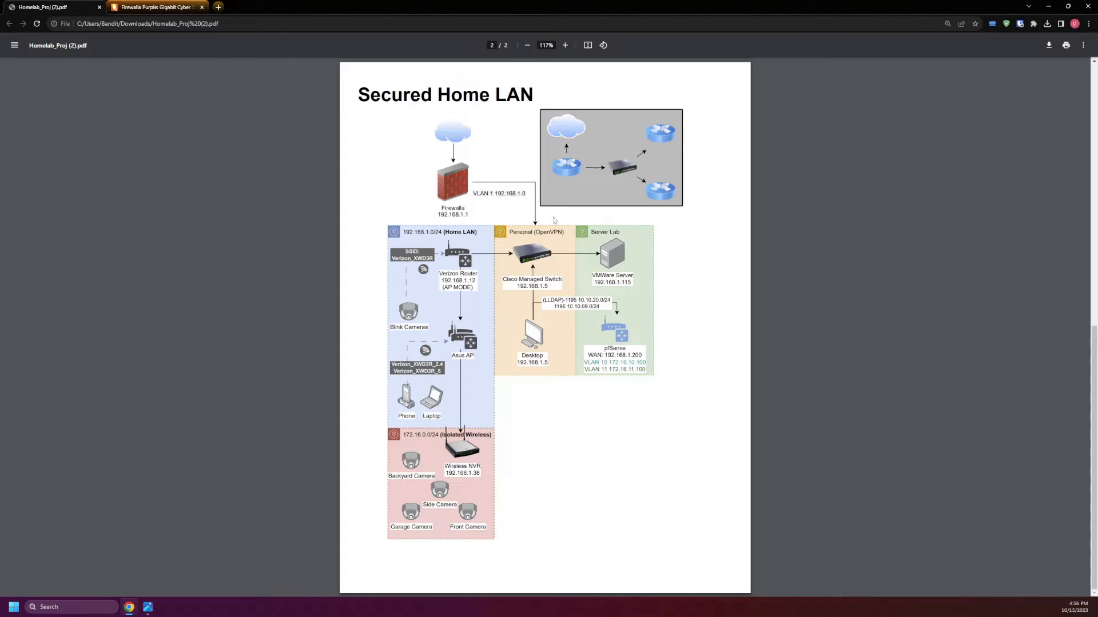
pyautogui.moveTo(462, 189)
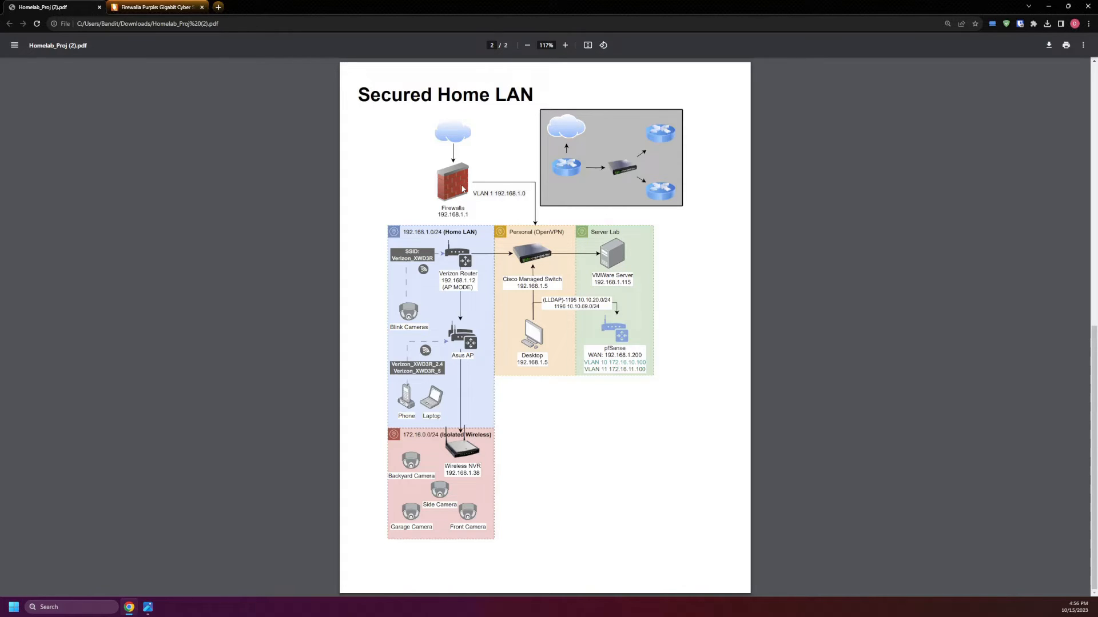
pyautogui.moveTo(449, 199)
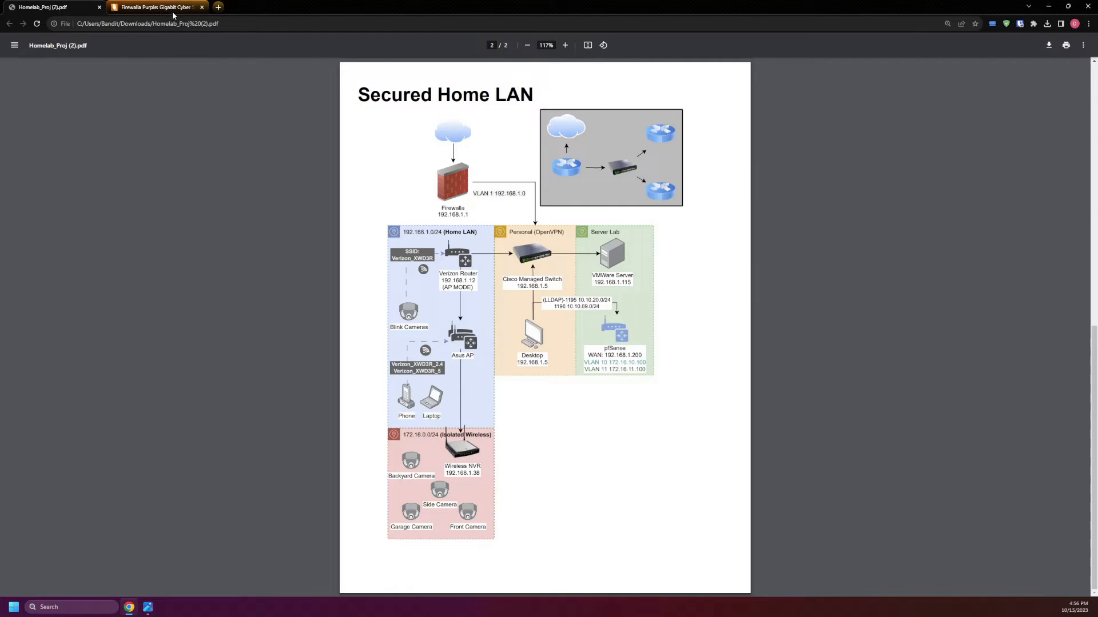
# Step: Review the Firewalla Purple product page, its $339 price and feature sections top to bottom
pyautogui.click(155, 6)
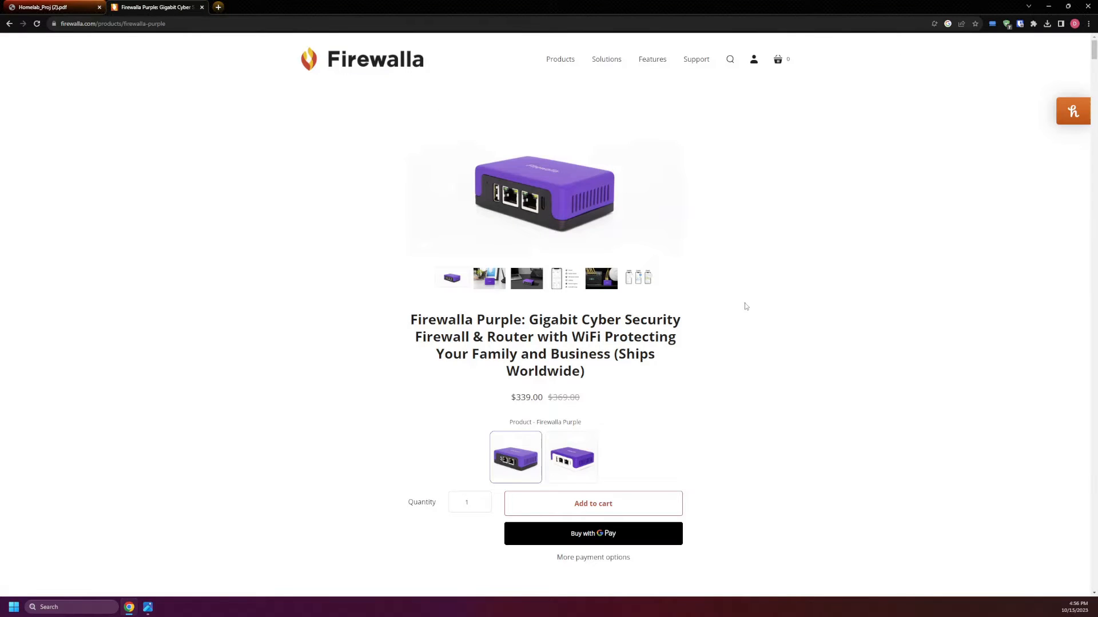
pyautogui.moveTo(677, 353)
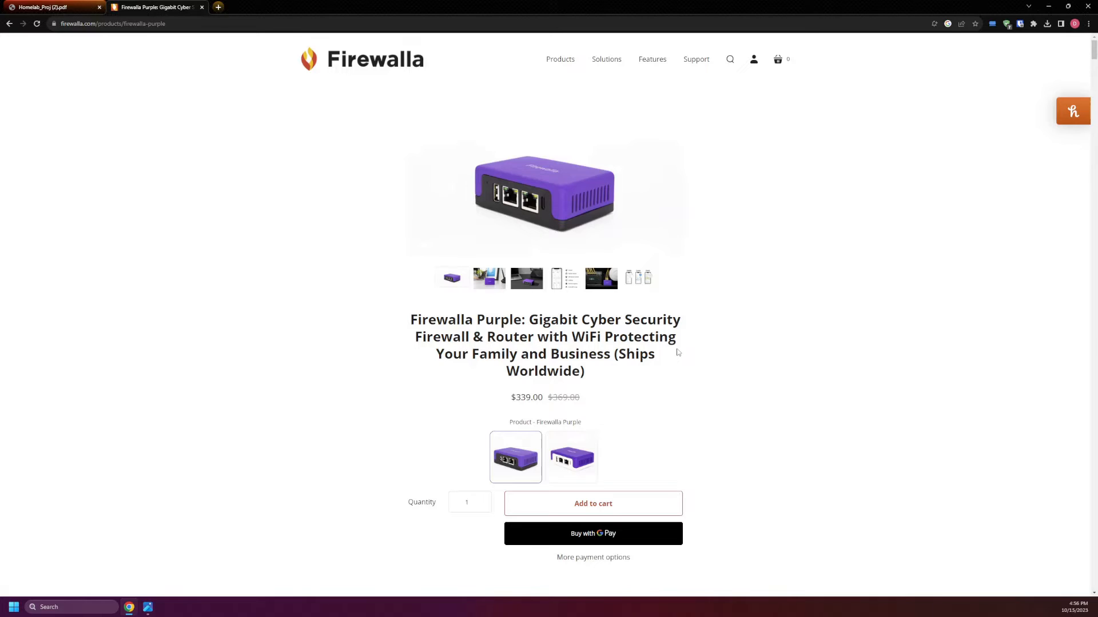
pyautogui.moveTo(594, 343)
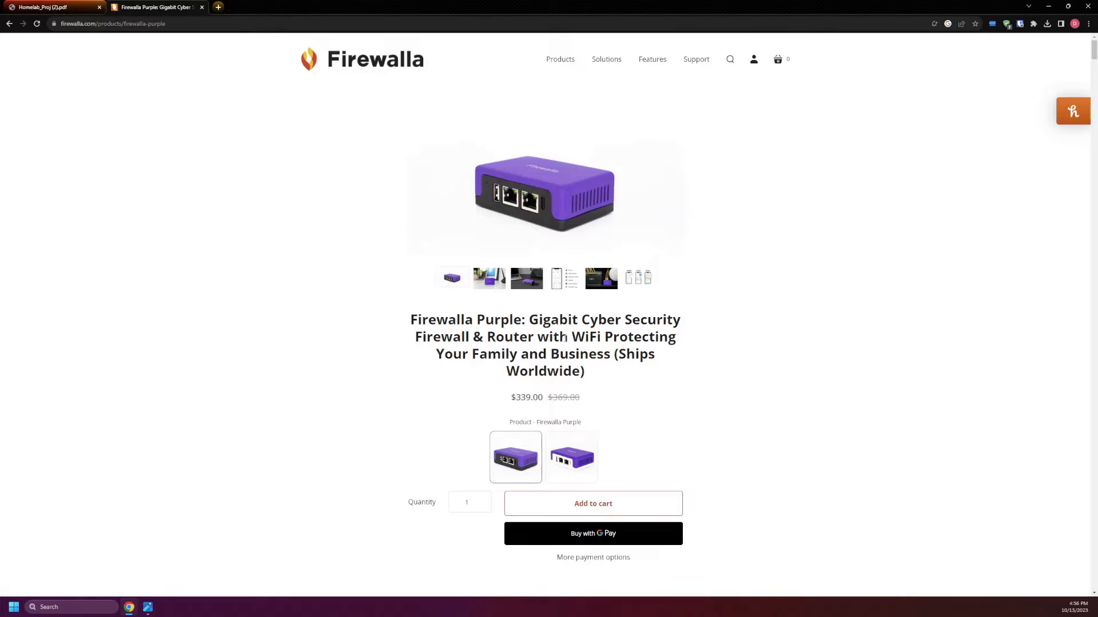
pyautogui.scroll(-3)
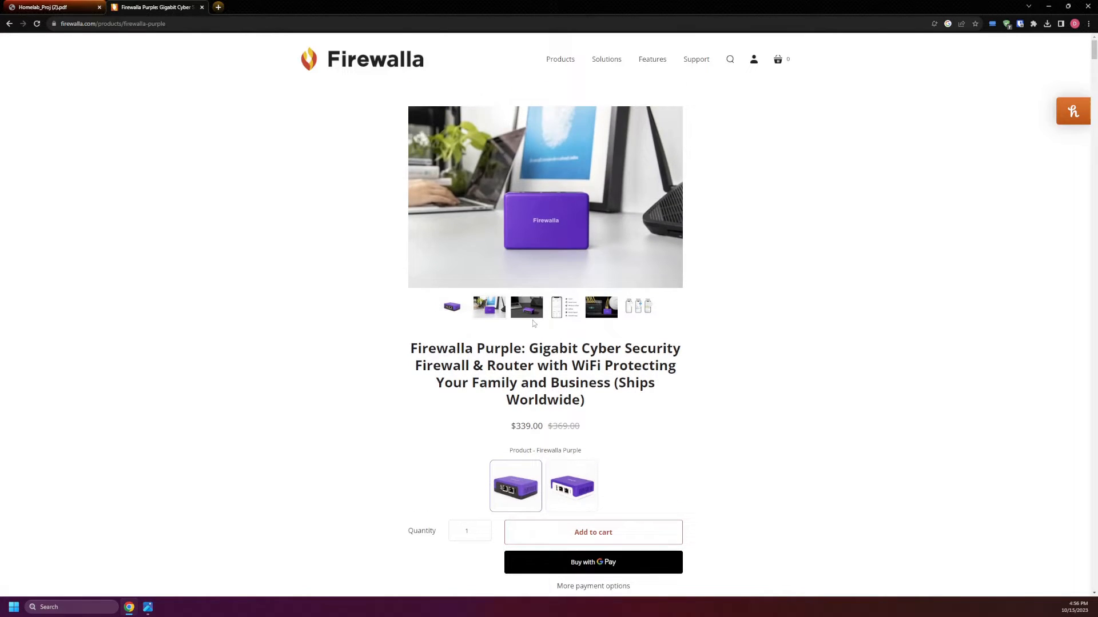
pyautogui.click(564, 306)
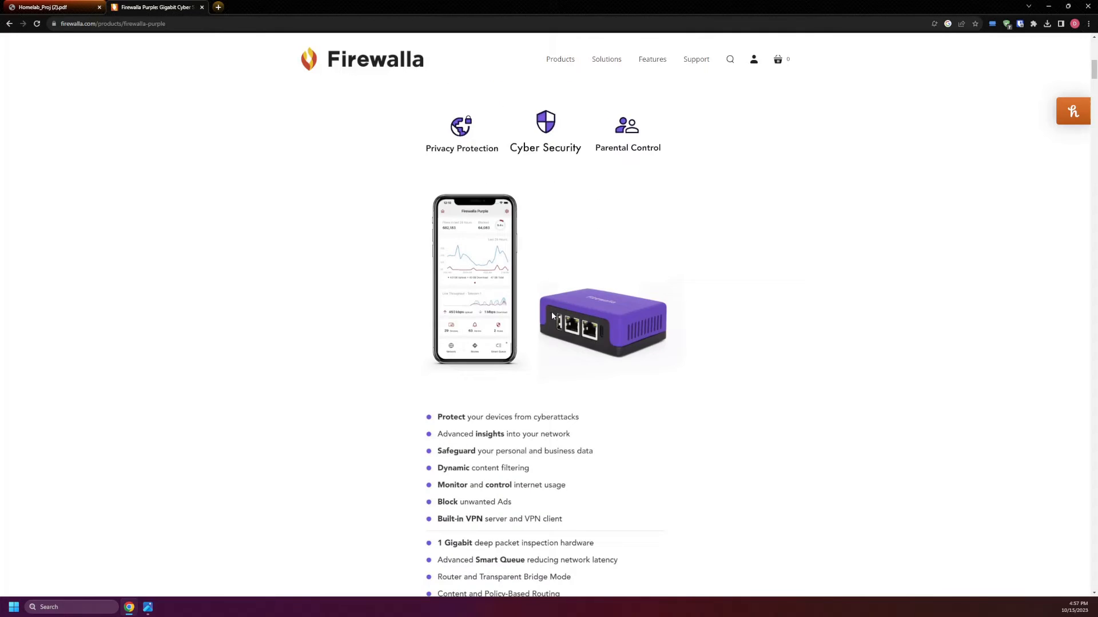
pyautogui.scroll(-3)
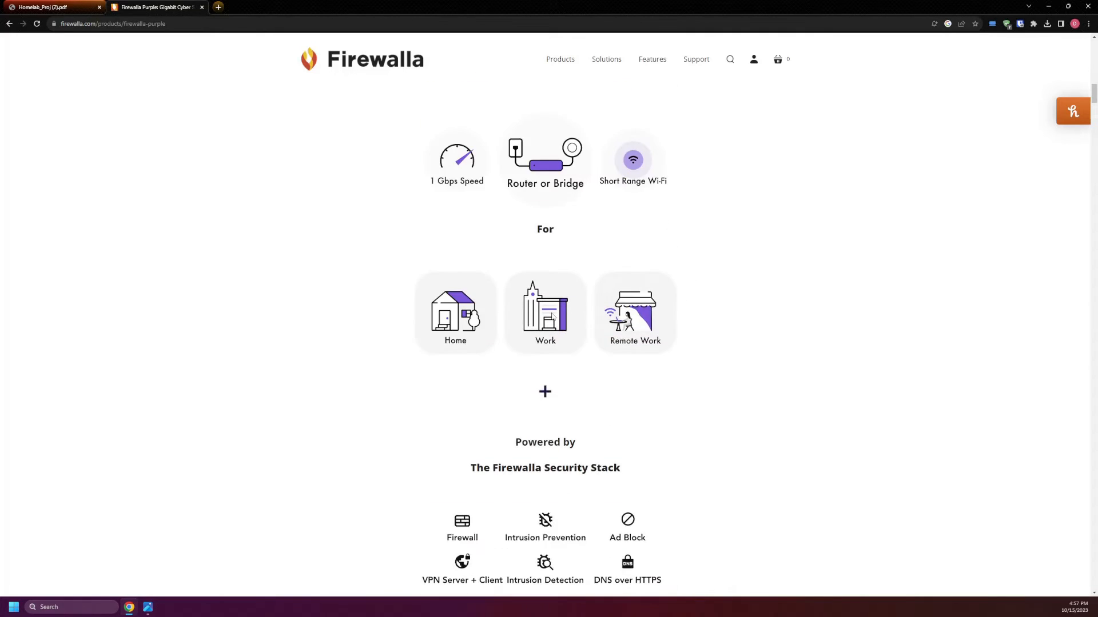
pyautogui.scroll(-3)
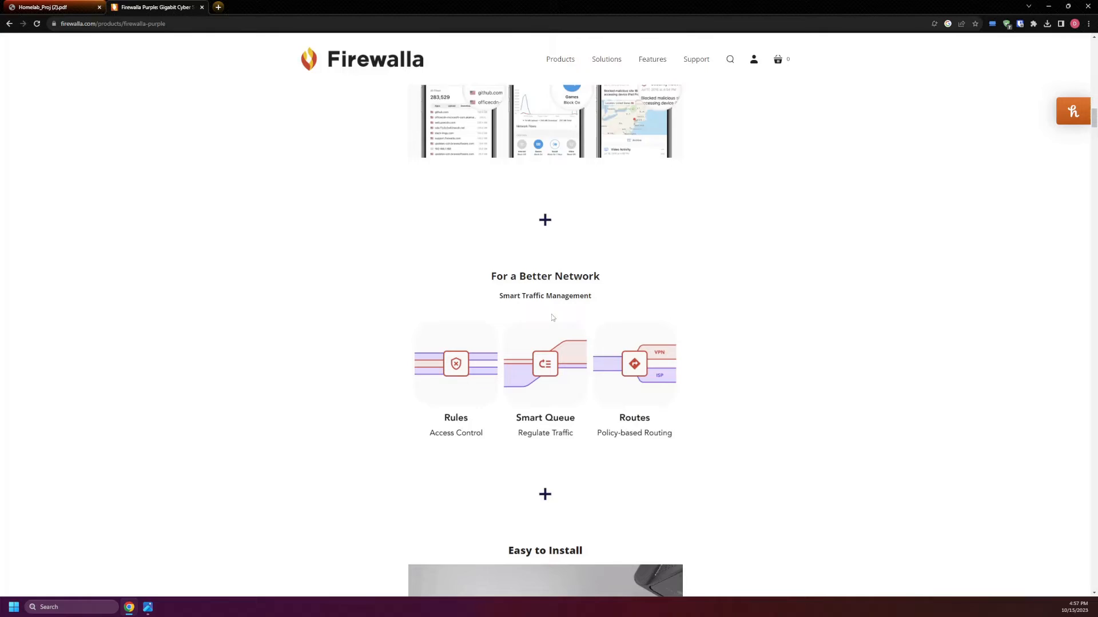
pyautogui.scroll(-3)
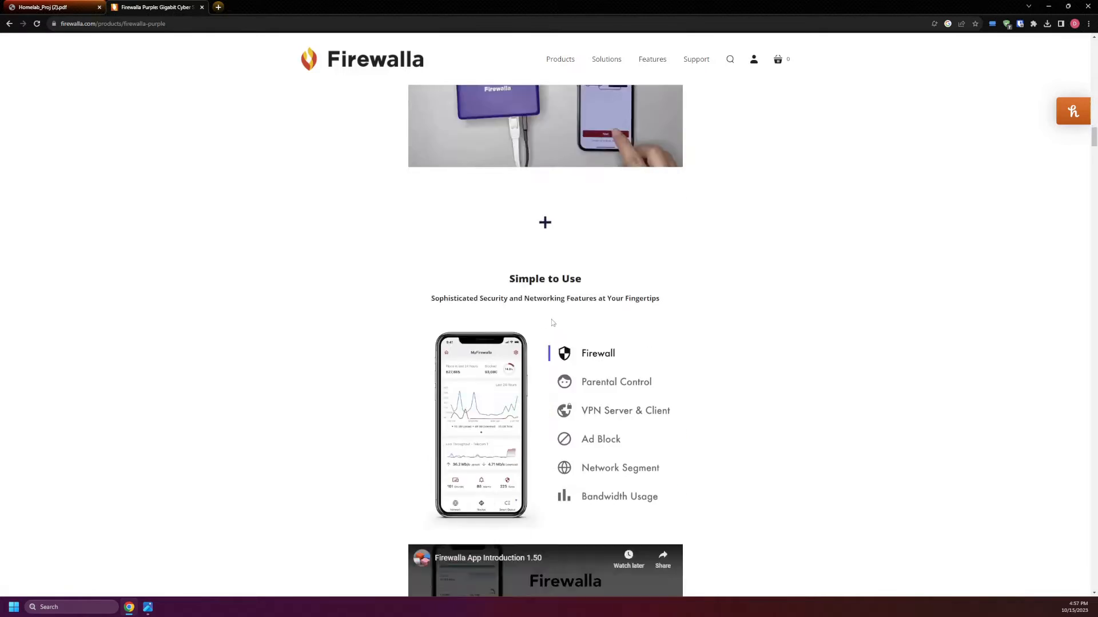
pyautogui.scroll(-3)
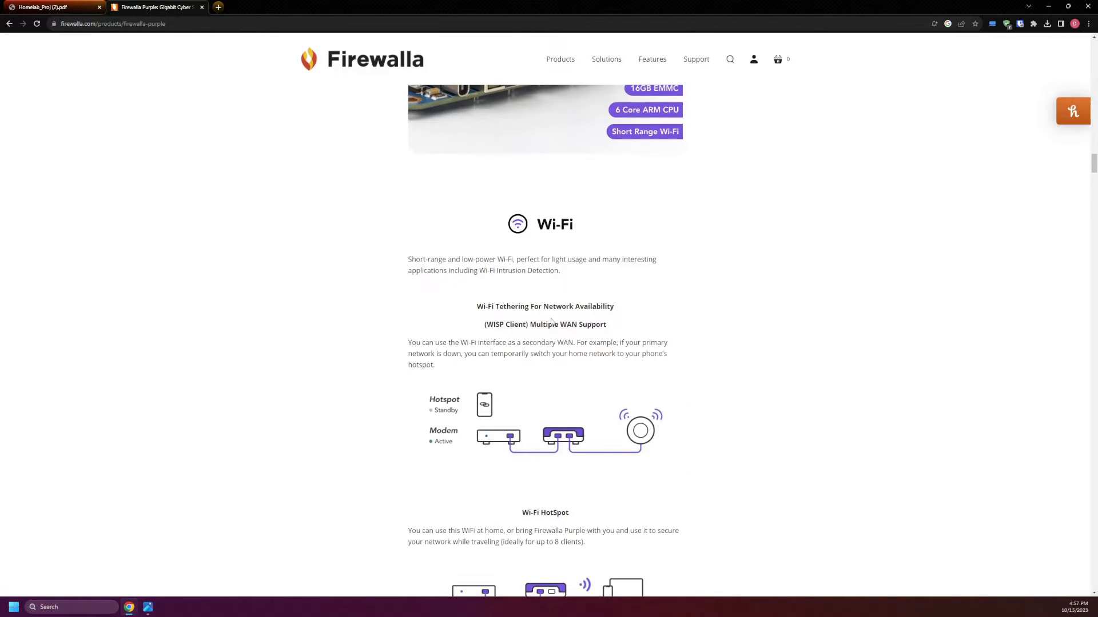
pyautogui.scroll(-3)
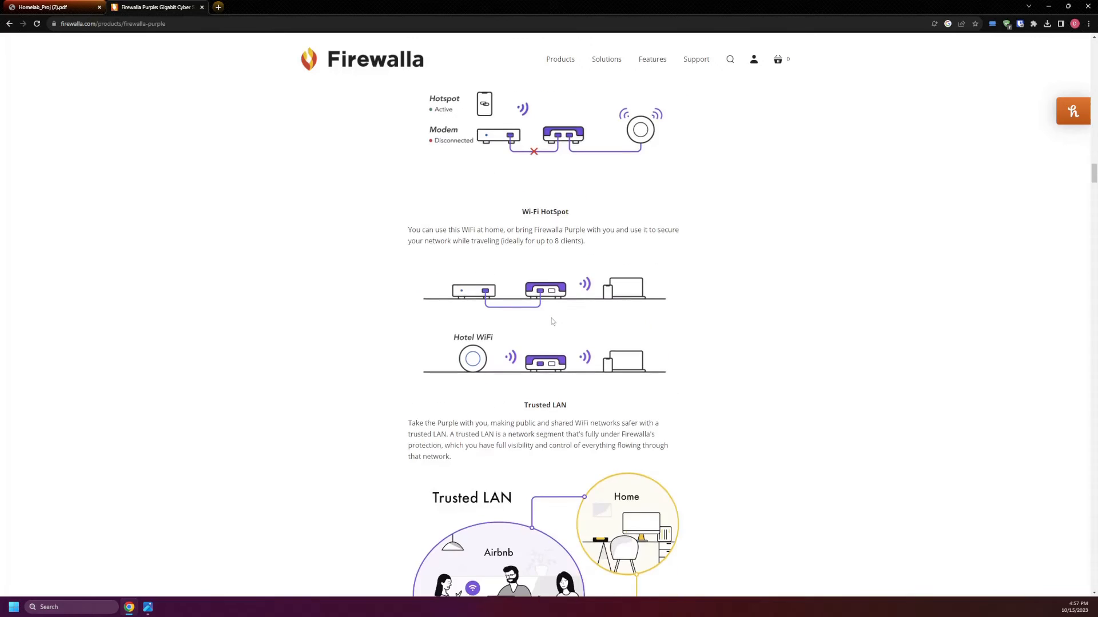
pyautogui.scroll(-3)
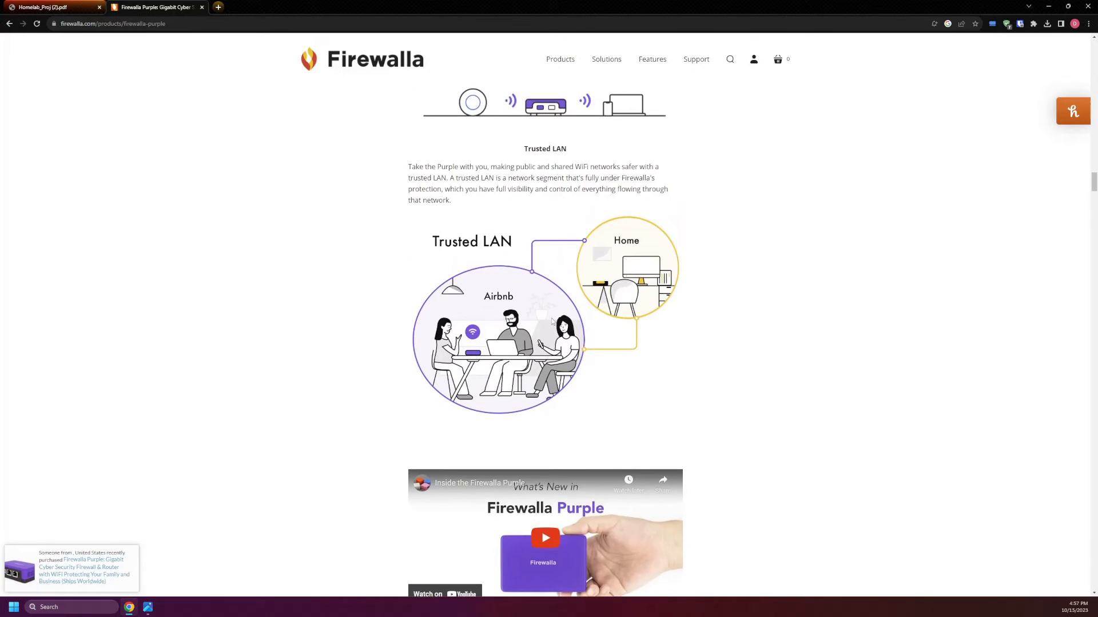
pyautogui.scroll(3)
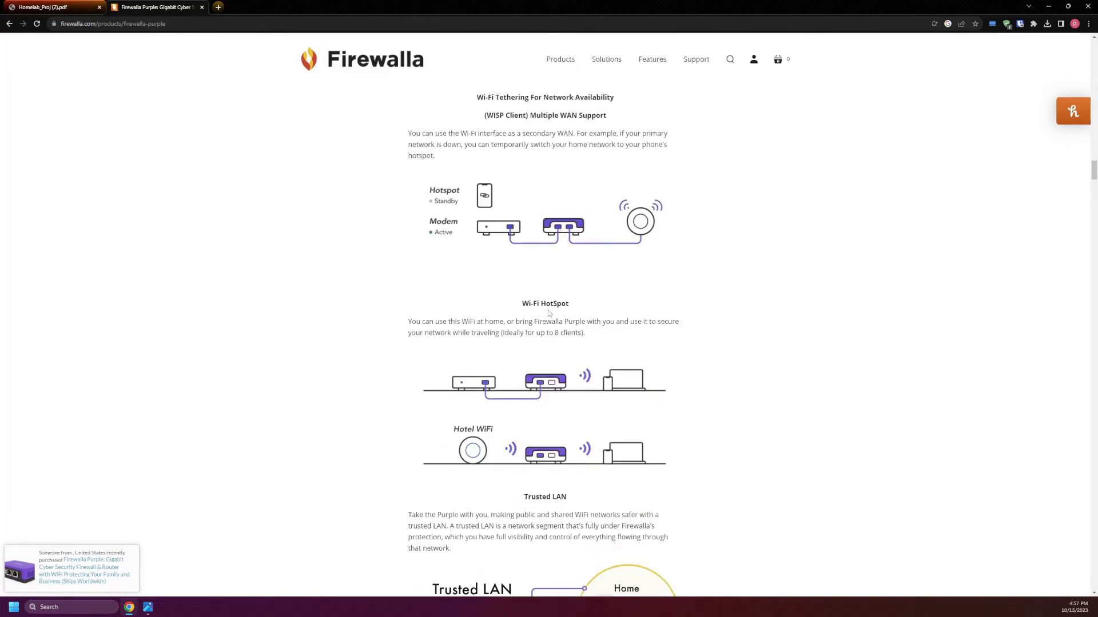
pyautogui.scroll(-3)
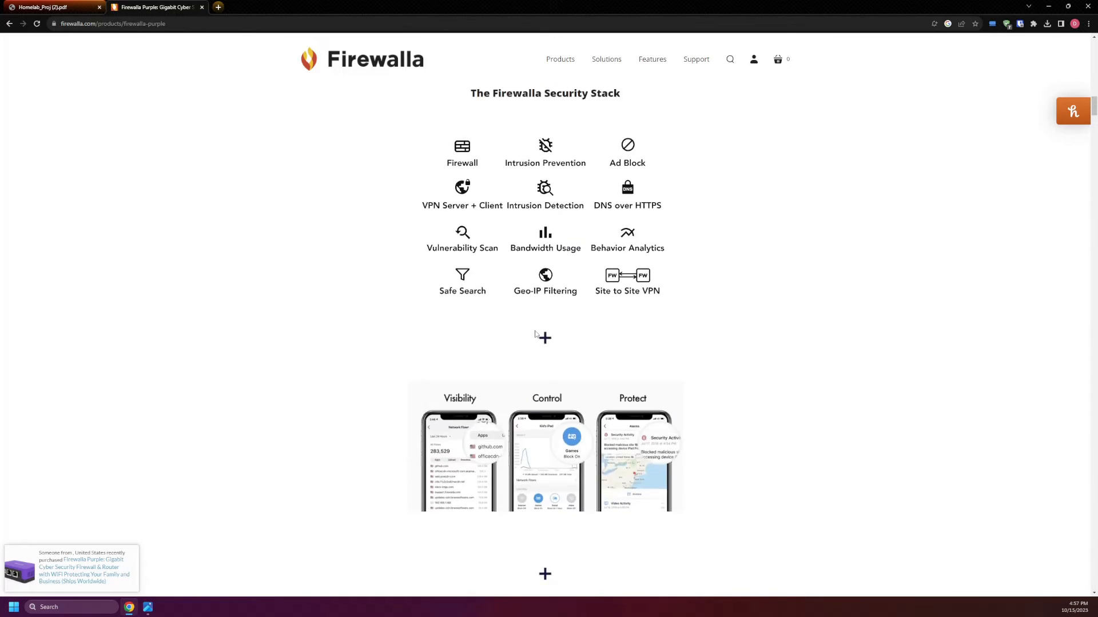
pyautogui.scroll(-3)
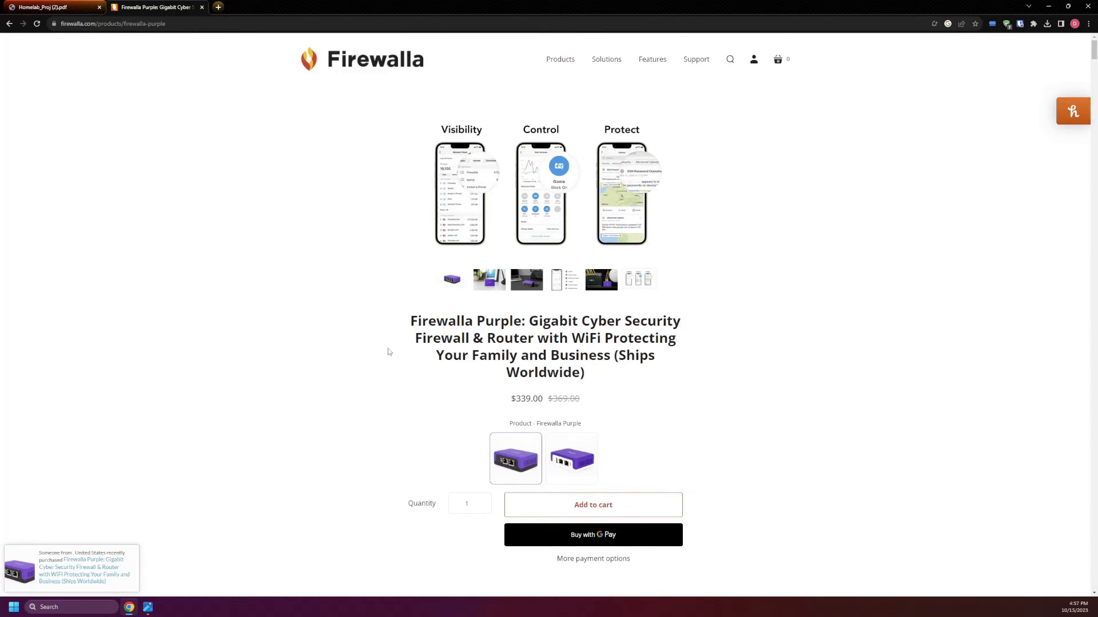
# Step: Return to the homelab PDF showing the Secured Home LAN diagram on page 2
pyautogui.click(48, 7)
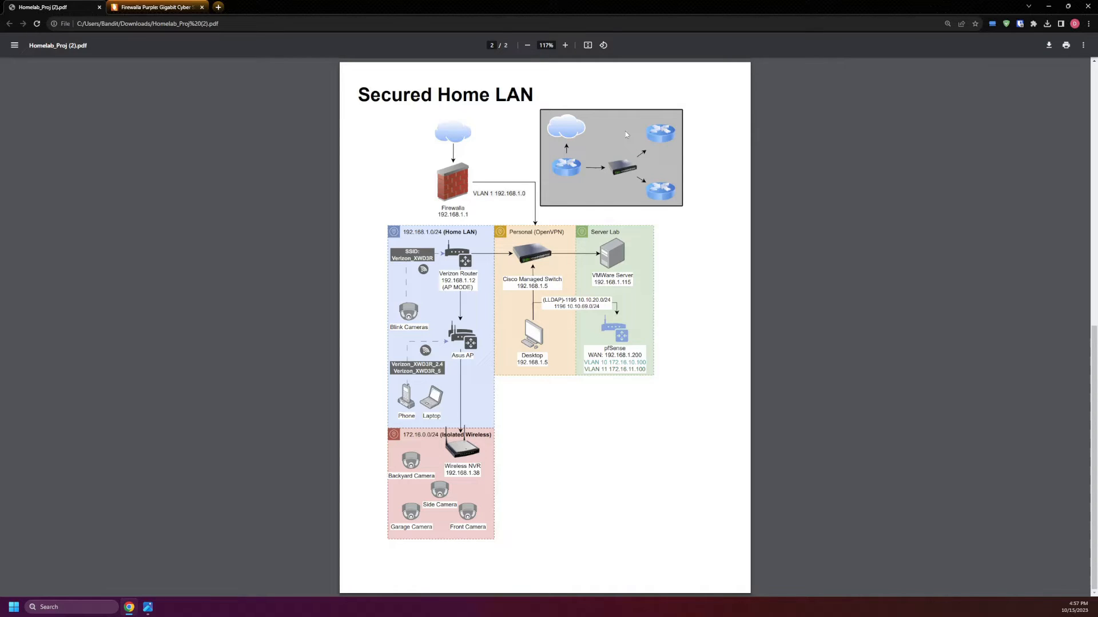
pyautogui.moveTo(294, 210)
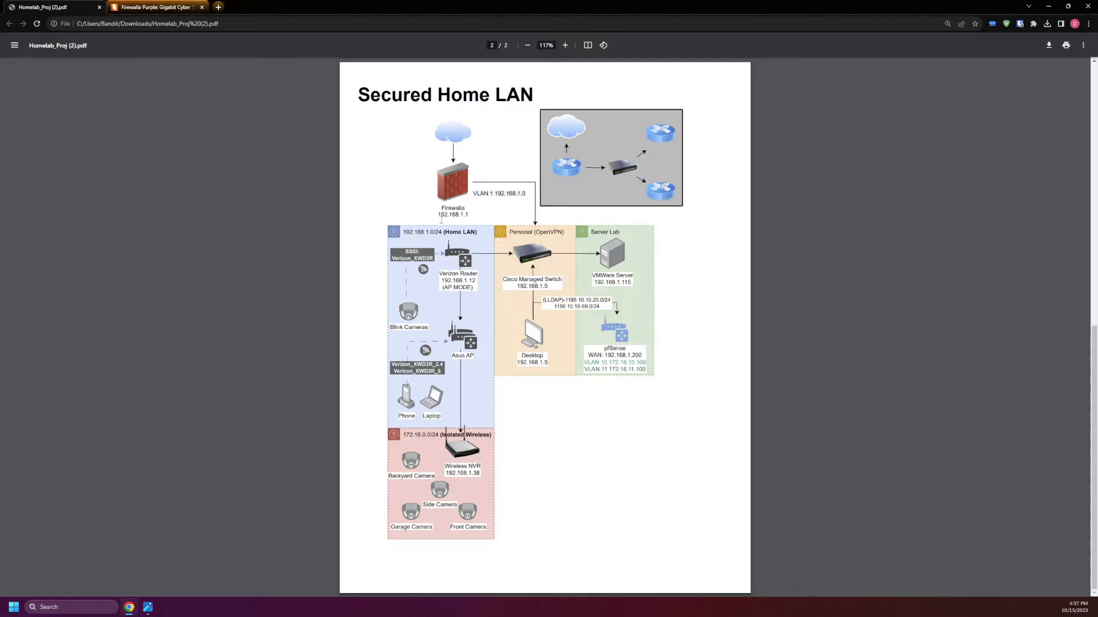
pyautogui.moveTo(305, 443)
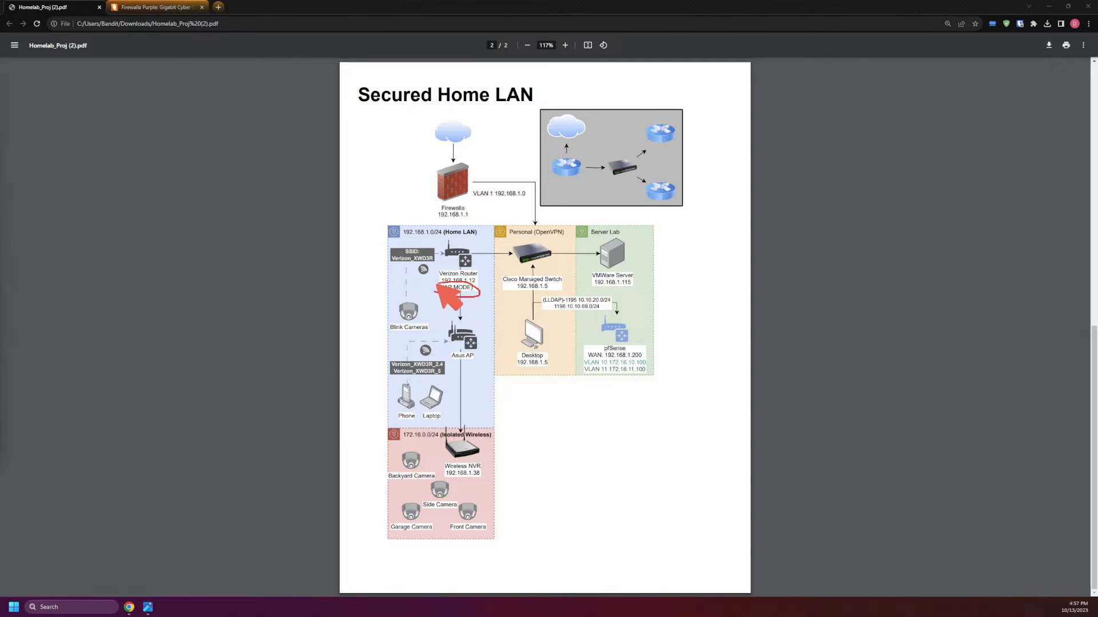
pyautogui.moveTo(451, 249)
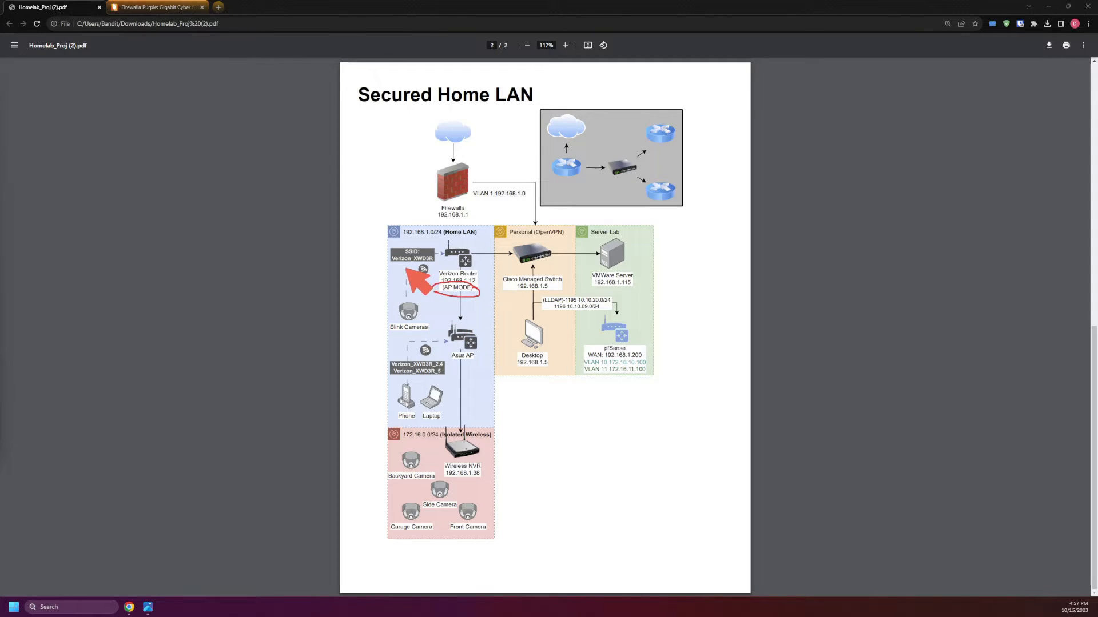
pyautogui.moveTo(445, 338)
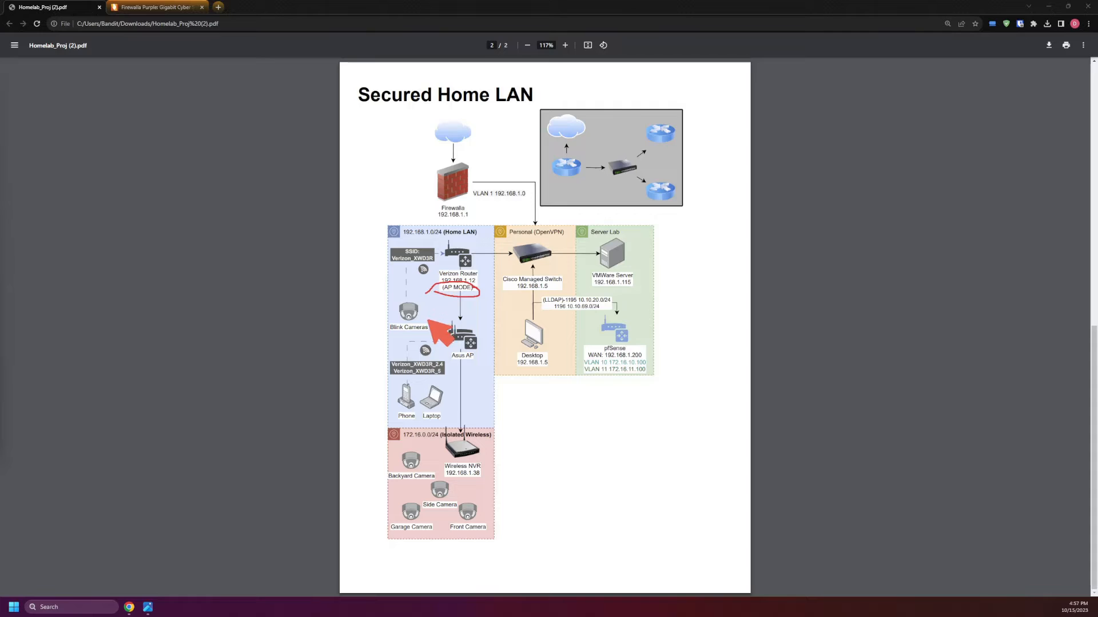
pyautogui.moveTo(463, 308)
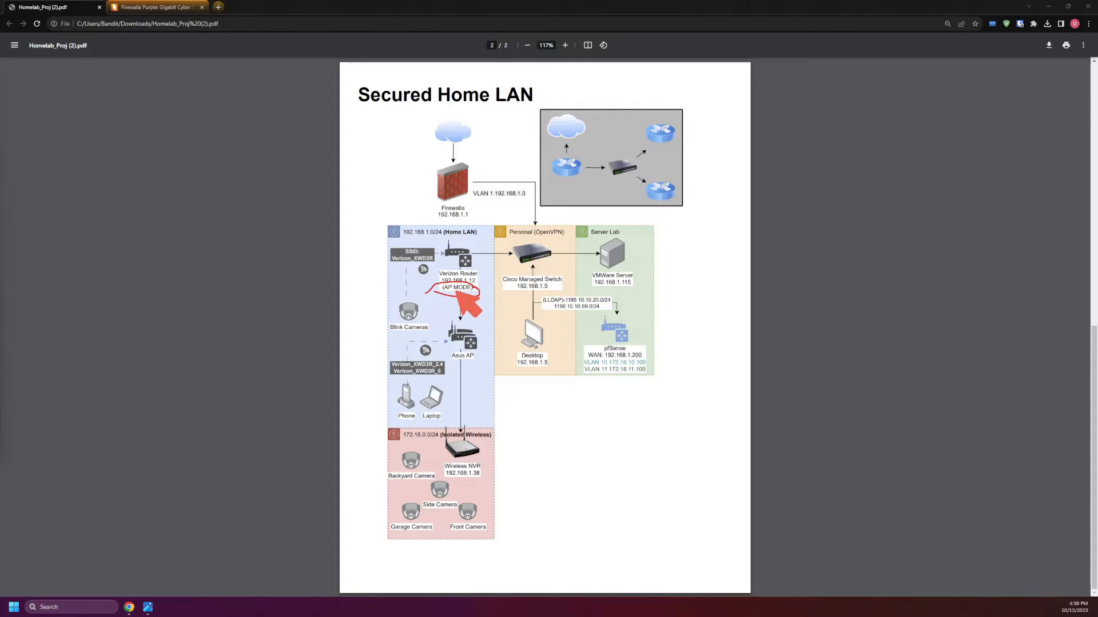
pyautogui.moveTo(452, 272)
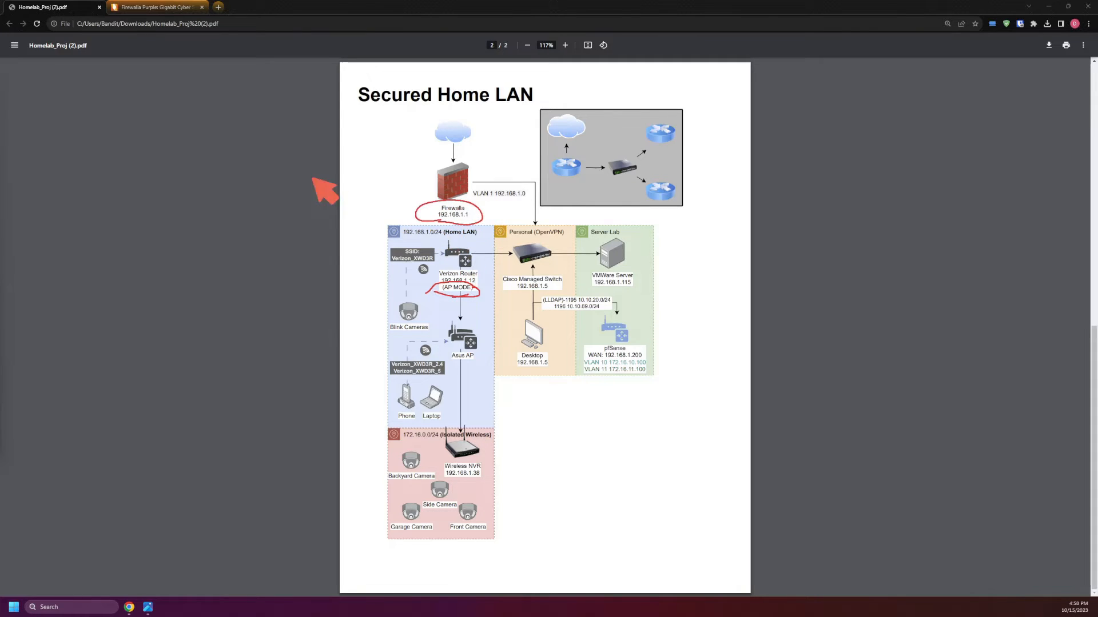
pyautogui.moveTo(375, 194)
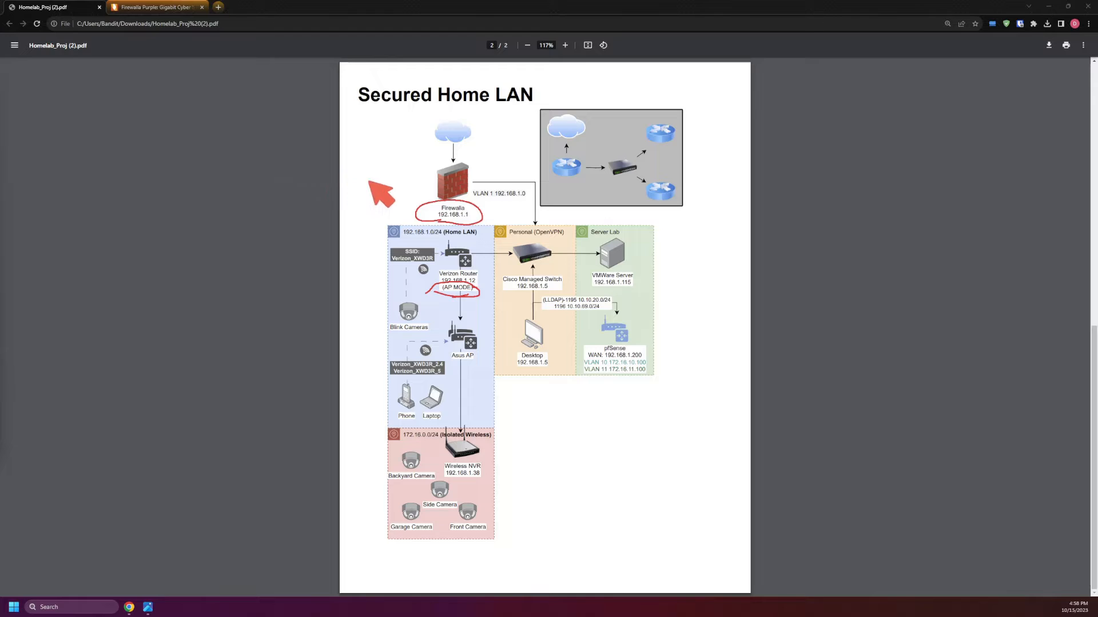
pyautogui.moveTo(512, 278)
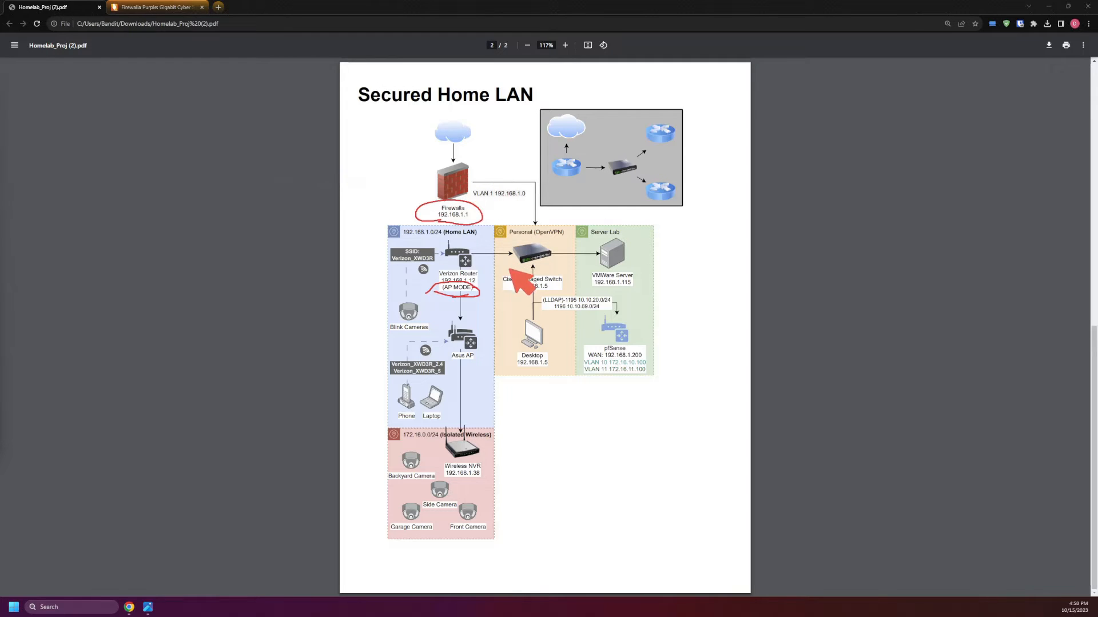
pyautogui.moveTo(548, 231)
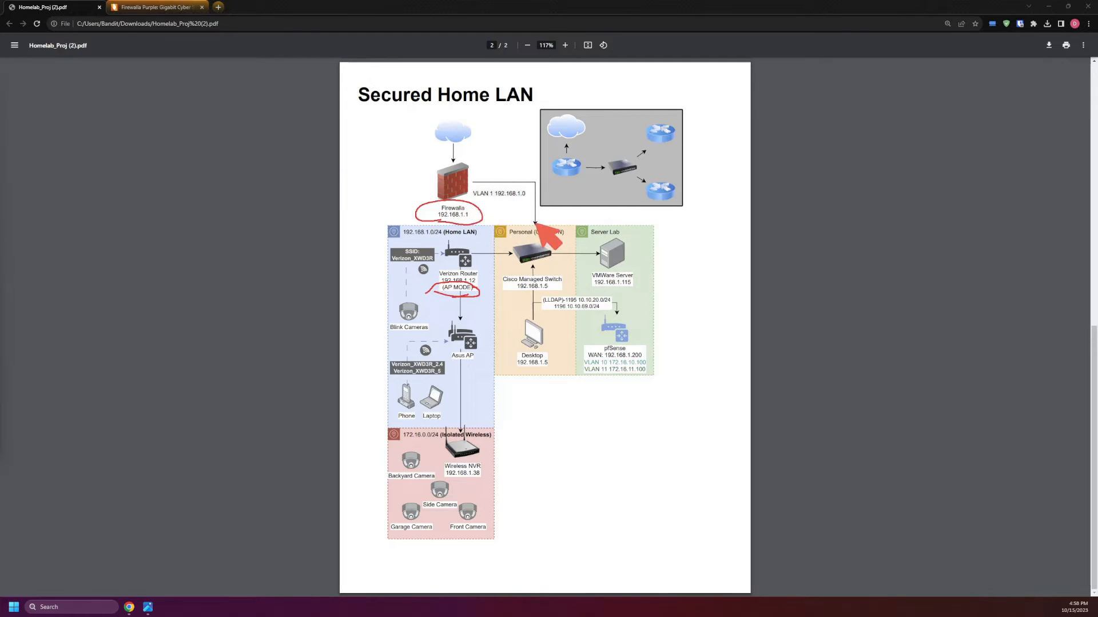
pyautogui.moveTo(477, 269)
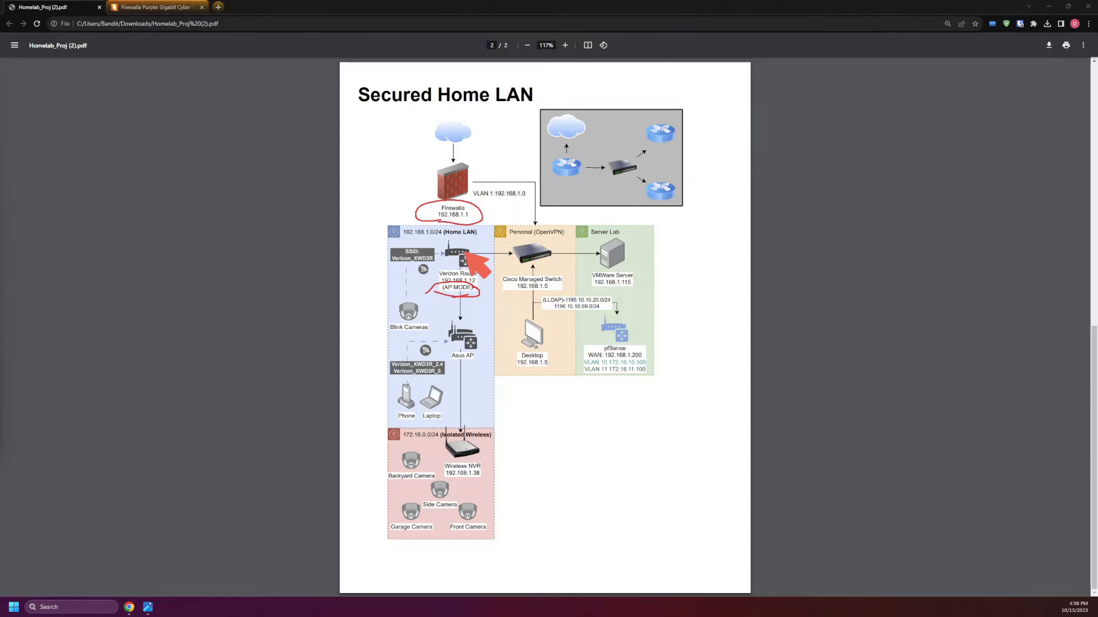
pyautogui.moveTo(466, 367)
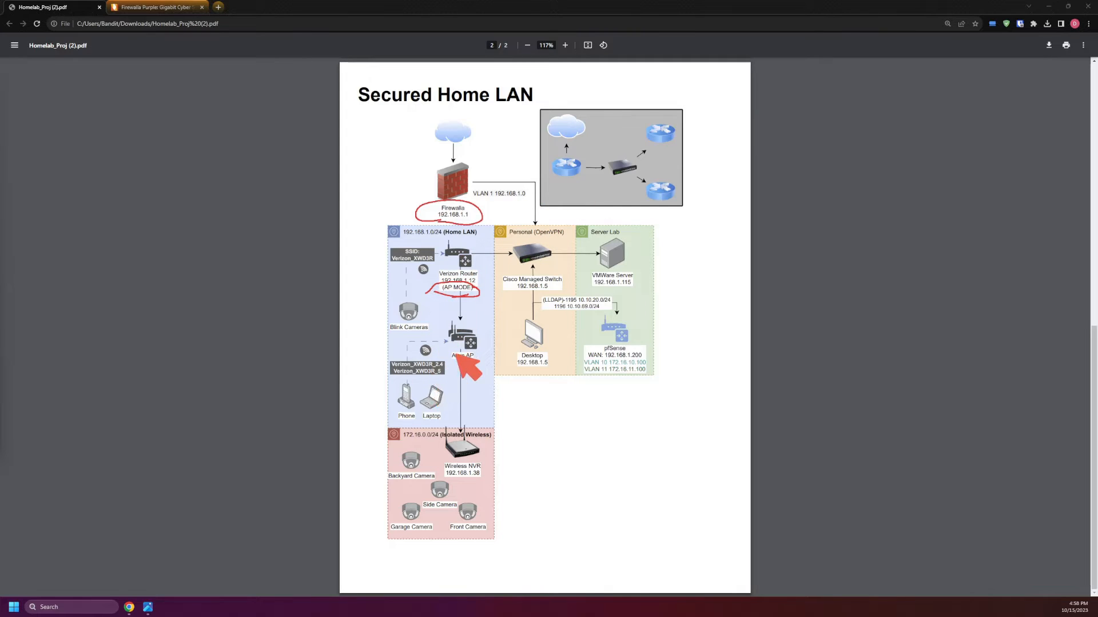
pyautogui.moveTo(458, 391)
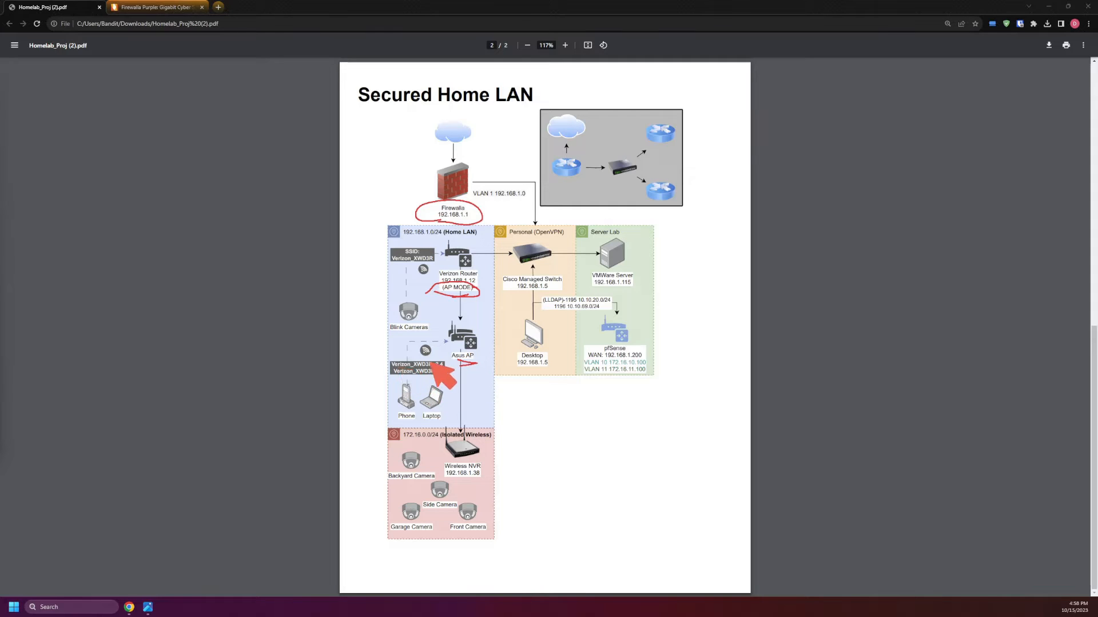
pyautogui.moveTo(451, 256)
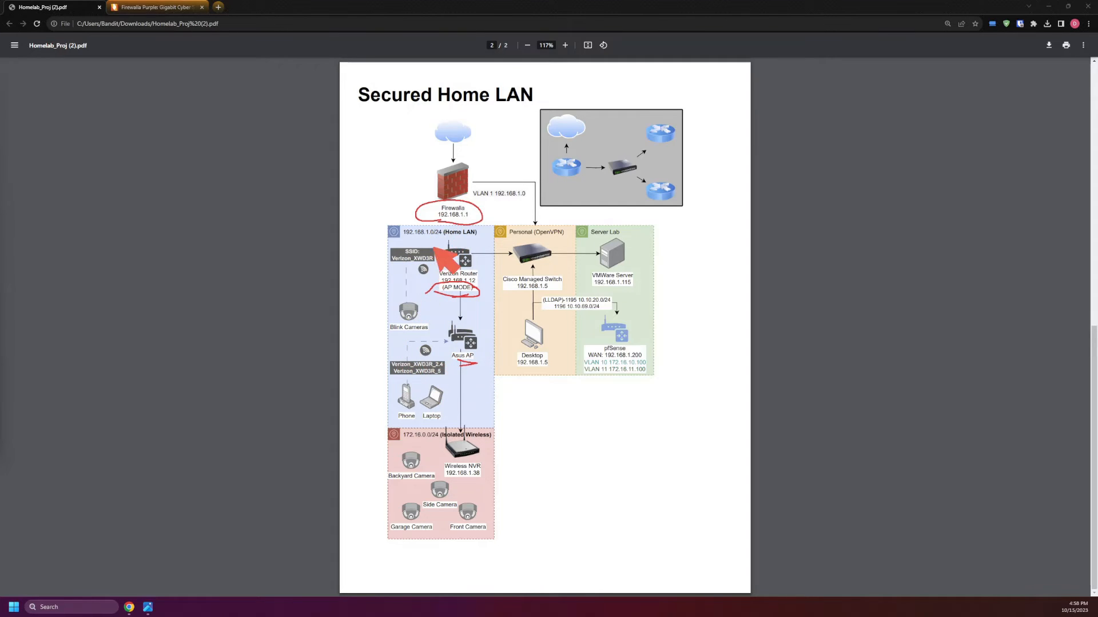
pyautogui.moveTo(503, 206)
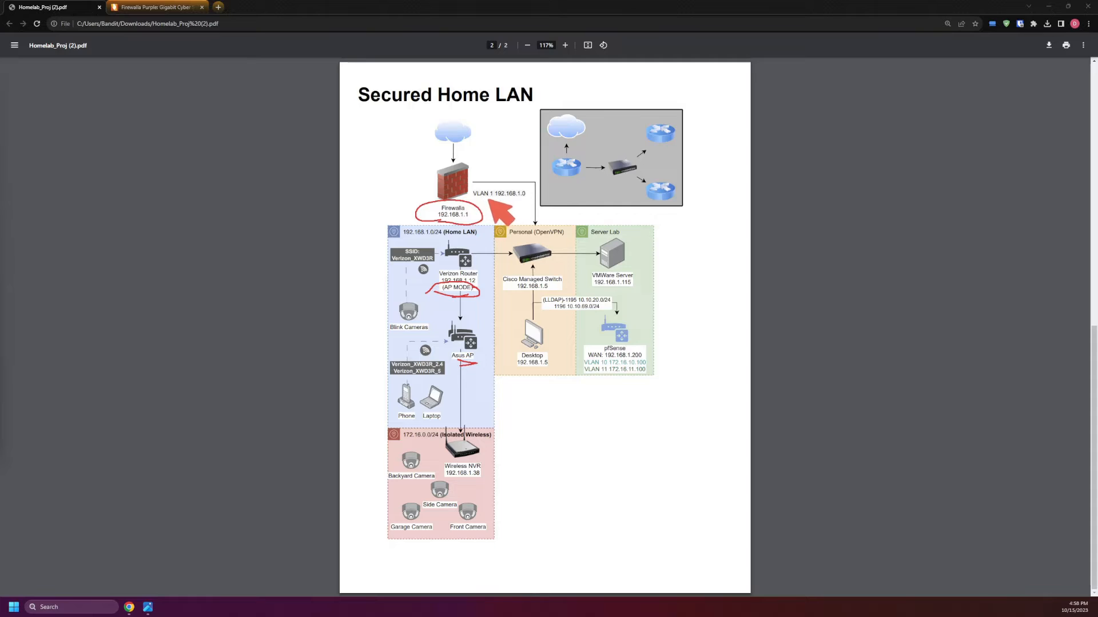
pyautogui.moveTo(480, 244)
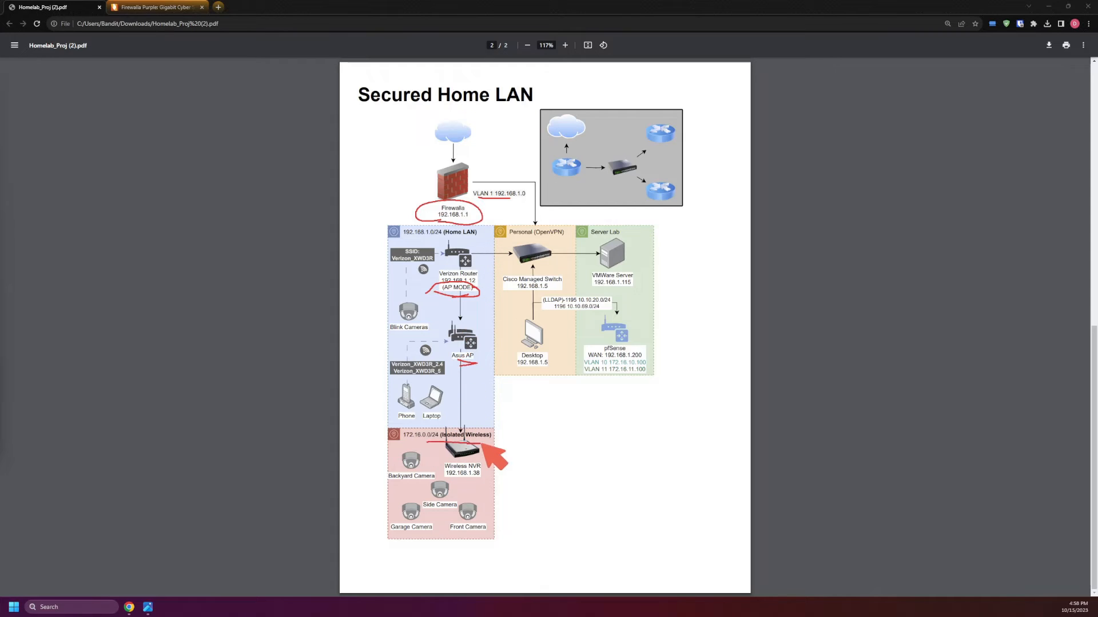
pyautogui.moveTo(465, 445)
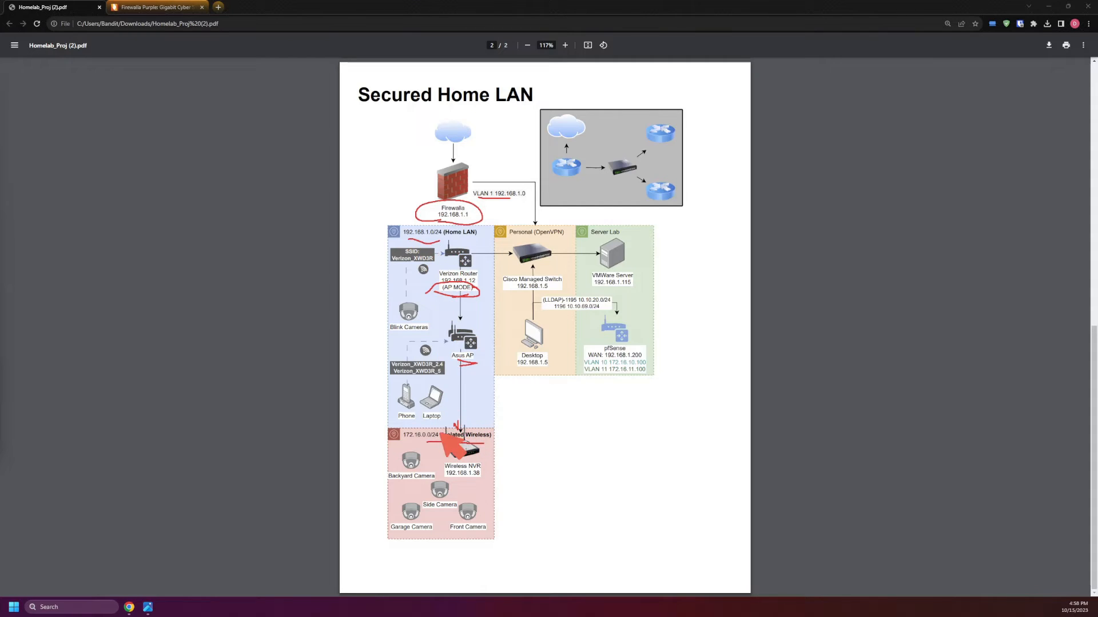
pyautogui.moveTo(541, 221)
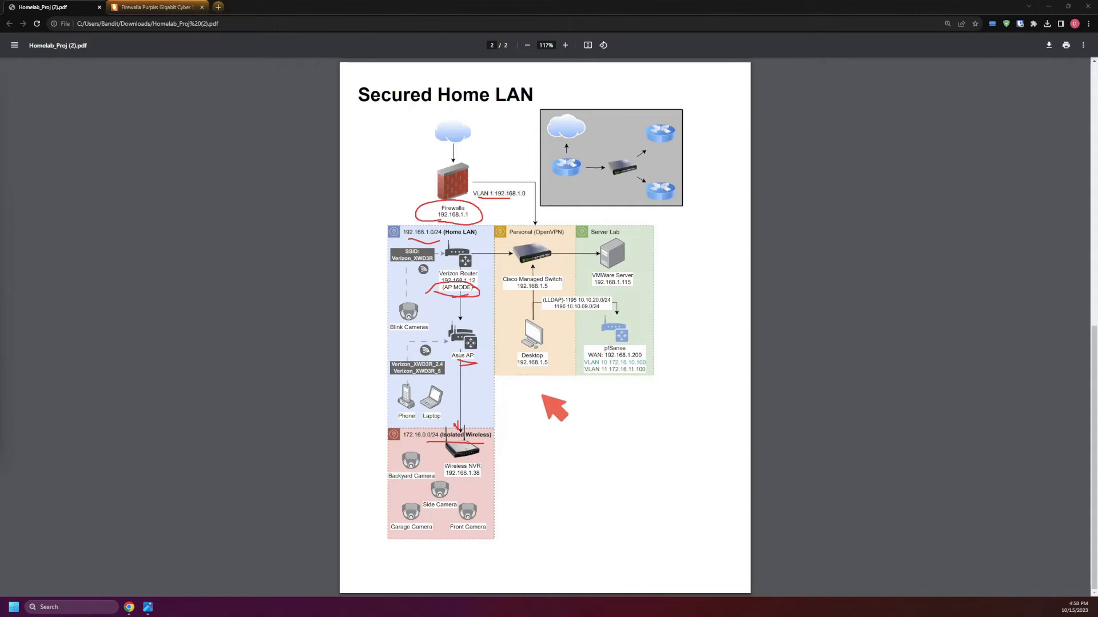
pyautogui.moveTo(461, 494)
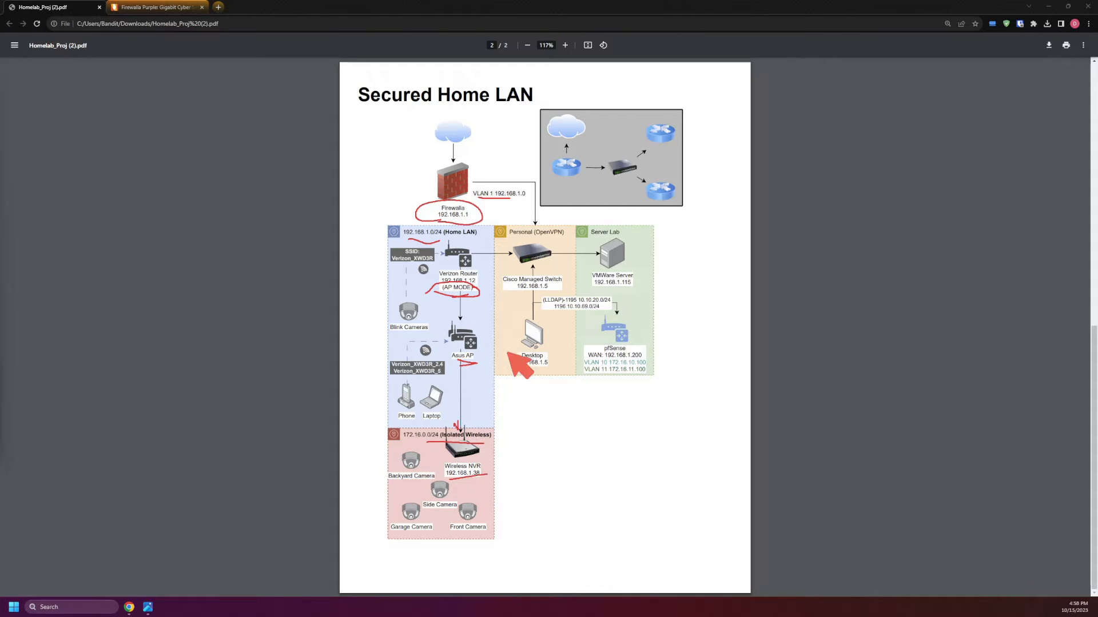
pyautogui.moveTo(589, 293)
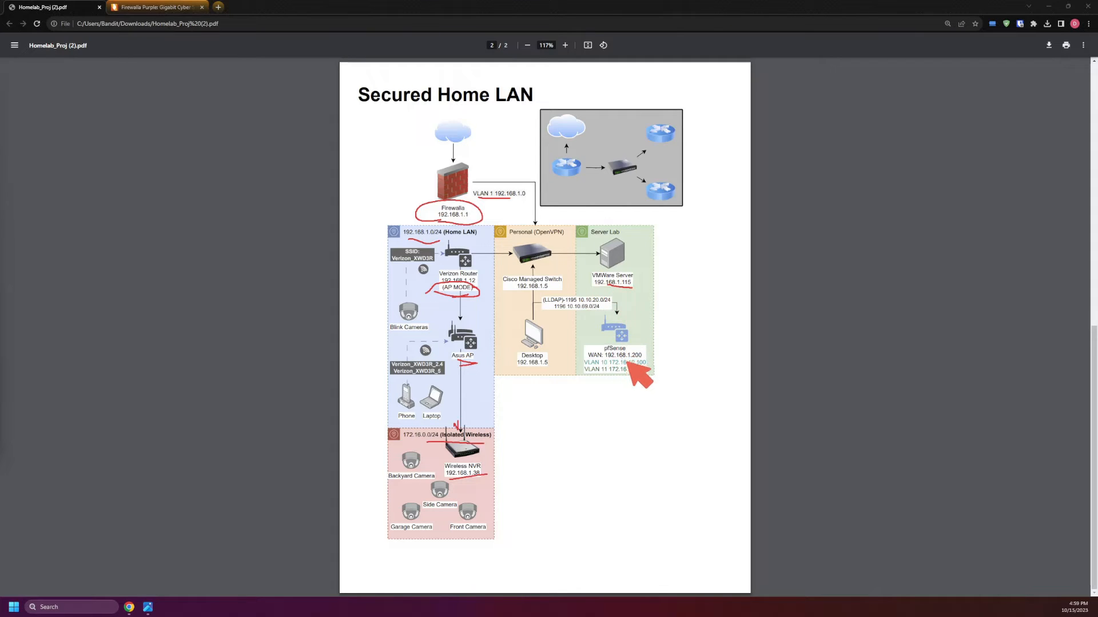
pyautogui.moveTo(652, 371)
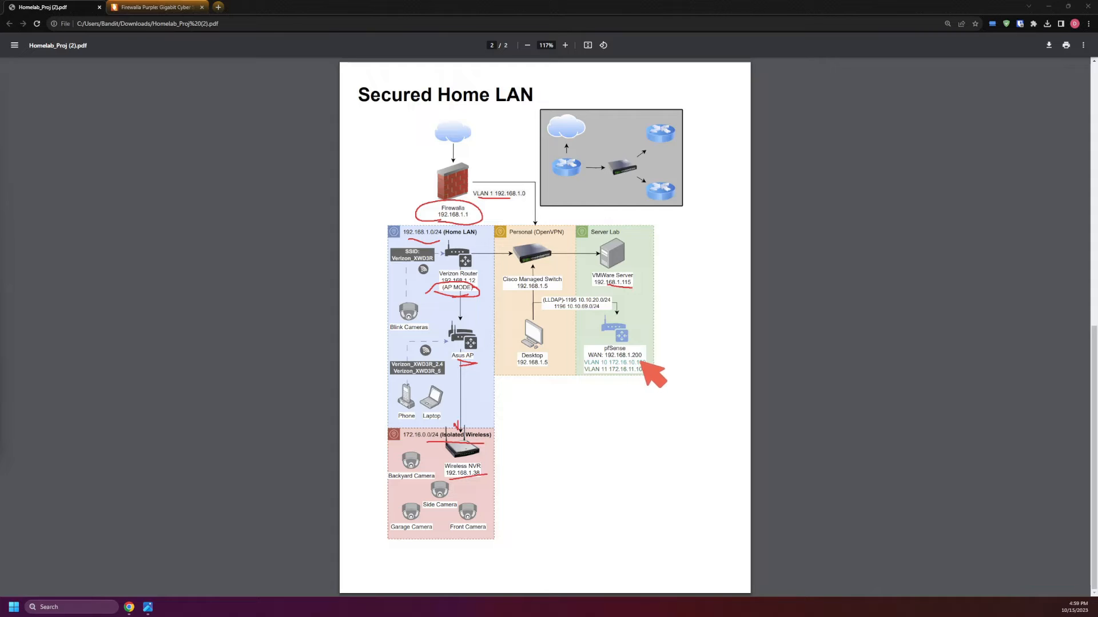
pyautogui.moveTo(545, 368)
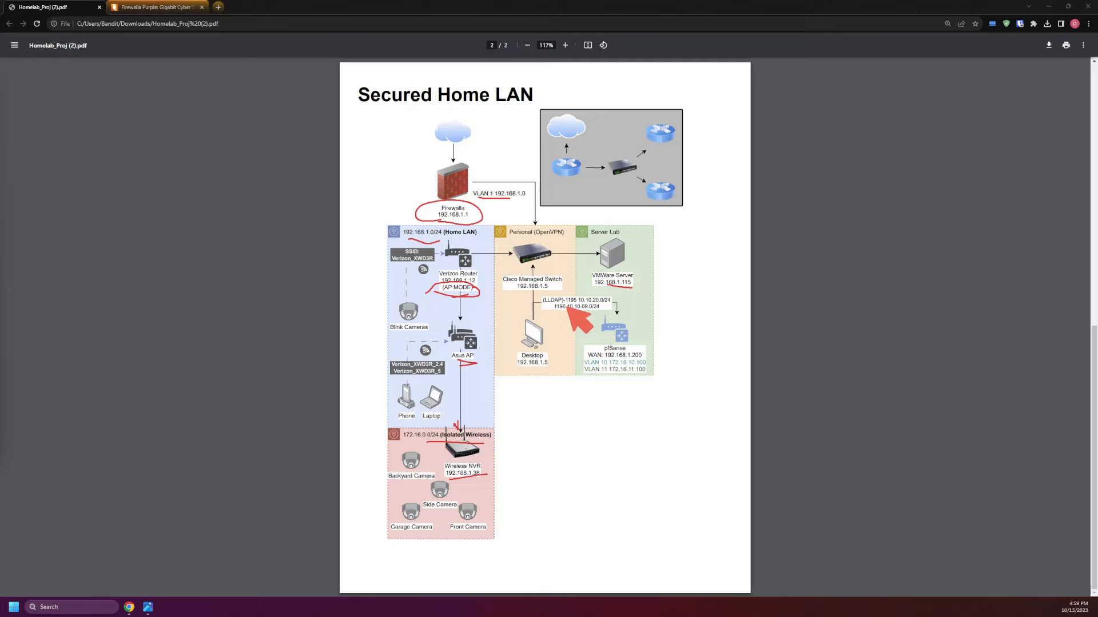
pyautogui.moveTo(589, 324)
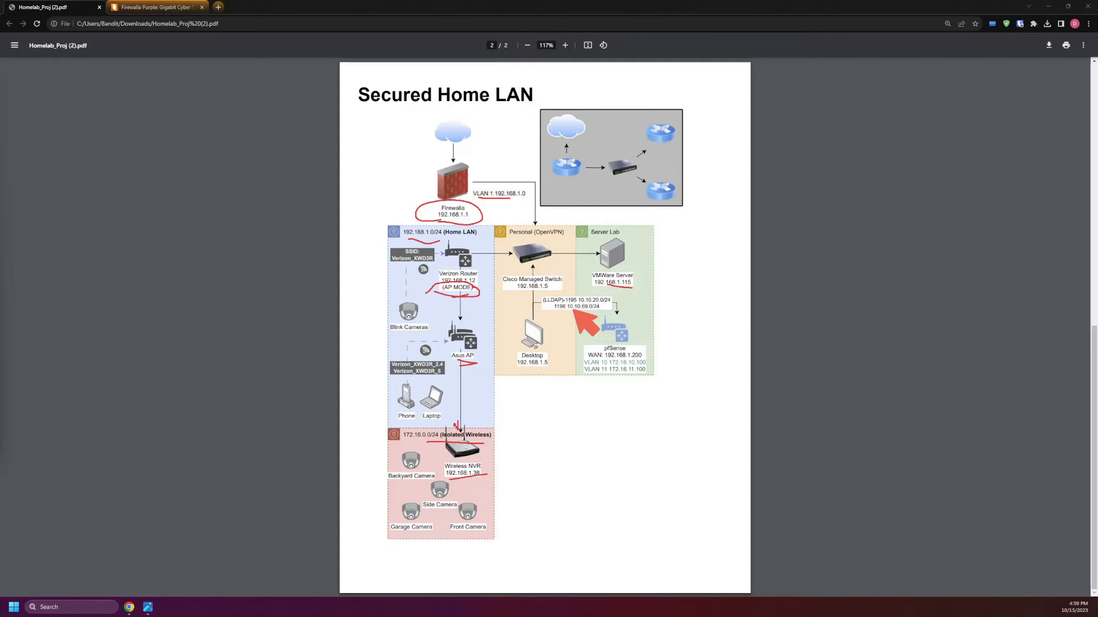
pyautogui.moveTo(558, 324)
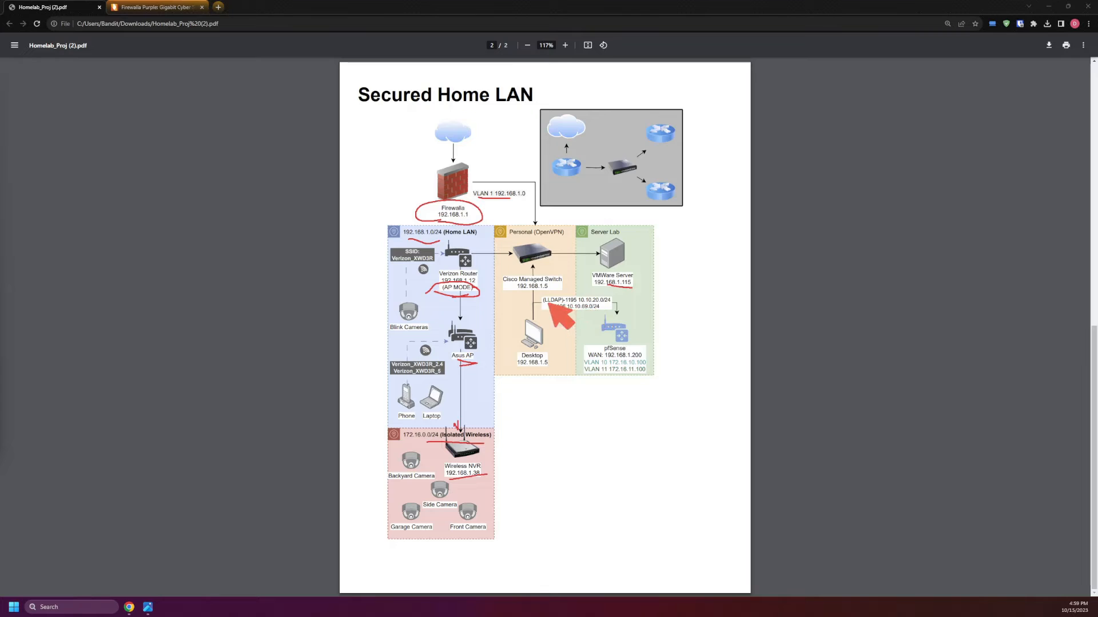
pyautogui.moveTo(621, 317)
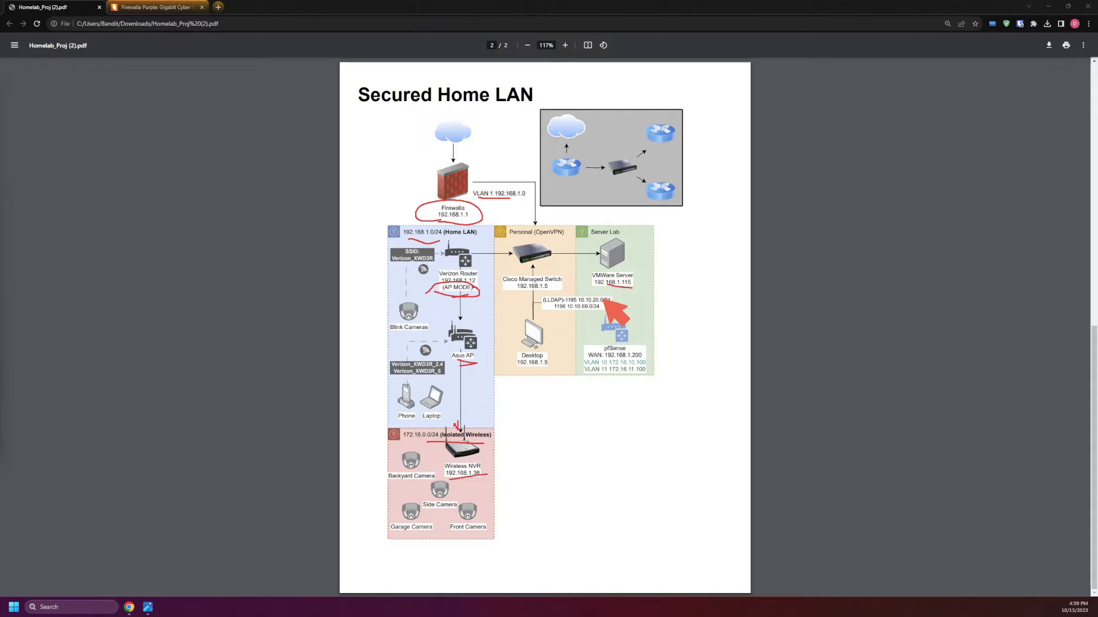
pyautogui.moveTo(585, 333)
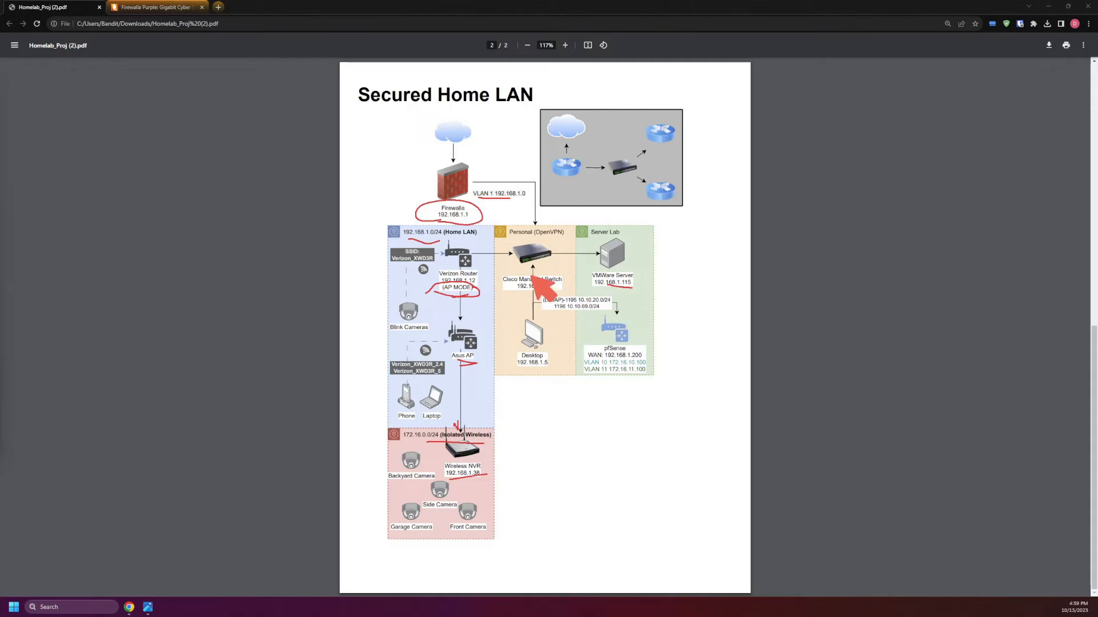
pyautogui.moveTo(542, 305)
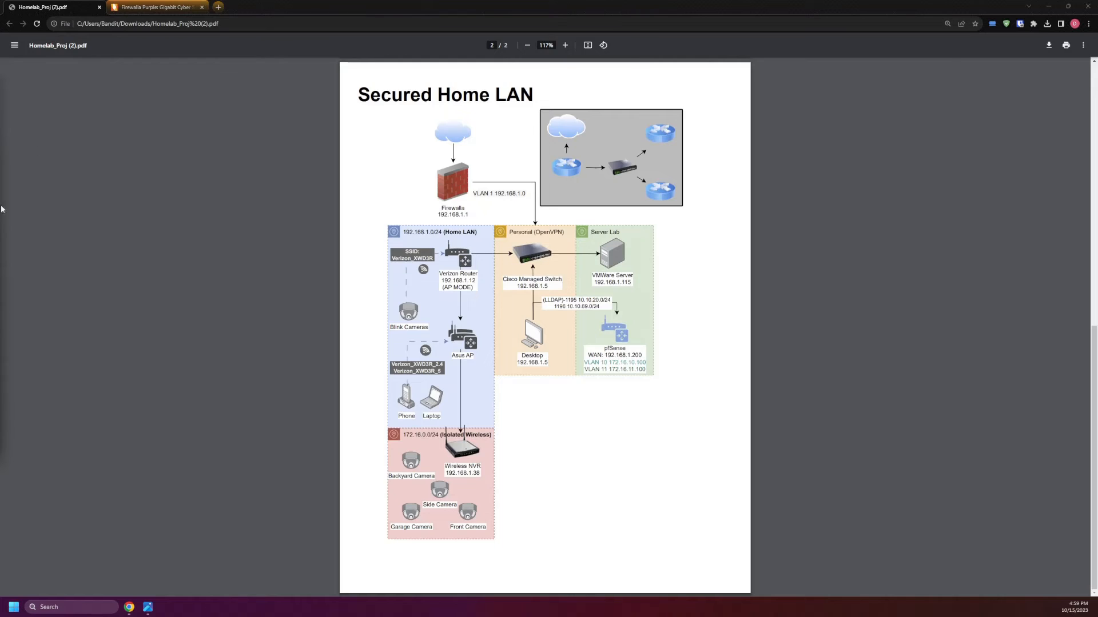
# Step: Select the HP Z840 Workstation model name on the ESXi host summary to look it up
pyautogui.click(323, 8)
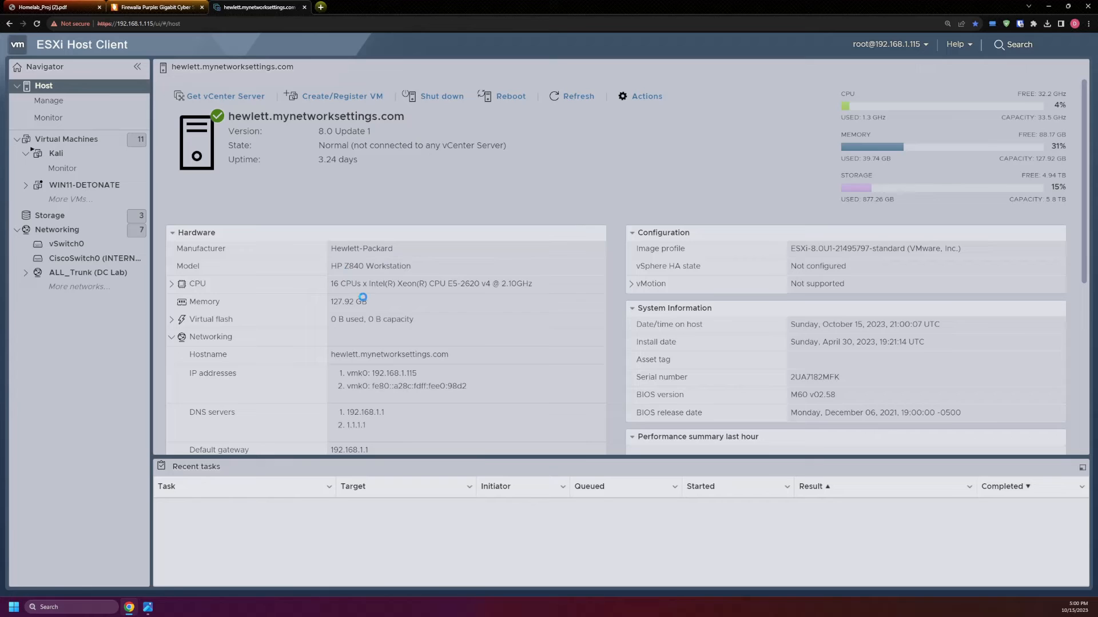
pyautogui.doubleClick(371, 266)
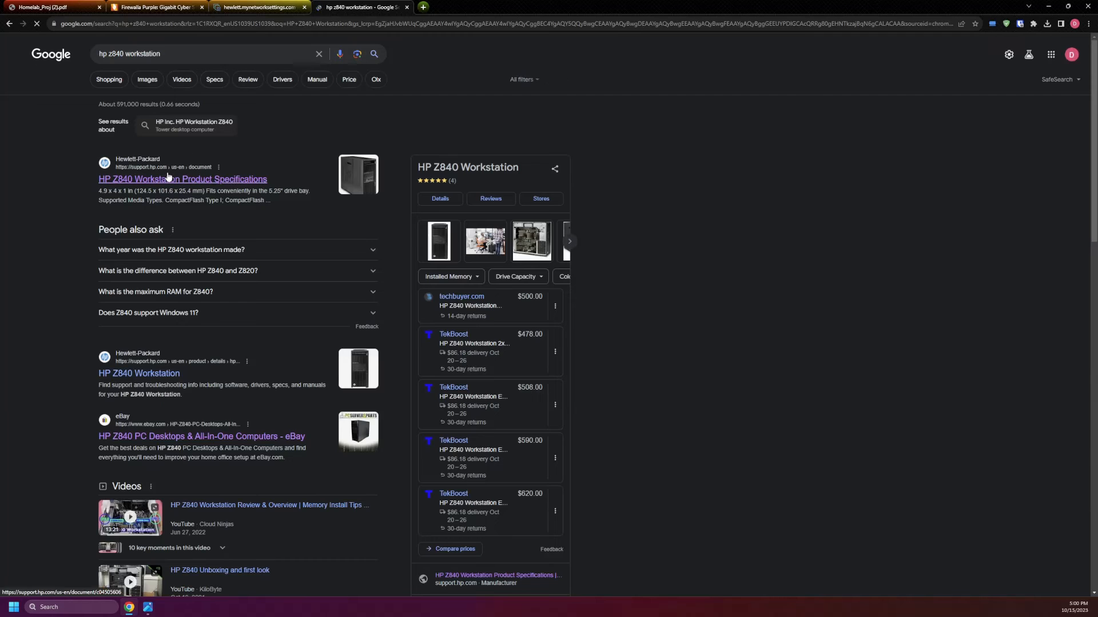
# Step: View HP's Z840 Workstation product specifications page, then return to the ESXi host summary
pyautogui.click(183, 178)
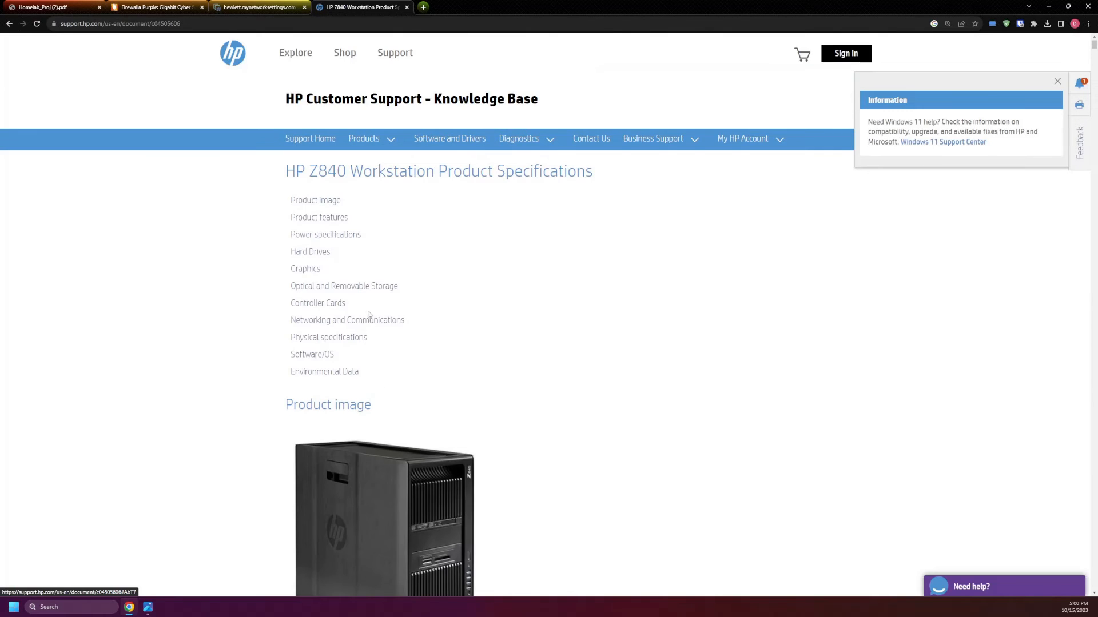
pyautogui.scroll(-3)
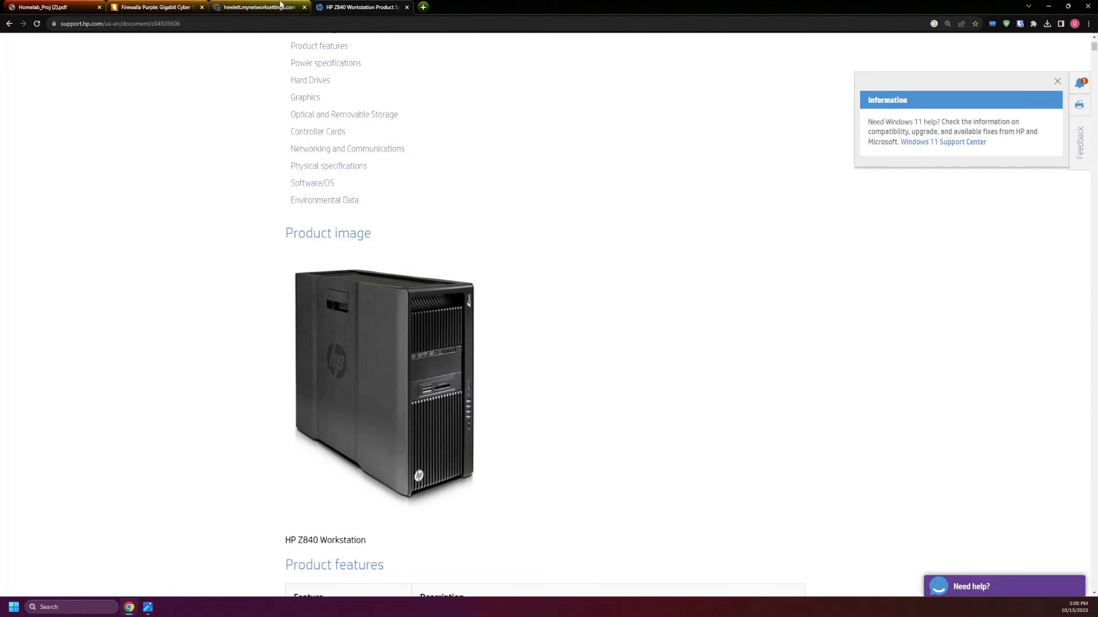
pyautogui.click(258, 7)
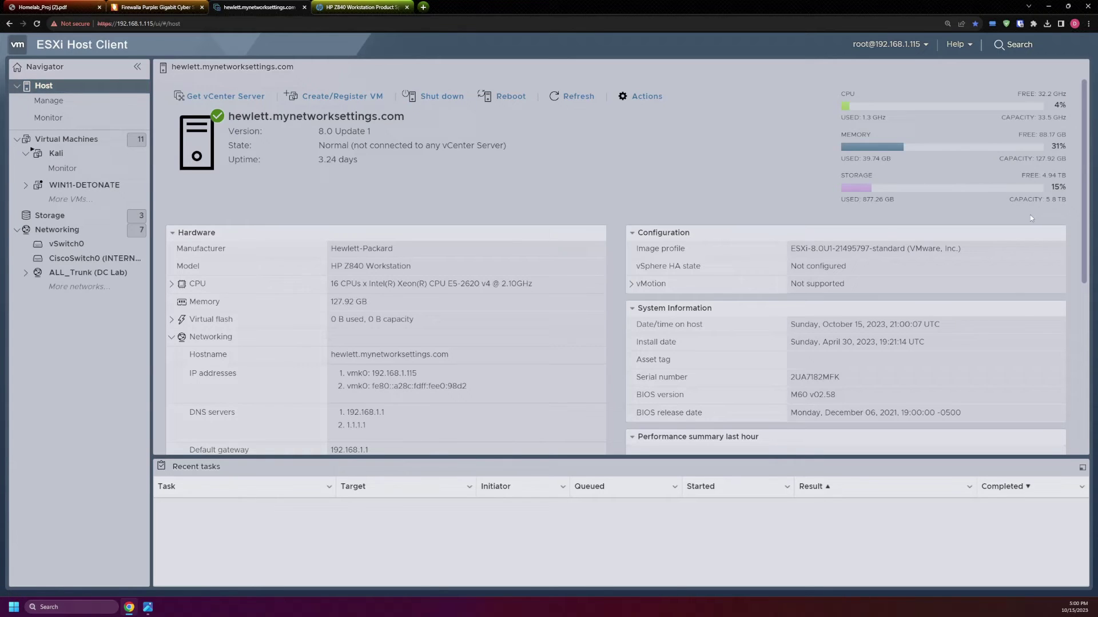
pyautogui.moveTo(1043, 210)
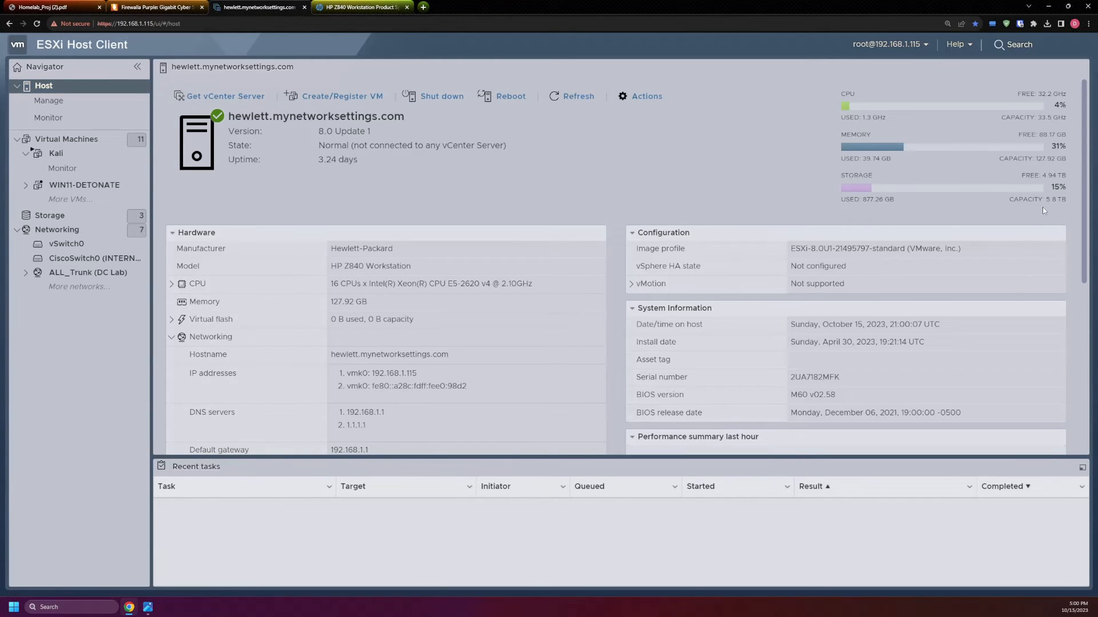
# Step: Review the host's datastores and 11-VM inventory, then show the Networking virtual switches list
pyautogui.click(51, 215)
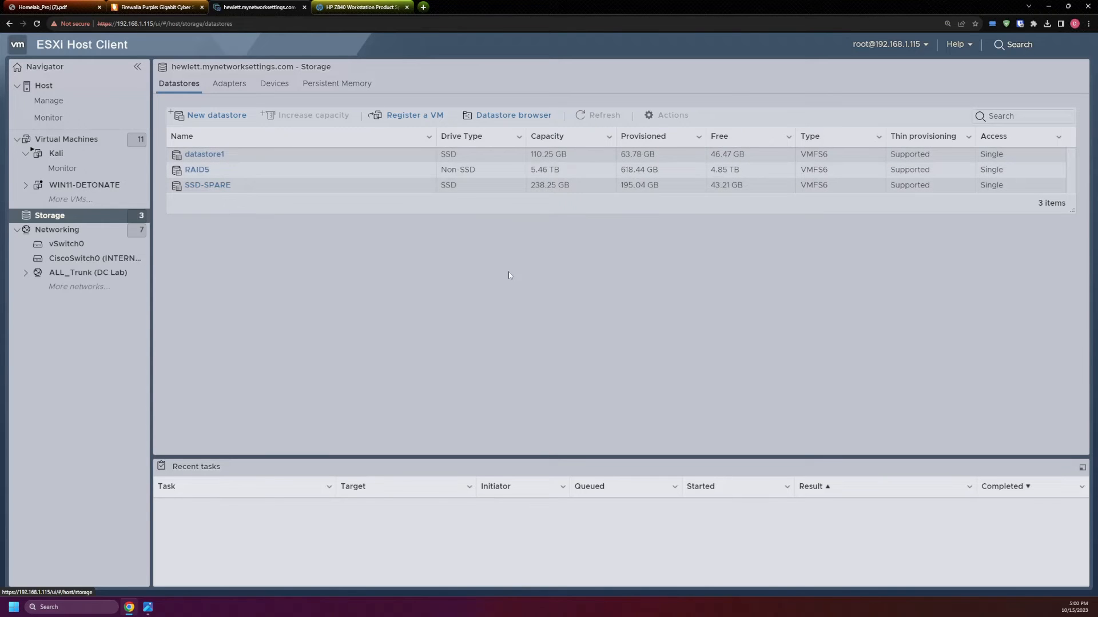
pyautogui.moveTo(383, 218)
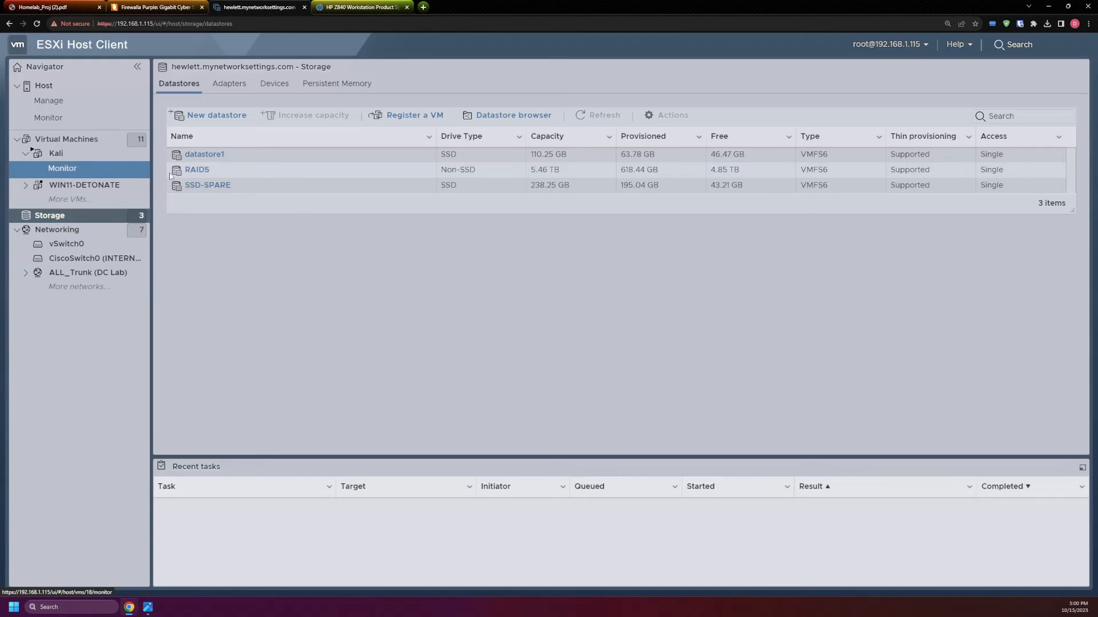
pyautogui.click(66, 138)
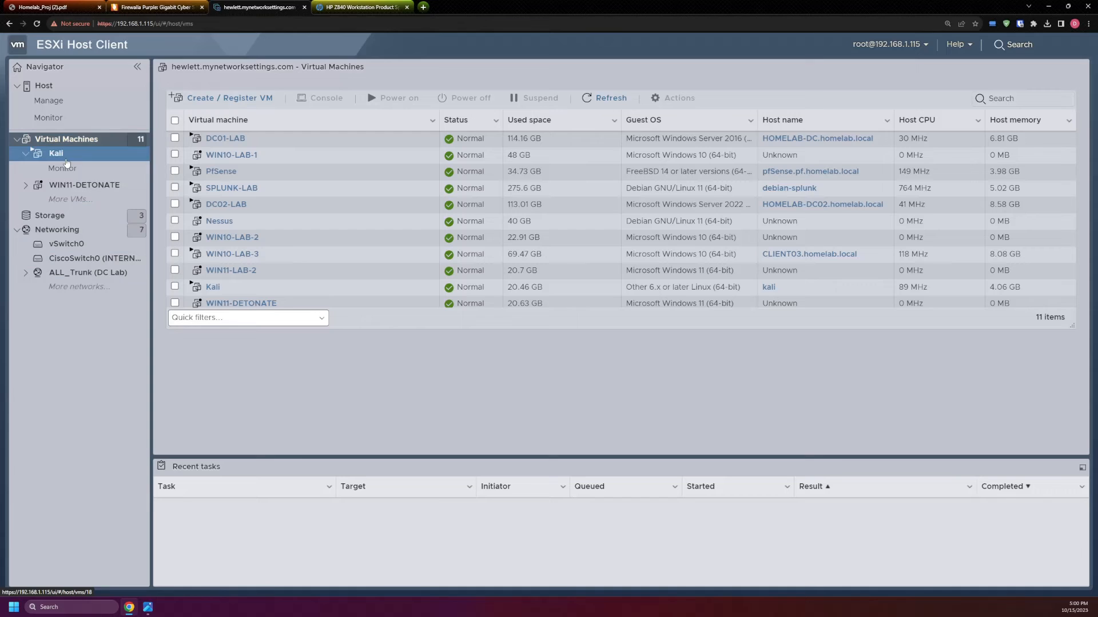
pyautogui.click(58, 230)
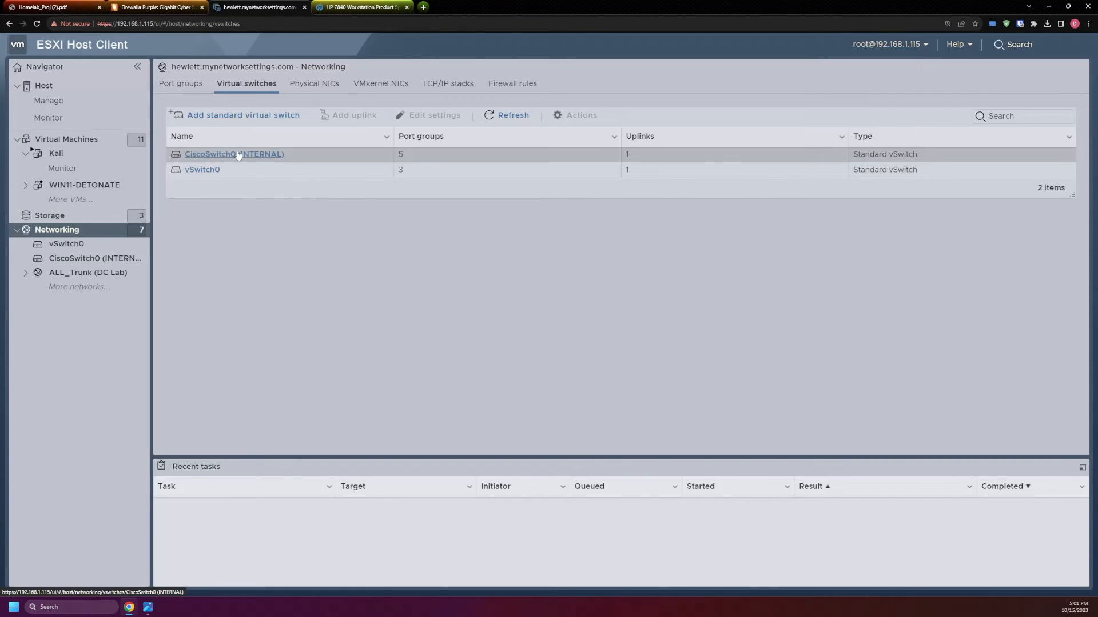
pyautogui.moveTo(246, 159)
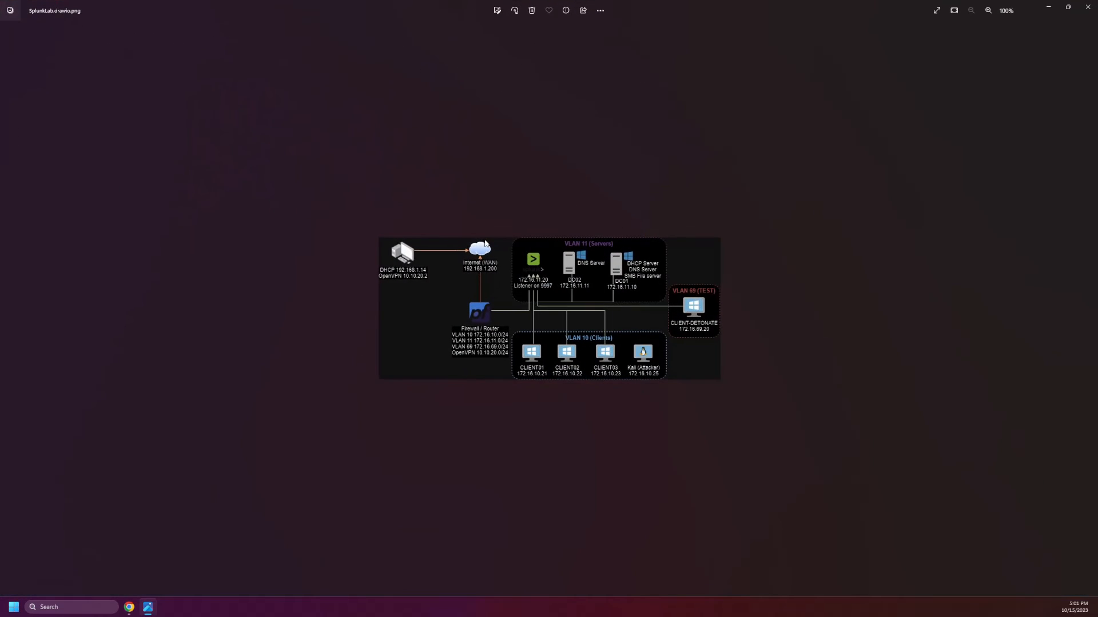
# Step: Enlarge the Splunk lab diagram in Photos to read the VLAN 10, 11 and 69 labels
pyautogui.click(988, 10)
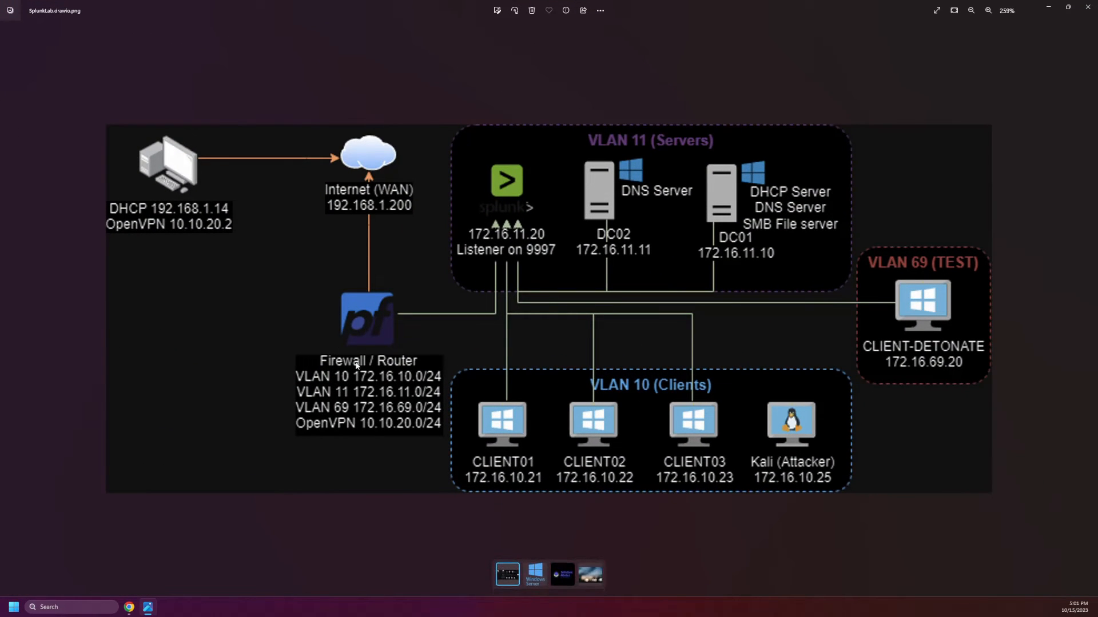
pyautogui.moveTo(390, 380)
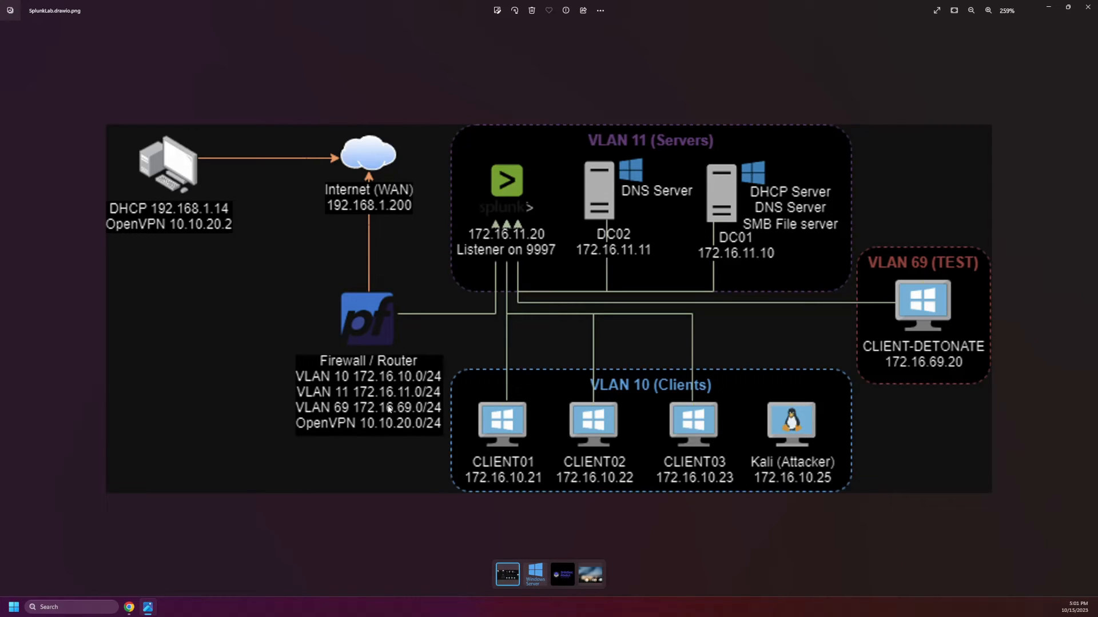
pyautogui.moveTo(393, 348)
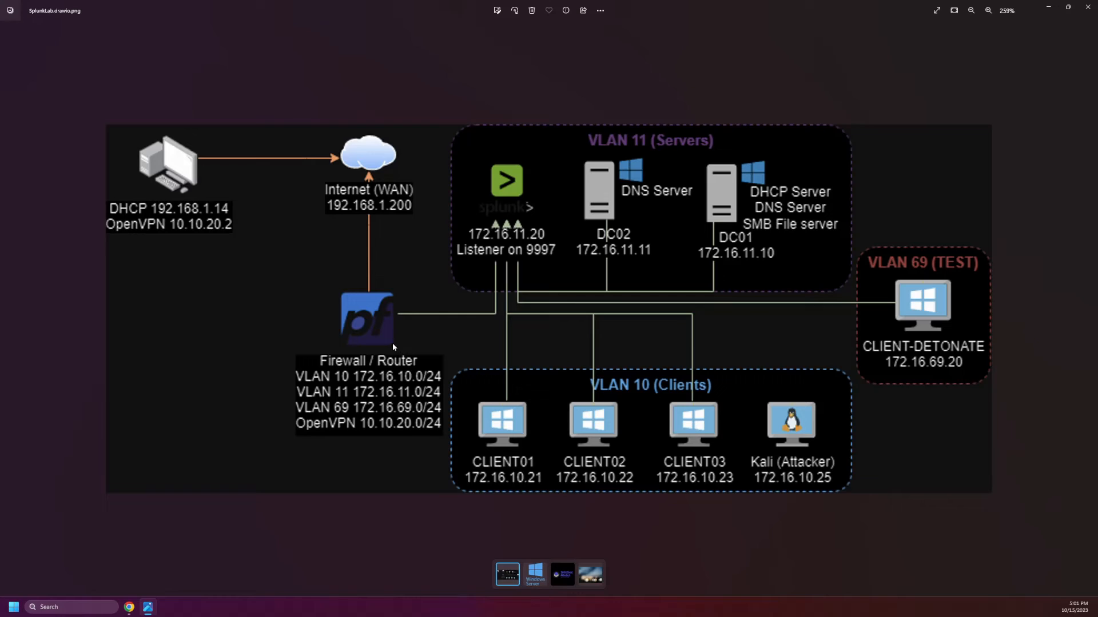
pyautogui.moveTo(373, 226)
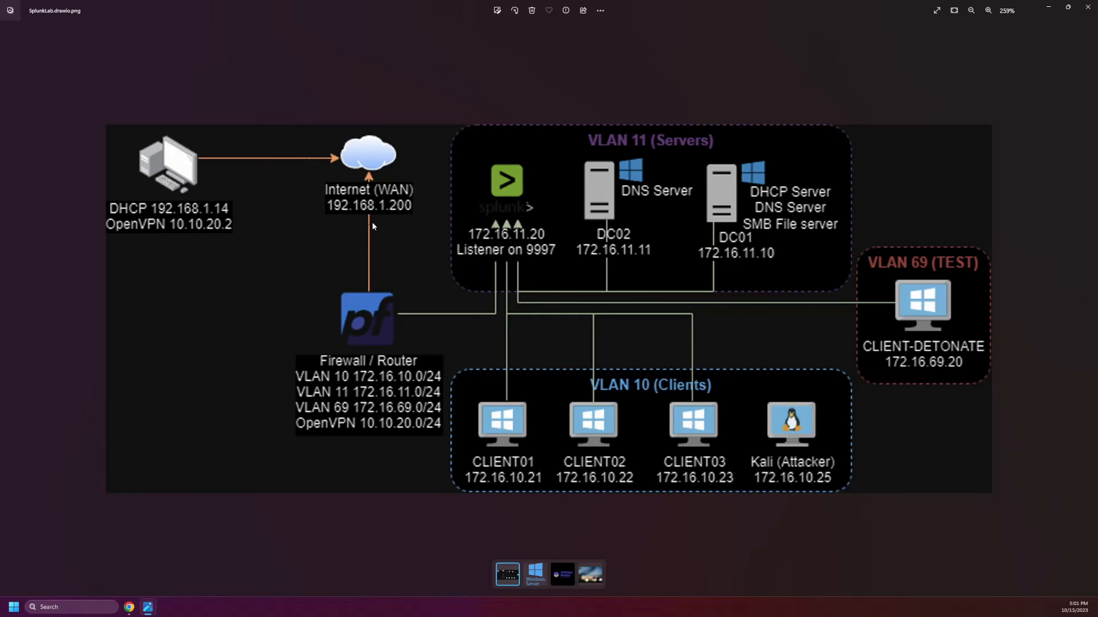
pyautogui.moveTo(425, 236)
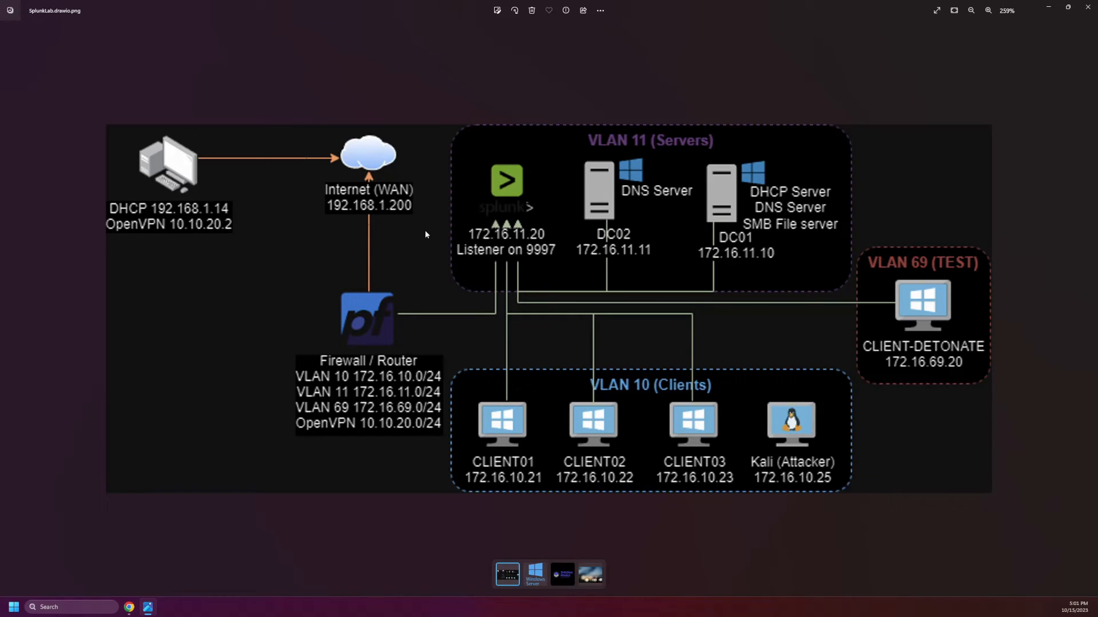
pyautogui.moveTo(243, 240)
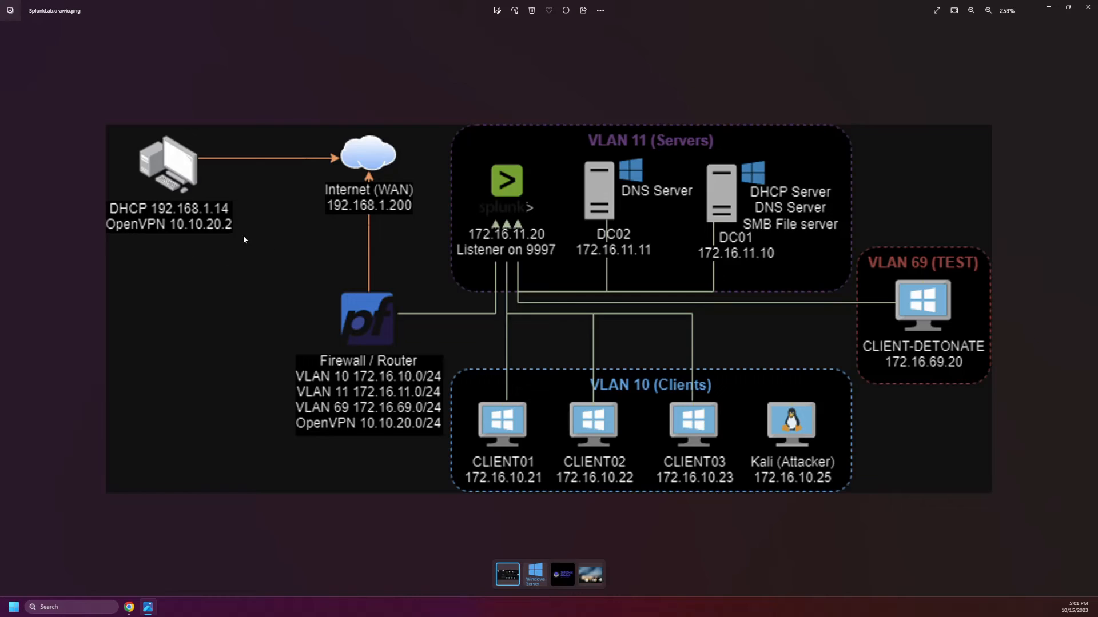
pyautogui.moveTo(435, 198)
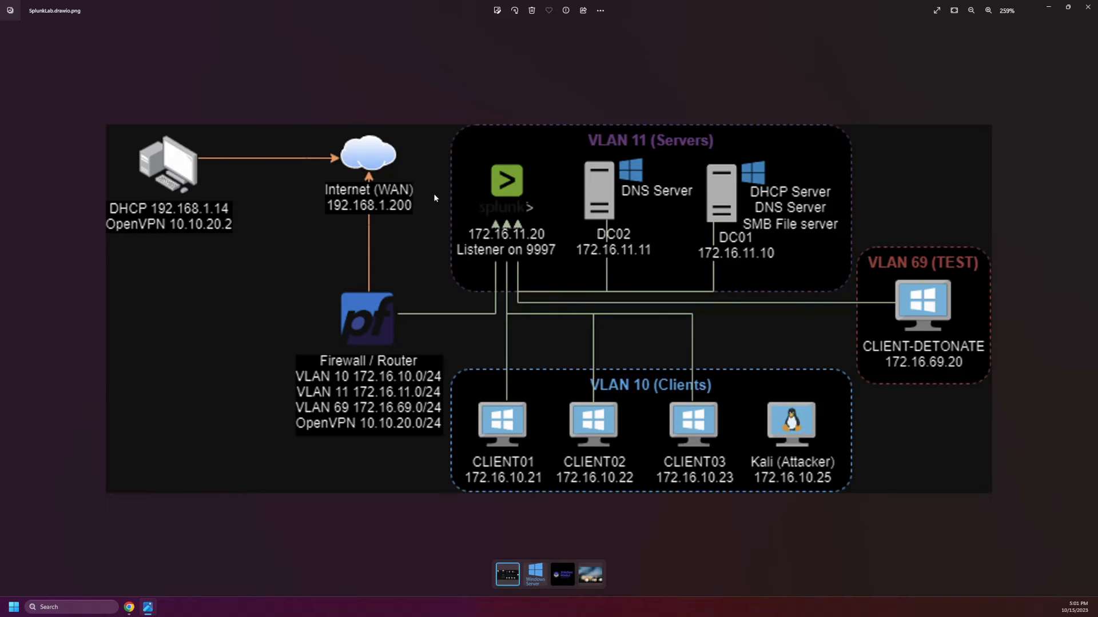
pyautogui.moveTo(603, 380)
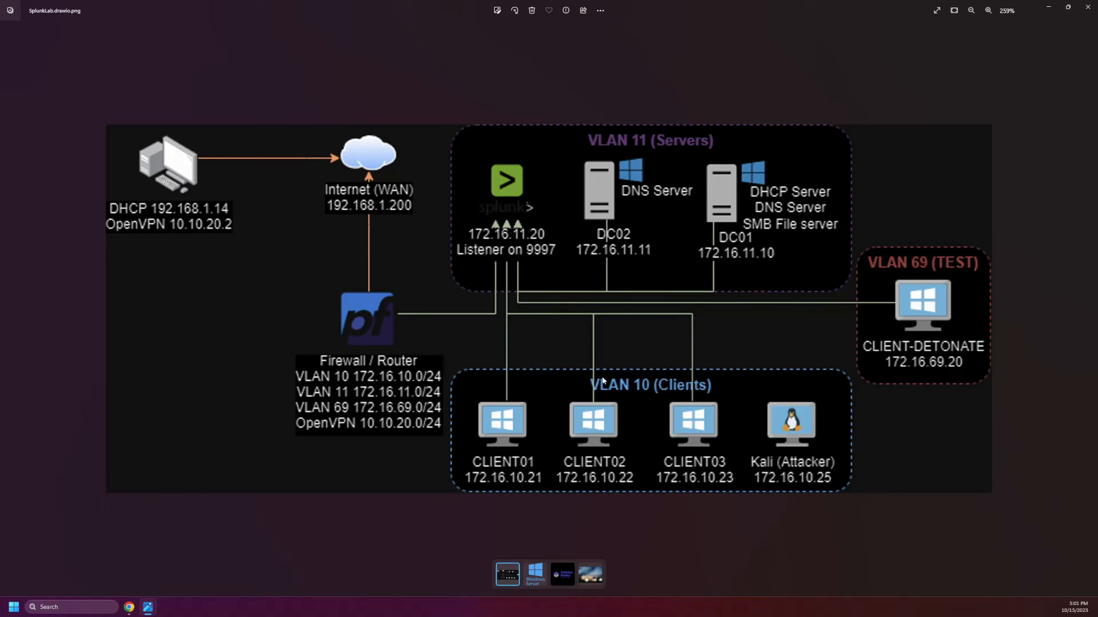
pyautogui.moveTo(593, 303)
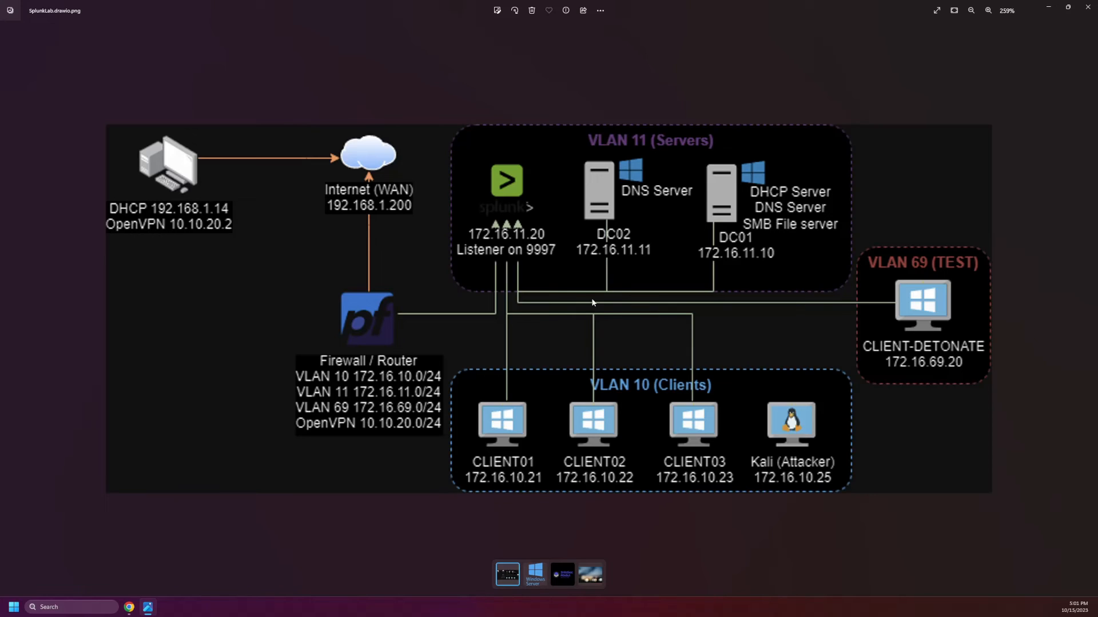
pyautogui.moveTo(509, 289)
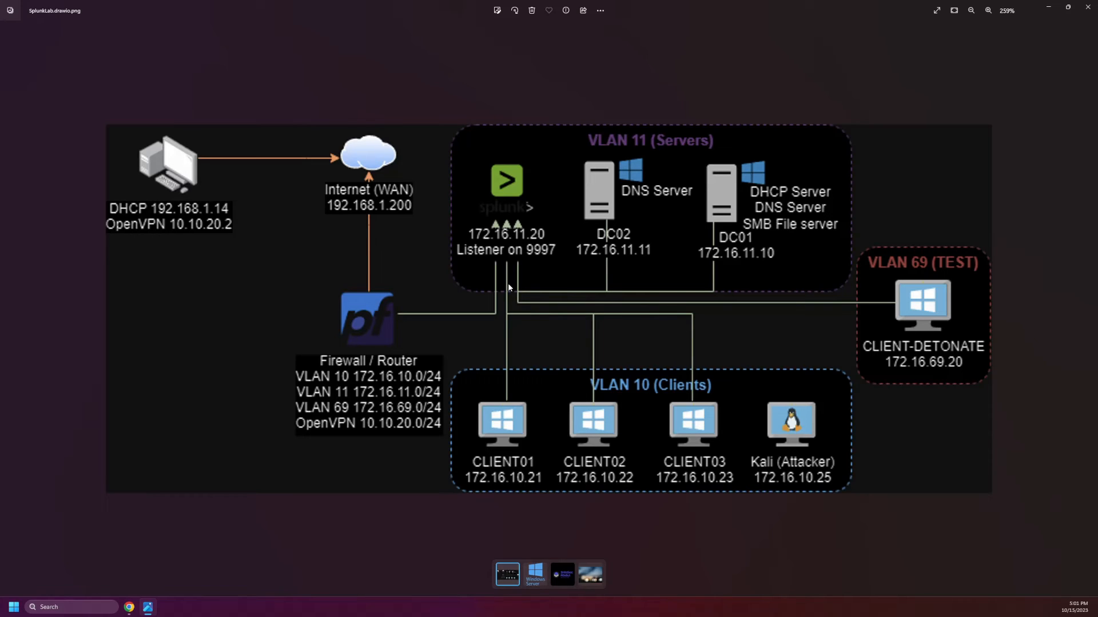
pyautogui.moveTo(491, 267)
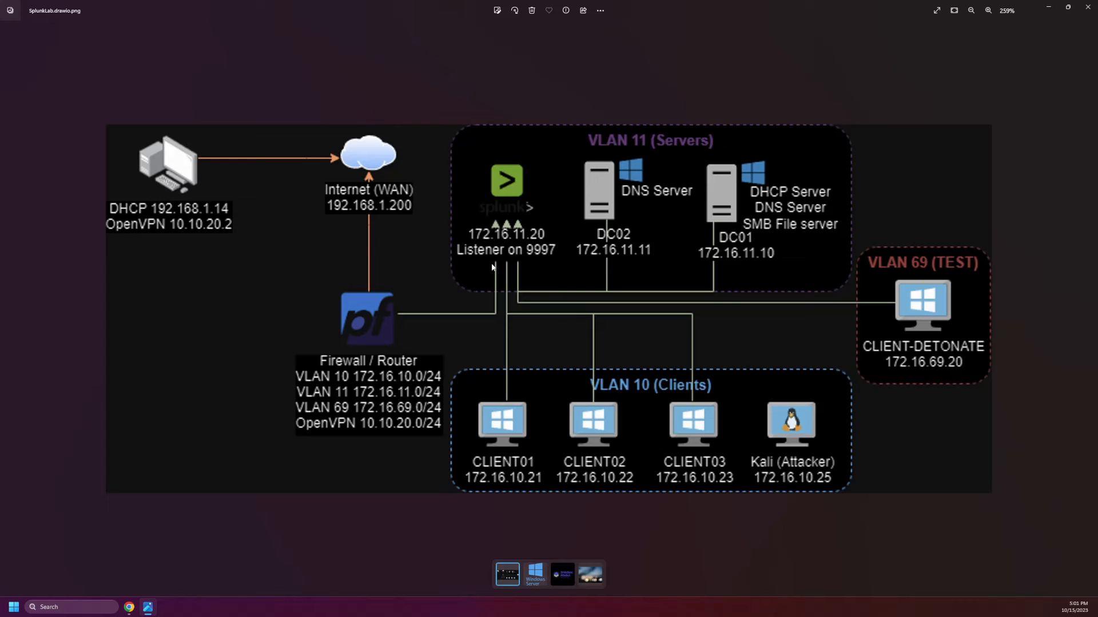
pyautogui.moveTo(687, 279)
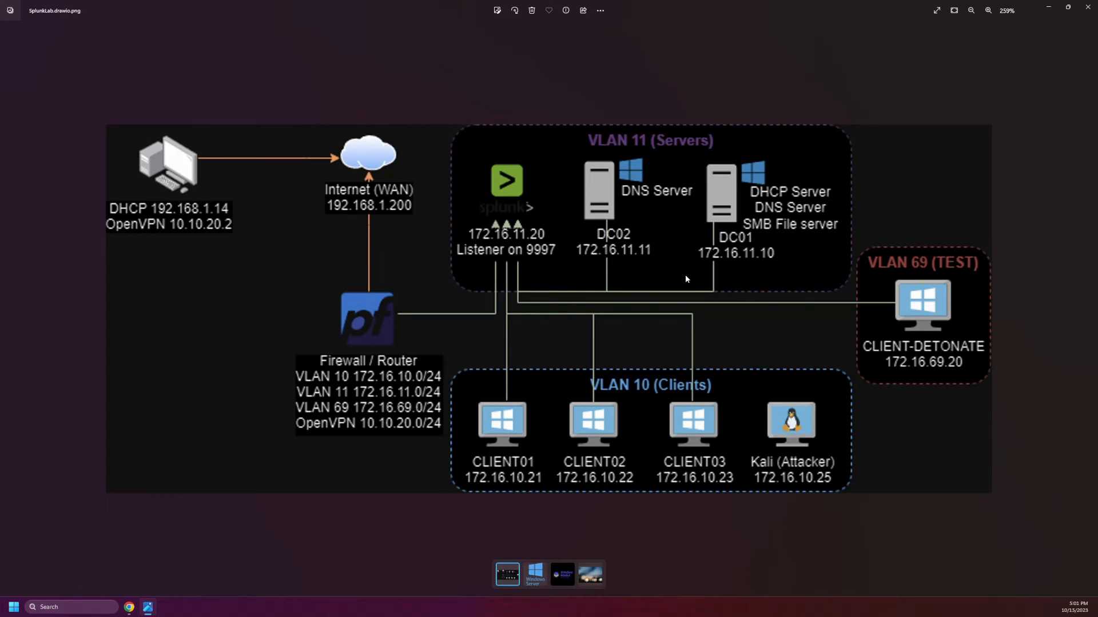
pyautogui.moveTo(794, 307)
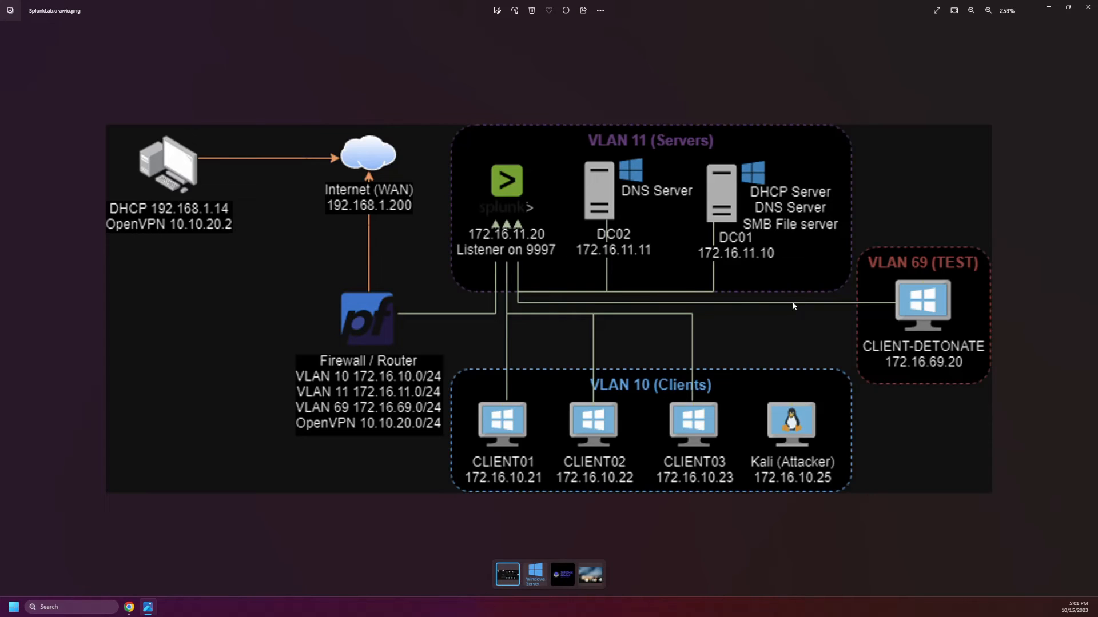
pyautogui.moveTo(738, 224)
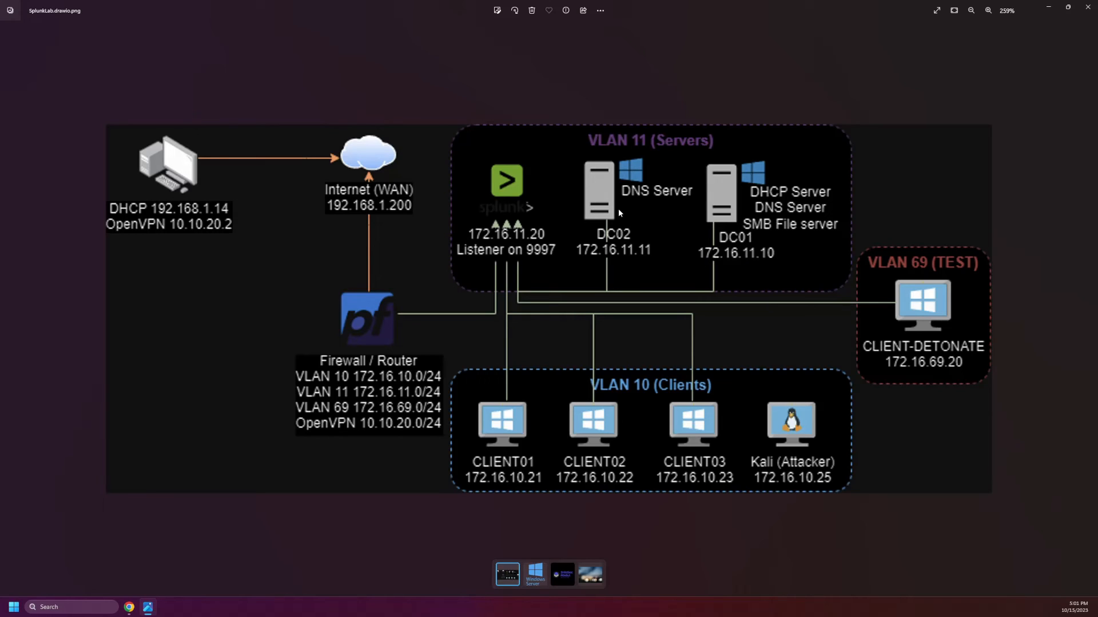
pyautogui.moveTo(638, 215)
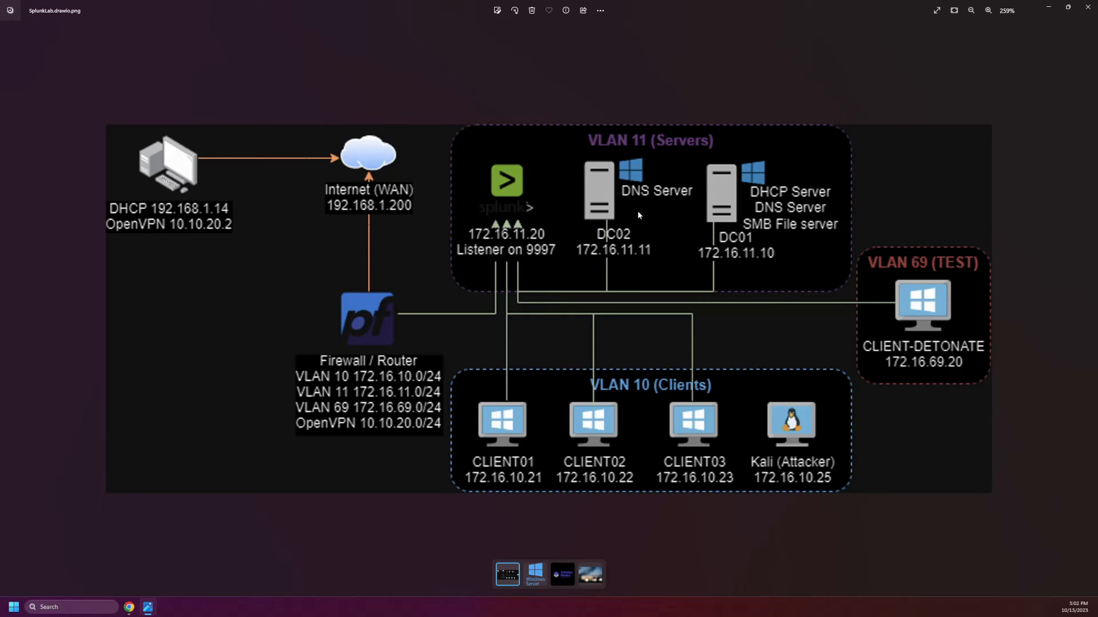
pyautogui.moveTo(373, 338)
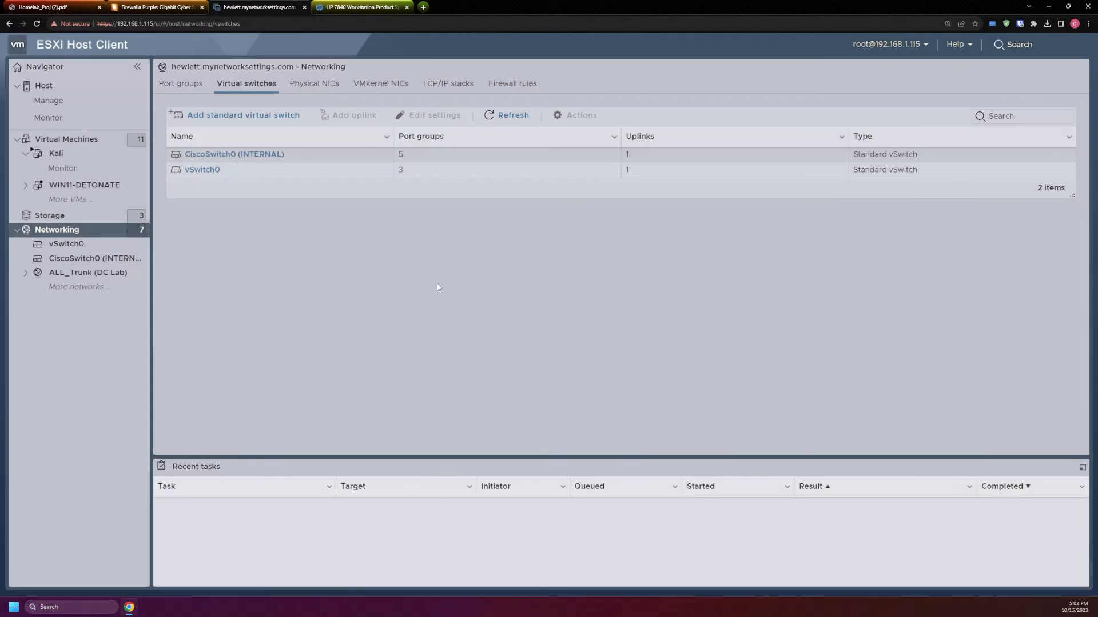
# Step: Browse the virtual machine list and the host summary in the ESXi Navigator
pyautogui.click(66, 138)
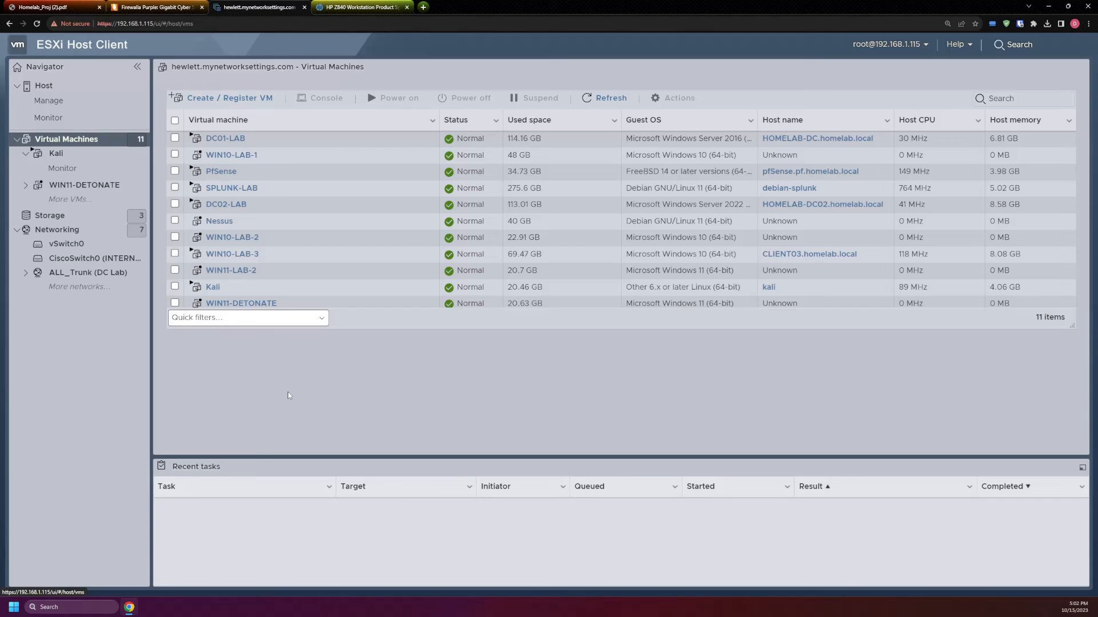
pyautogui.moveTo(293, 380)
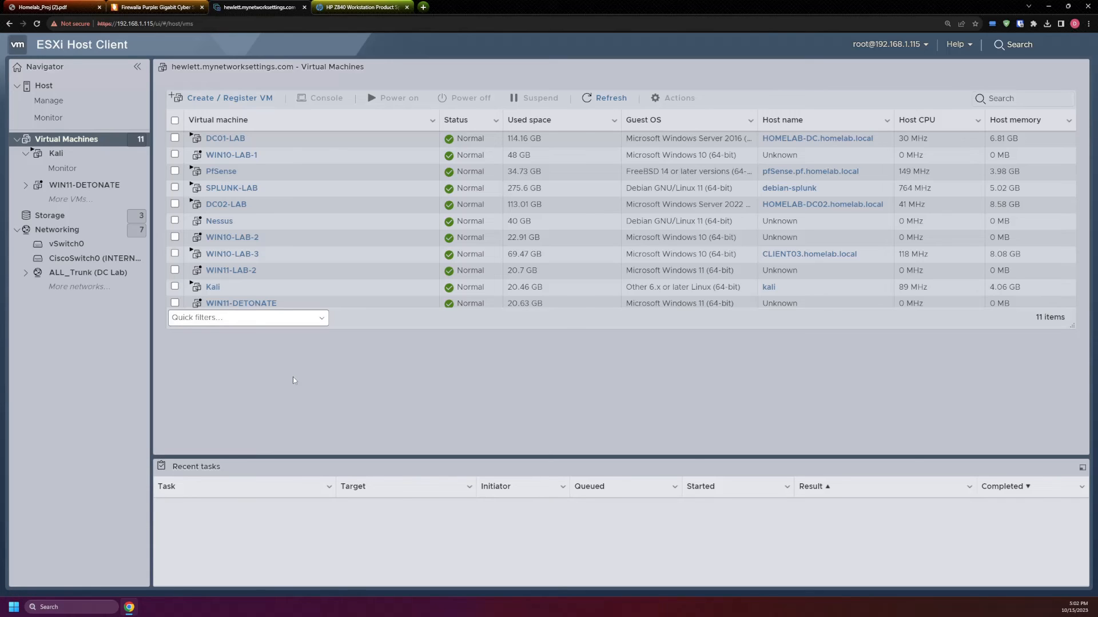
pyautogui.moveTo(177, 423)
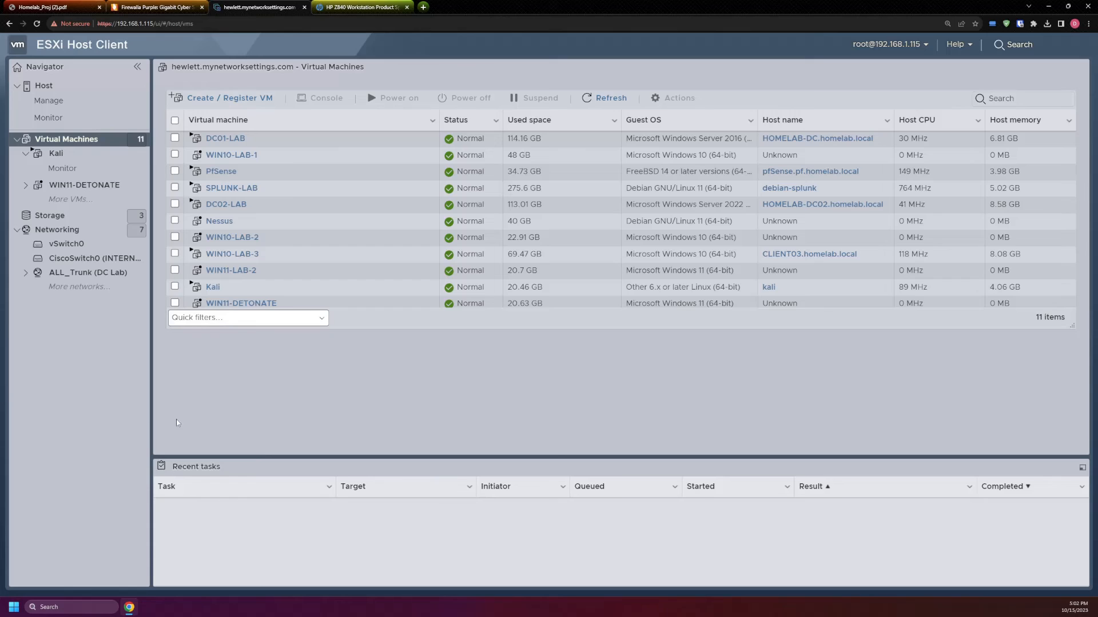
pyautogui.moveTo(298, 386)
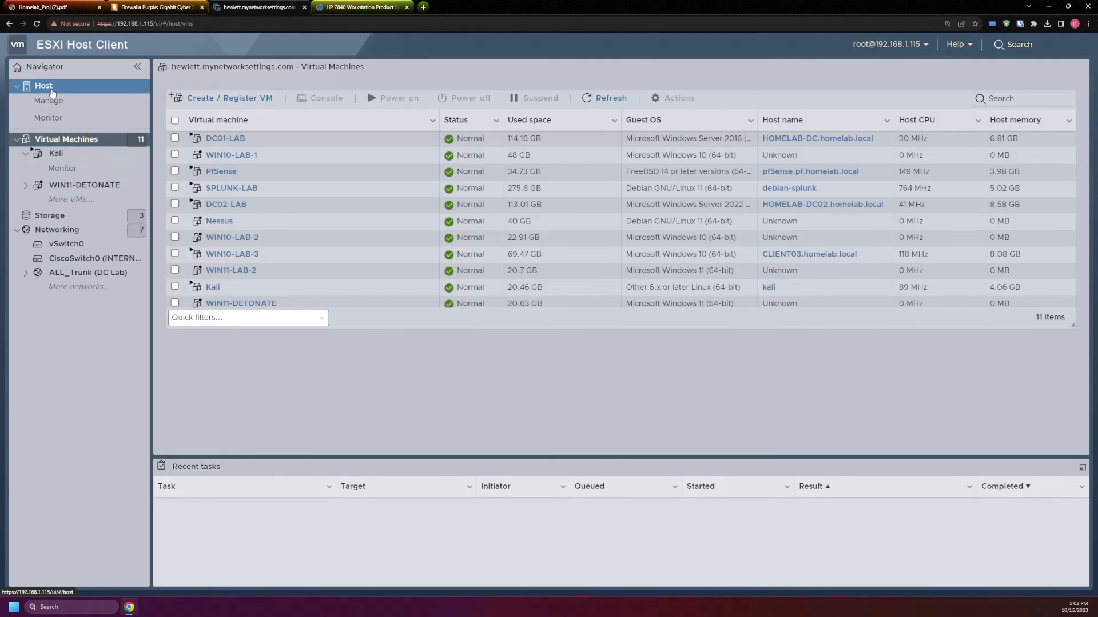
pyautogui.click(43, 85)
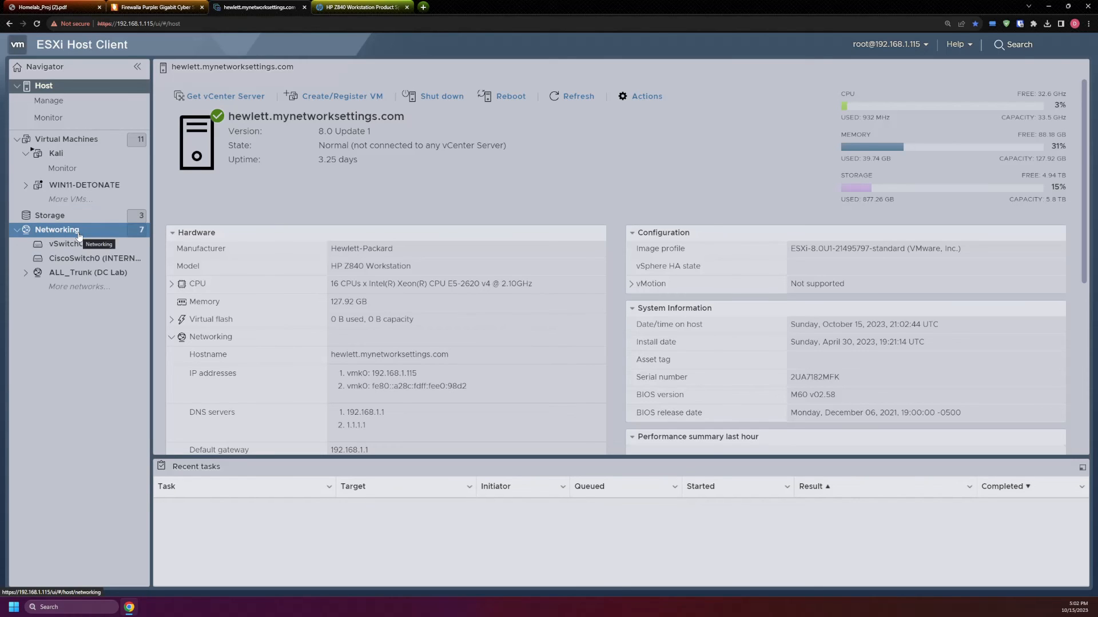
pyautogui.click(69, 138)
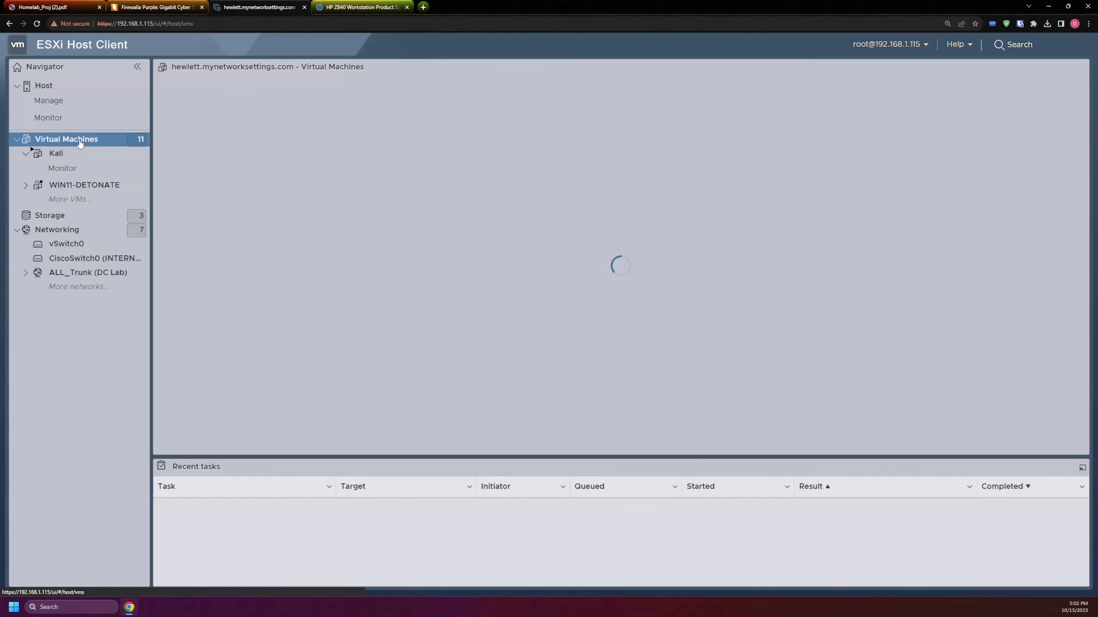
pyautogui.click(67, 139)
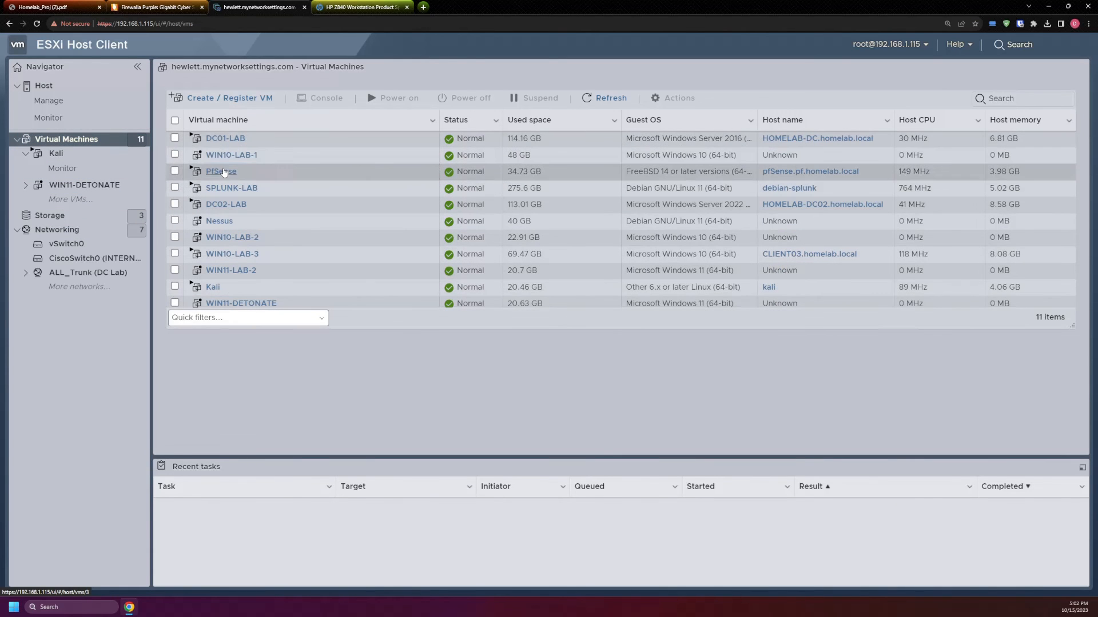
# Step: Review the PfSense VM's VLAN IP addresses, then list the CiscoSwitch0 and vSwitch0 virtual switches
pyautogui.click(221, 172)
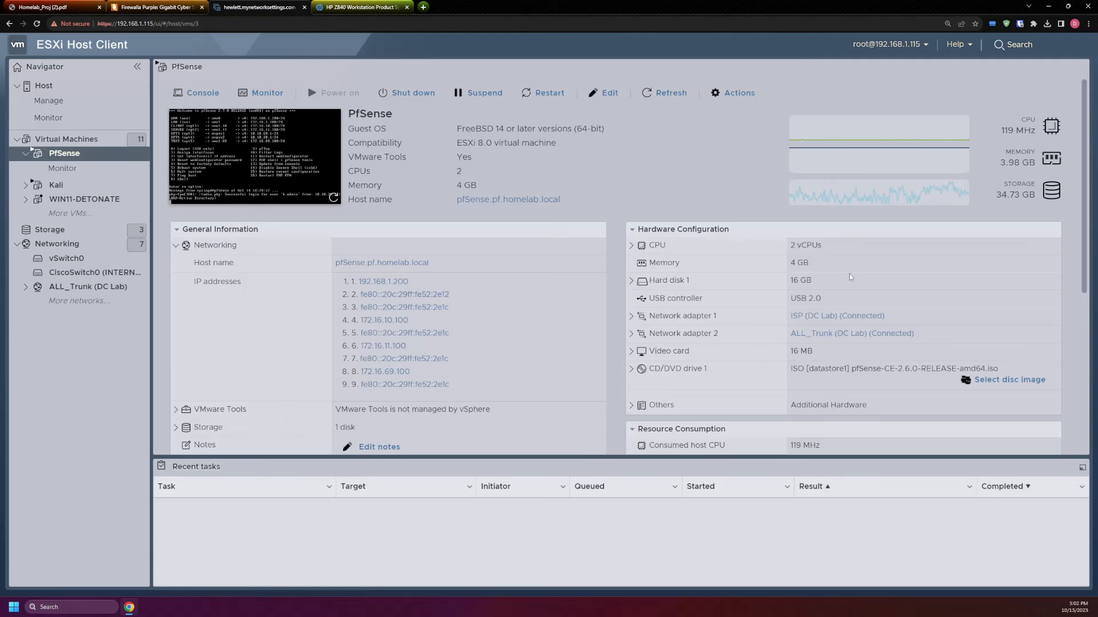
pyautogui.scroll(-3)
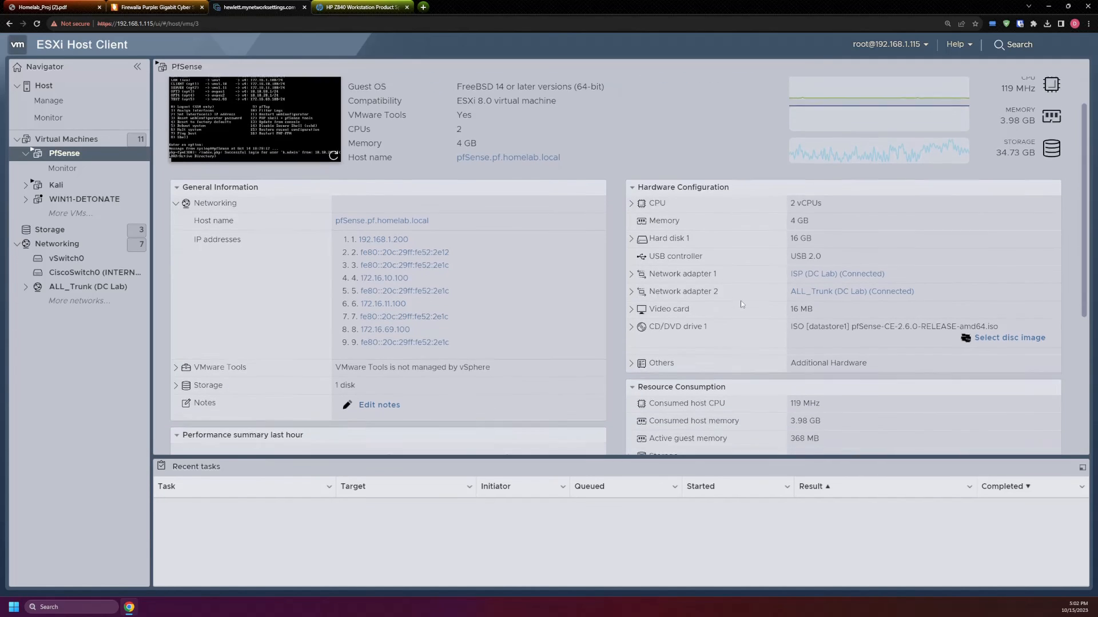
pyautogui.scroll(-3)
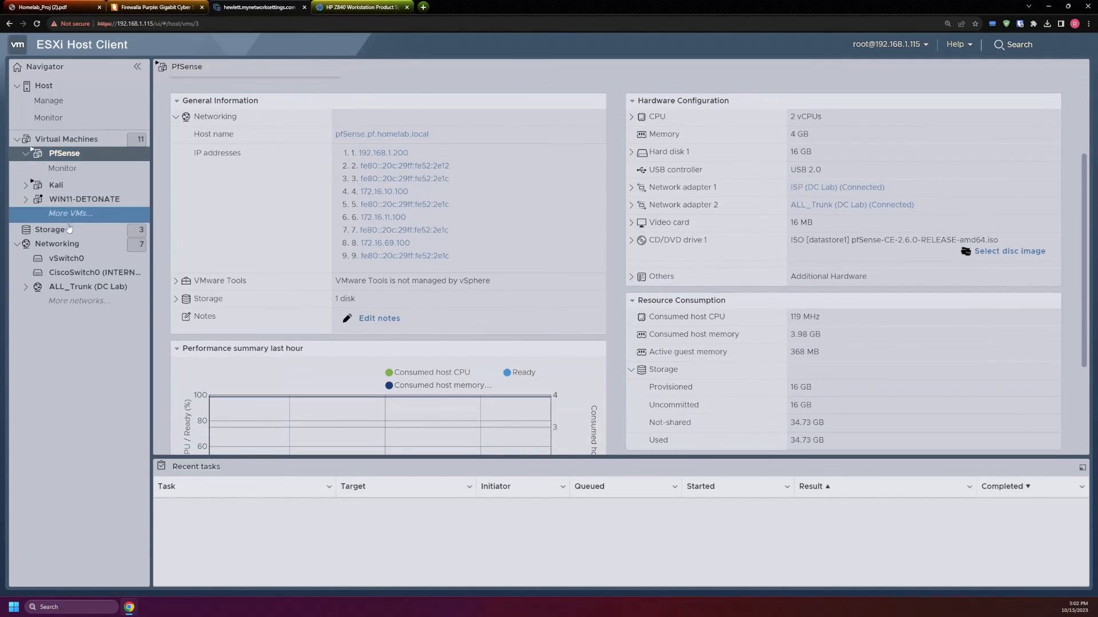
pyautogui.click(56, 244)
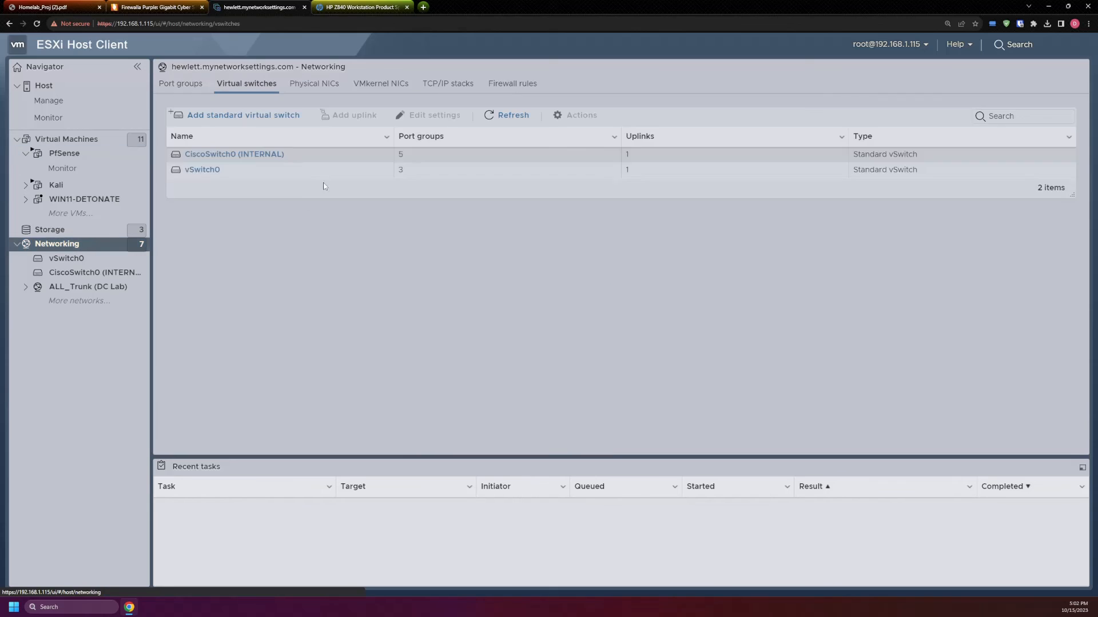
# Step: View the eight port groups with ALL_Trunk (DC Lab) at VLAN 4095, then return to PfSense details
pyautogui.click(180, 83)
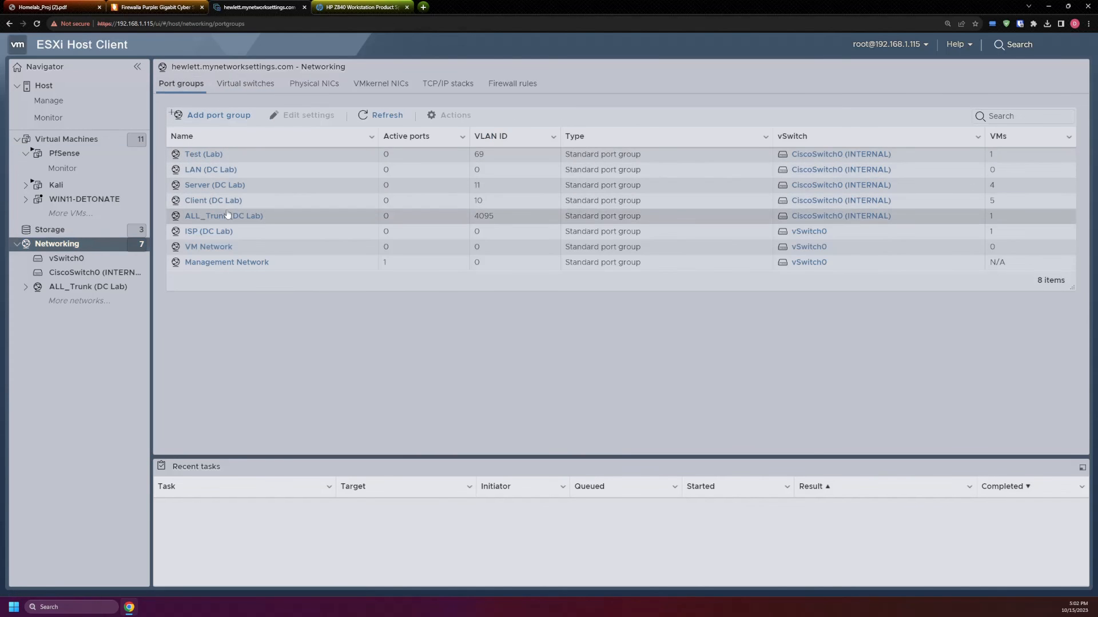
pyautogui.moveTo(199, 259)
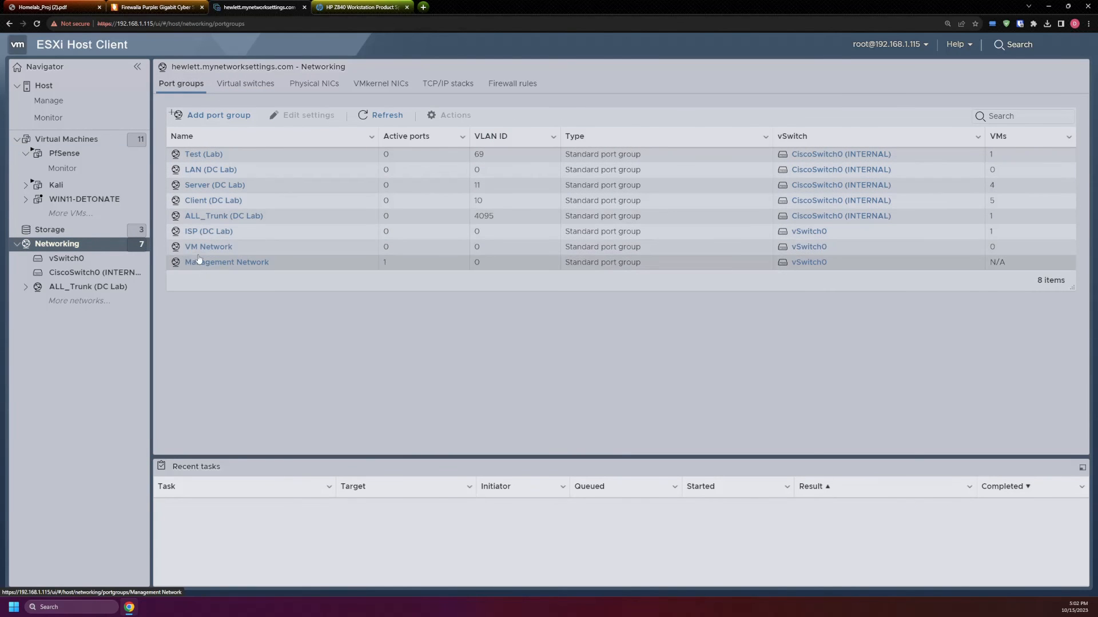
pyautogui.moveTo(382, 218)
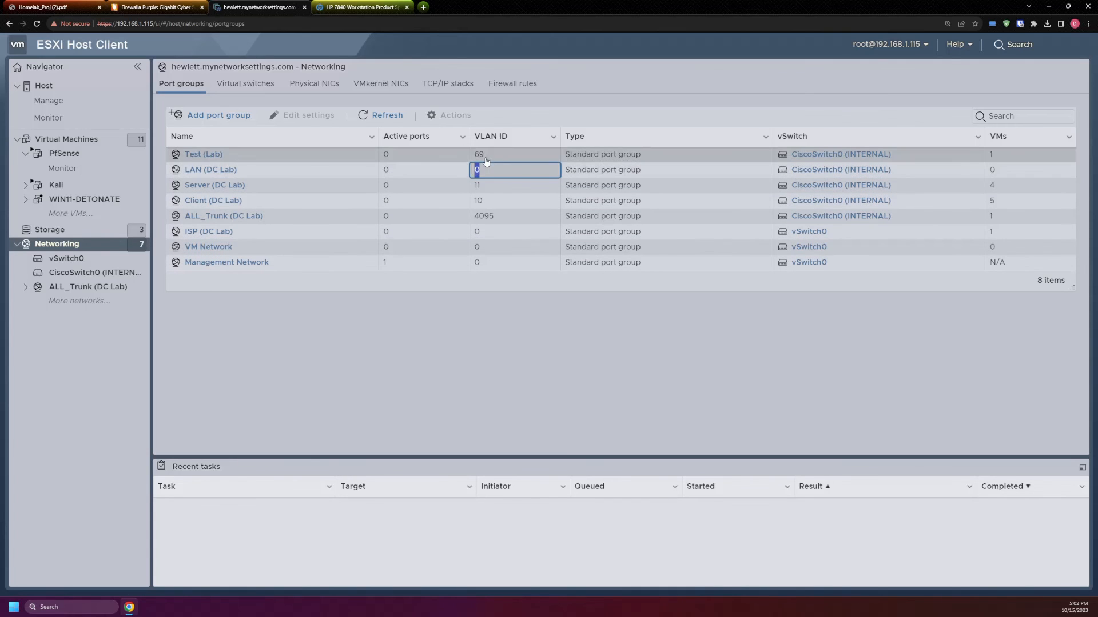
pyautogui.click(514, 201)
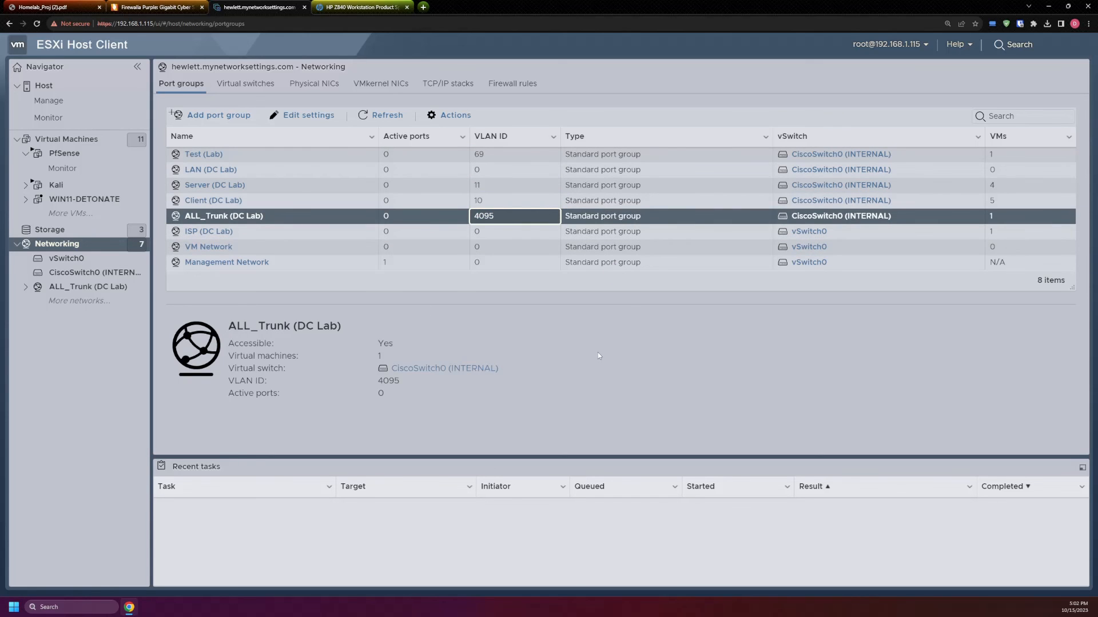
pyautogui.click(64, 154)
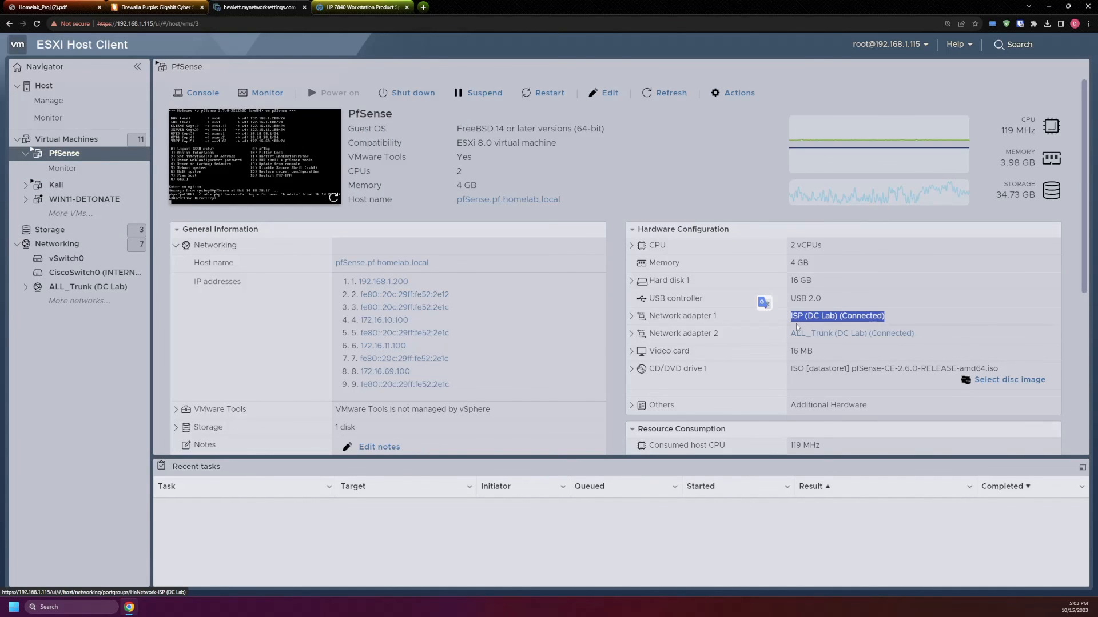
# Step: Highlight PfSense's ALL_Trunk (DC Lab) adapter connection, then list the port groups with VLAN IDs
pyautogui.click(852, 333)
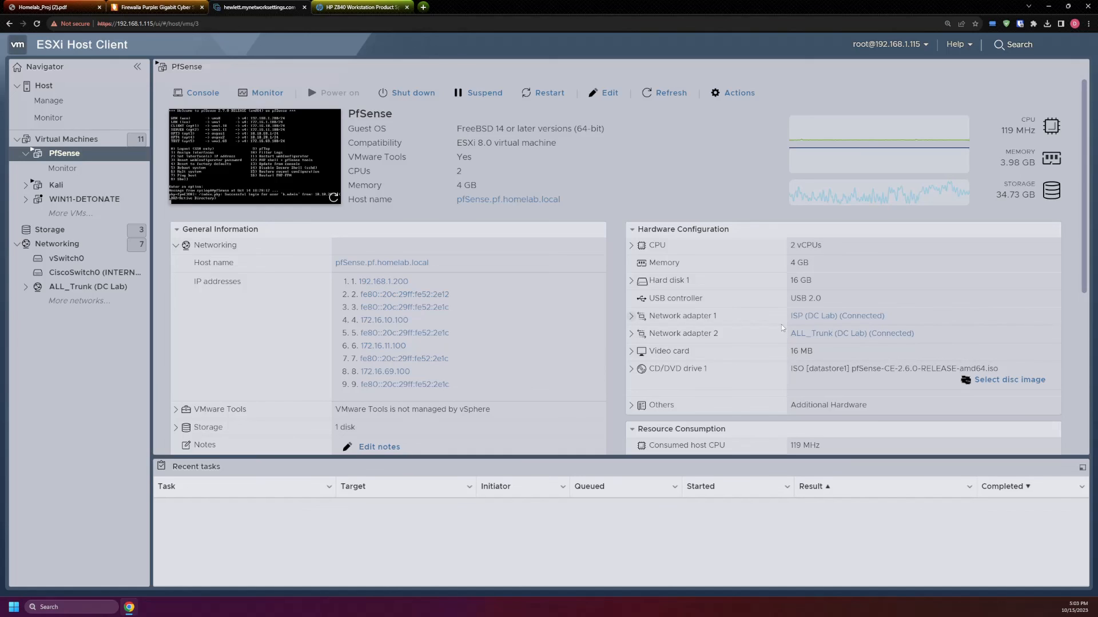
pyautogui.moveTo(856, 337)
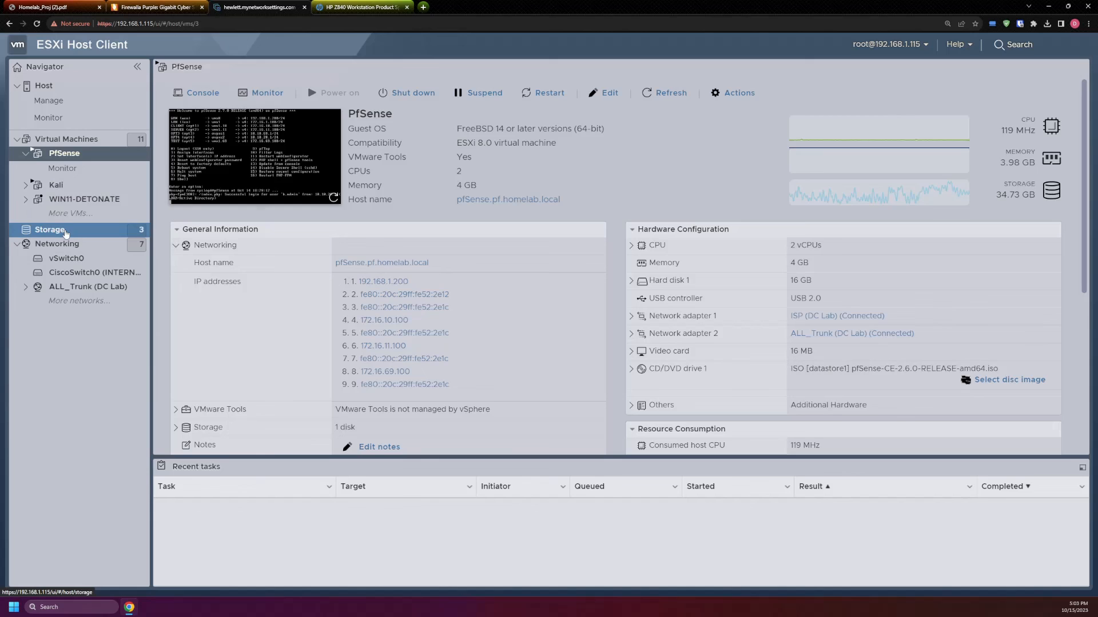
pyautogui.click(68, 138)
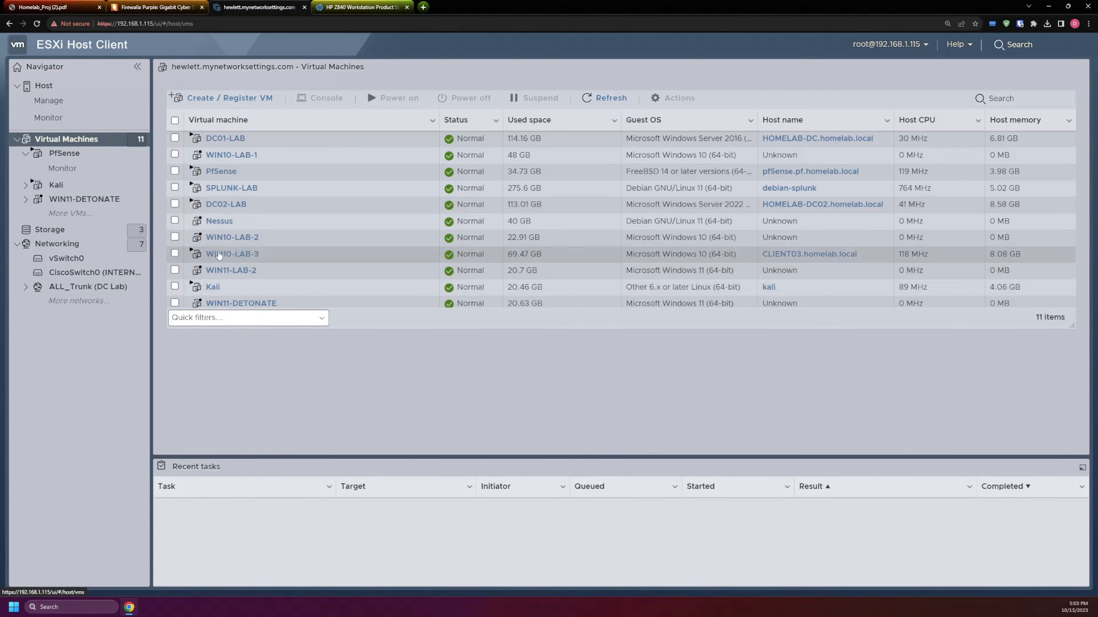
pyautogui.click(220, 172)
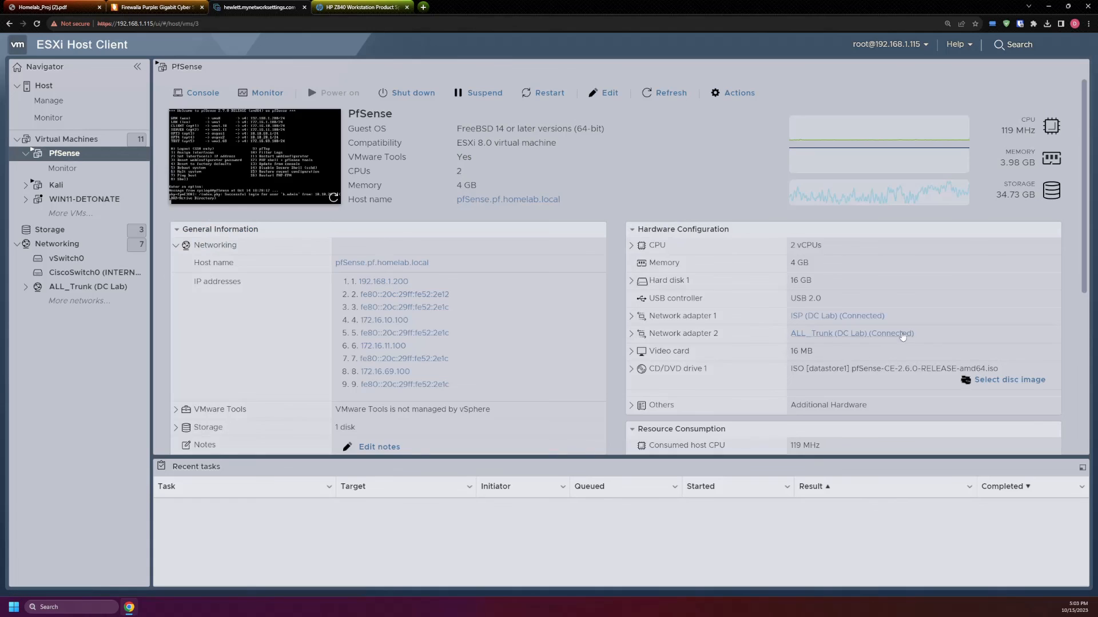
pyautogui.doubleClick(851, 334)
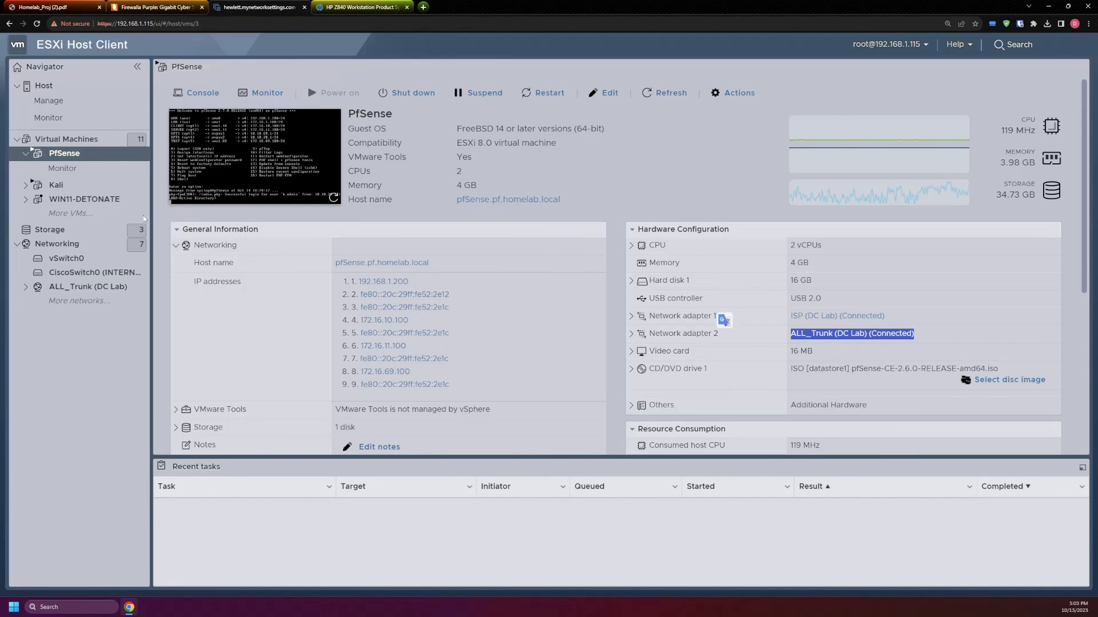
pyautogui.click(56, 244)
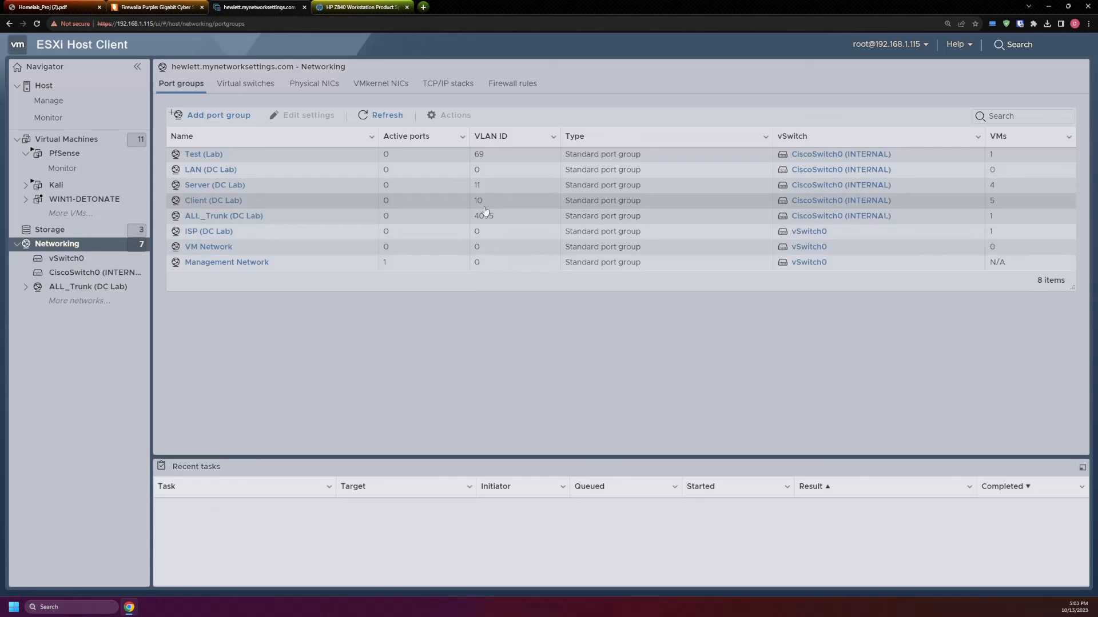
pyautogui.moveTo(549, 211)
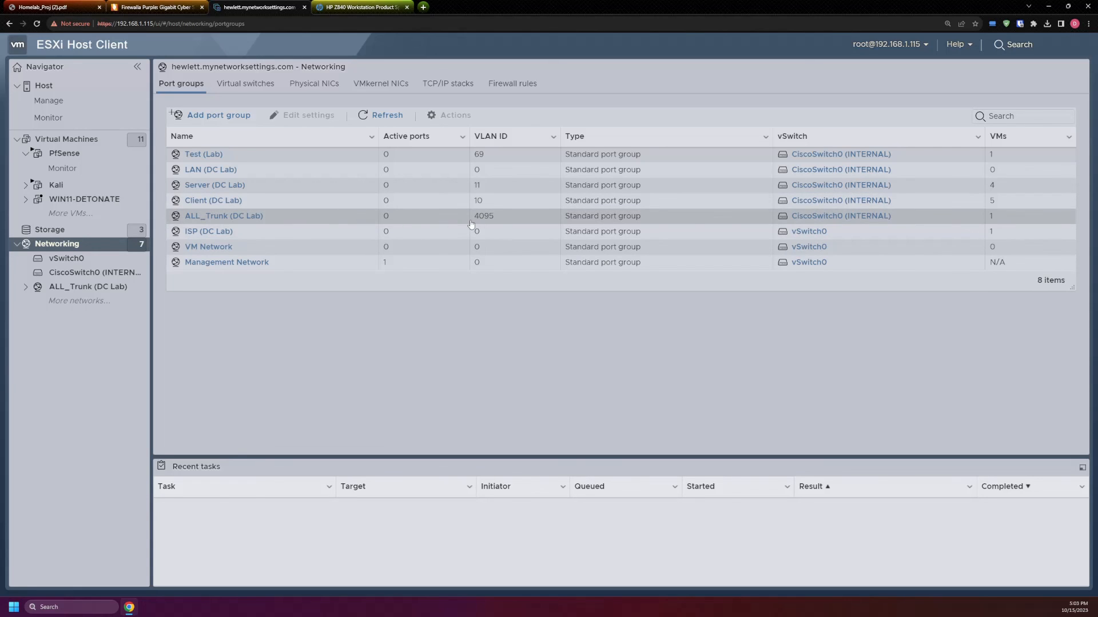
pyautogui.moveTo(481, 224)
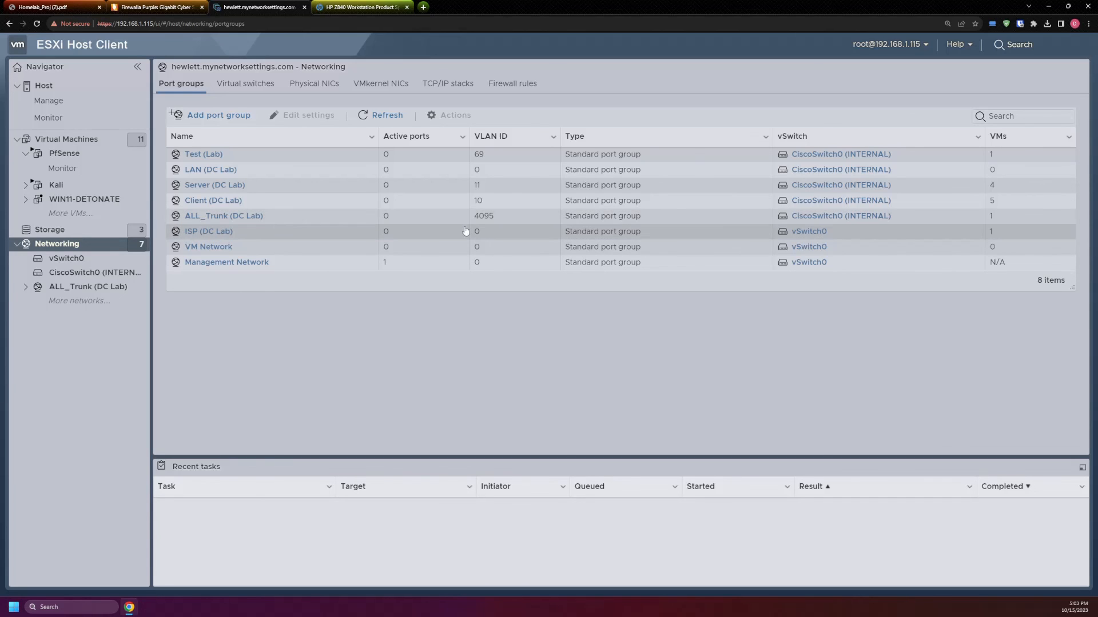
pyautogui.moveTo(329, 347)
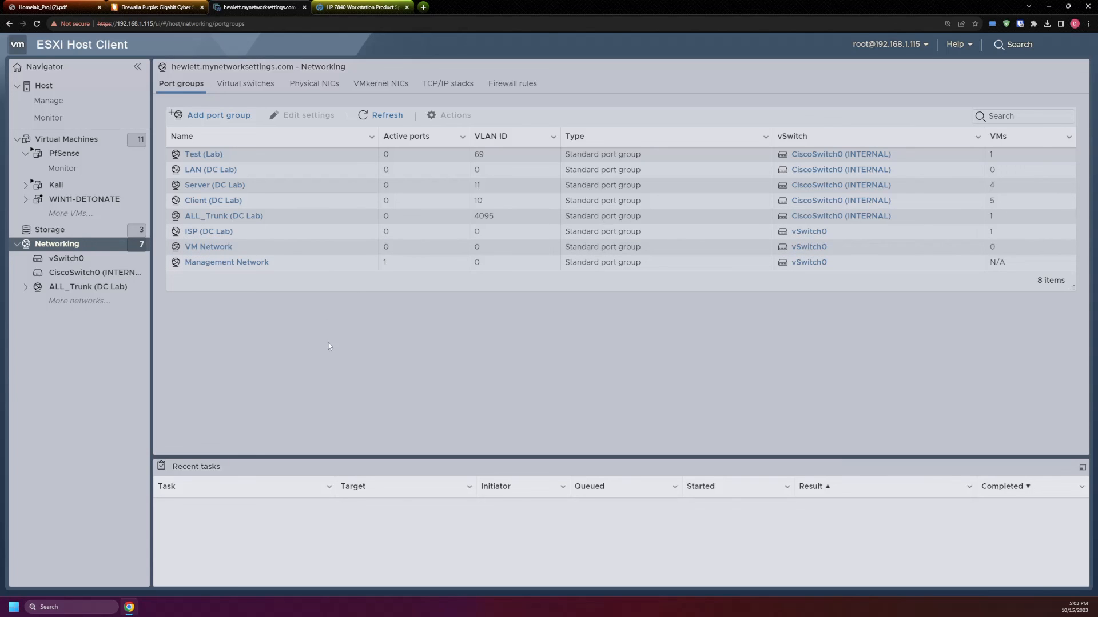
pyautogui.moveTo(339, 353)
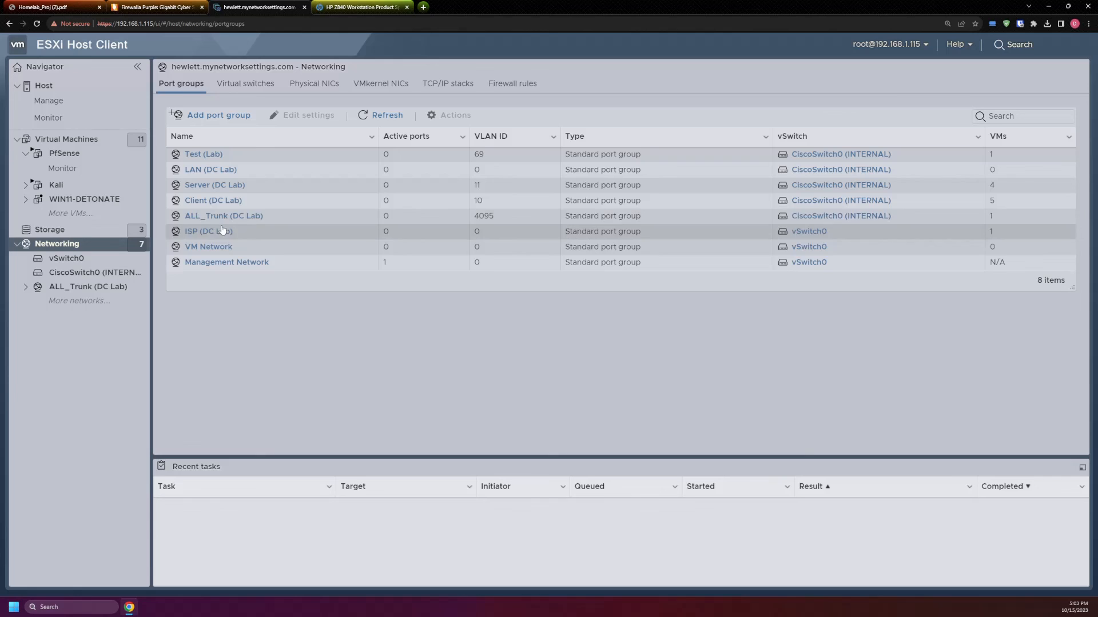
pyautogui.moveTo(296, 368)
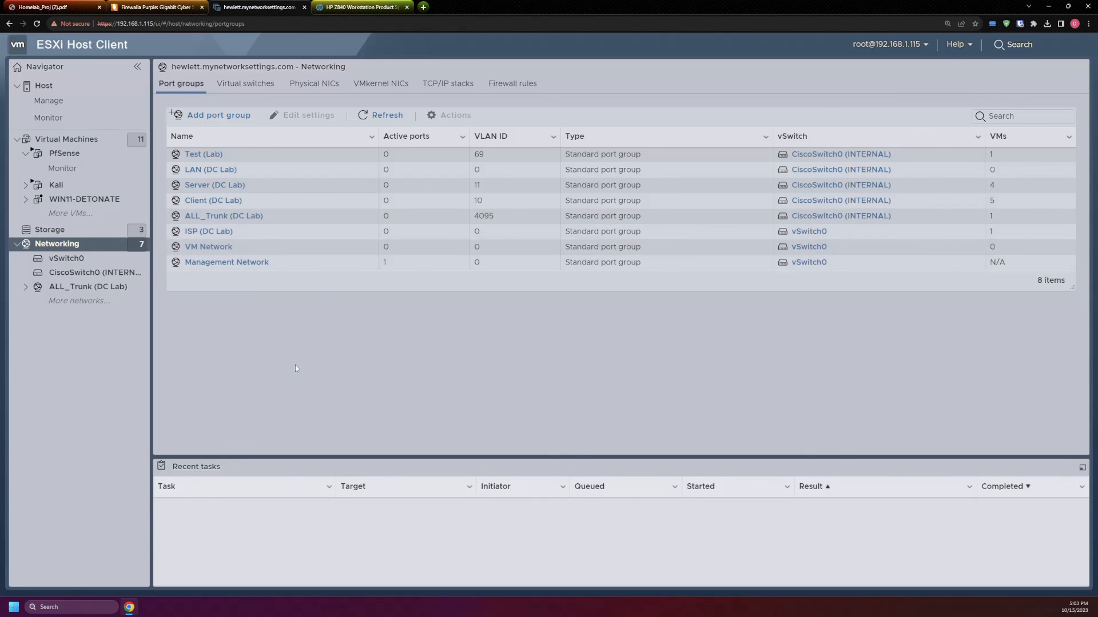
pyautogui.moveTo(304, 348)
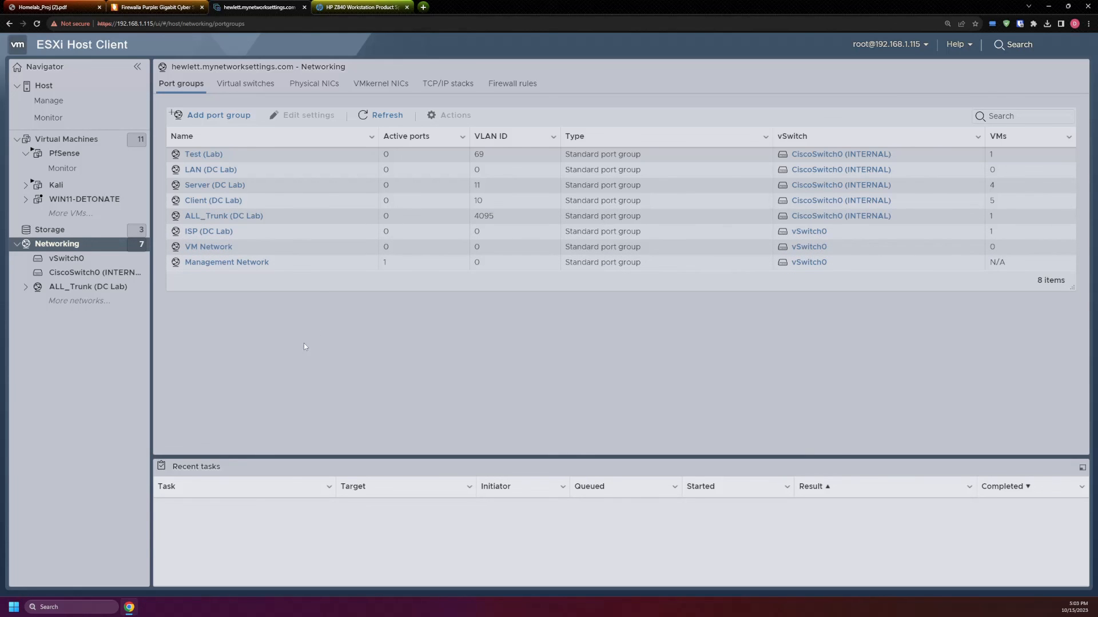
pyautogui.moveTo(302, 338)
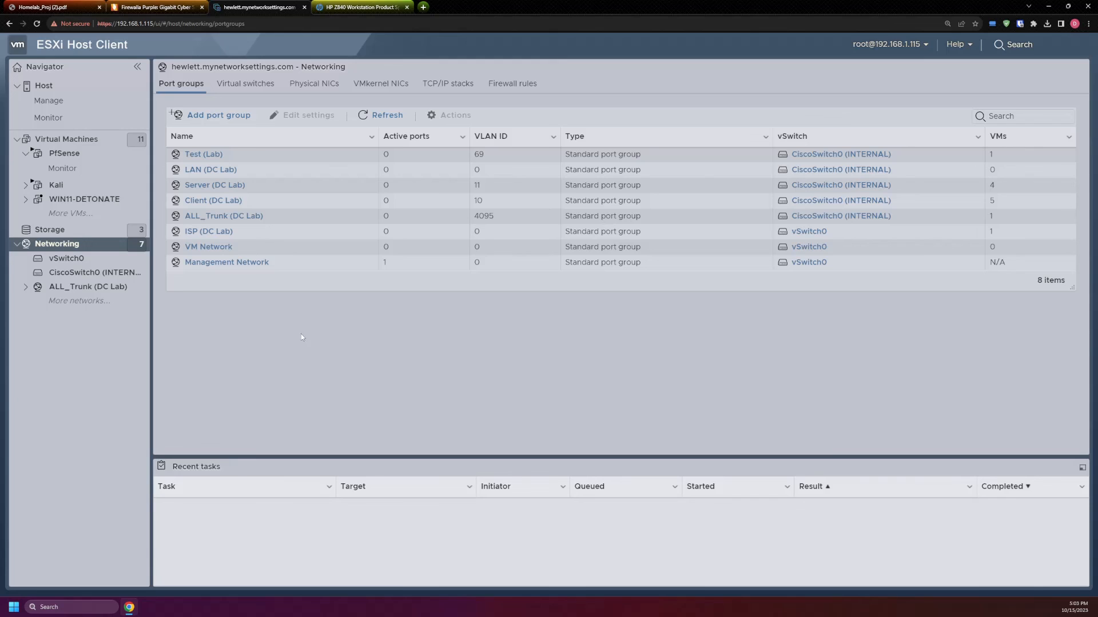
pyautogui.moveTo(311, 304)
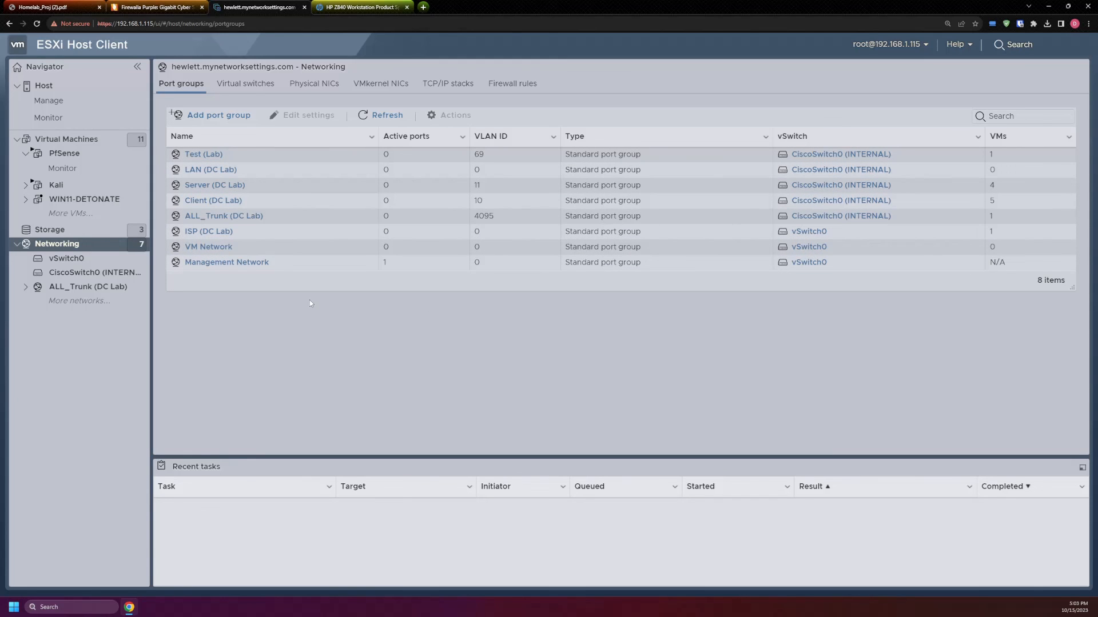
pyautogui.moveTo(226, 355)
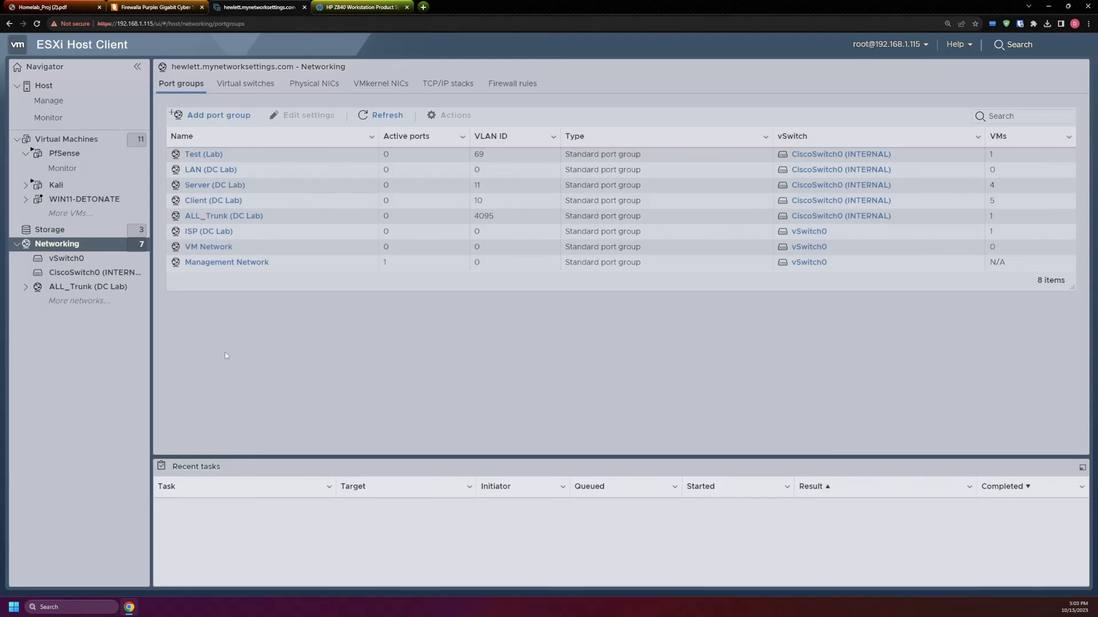
pyautogui.moveTo(277, 343)
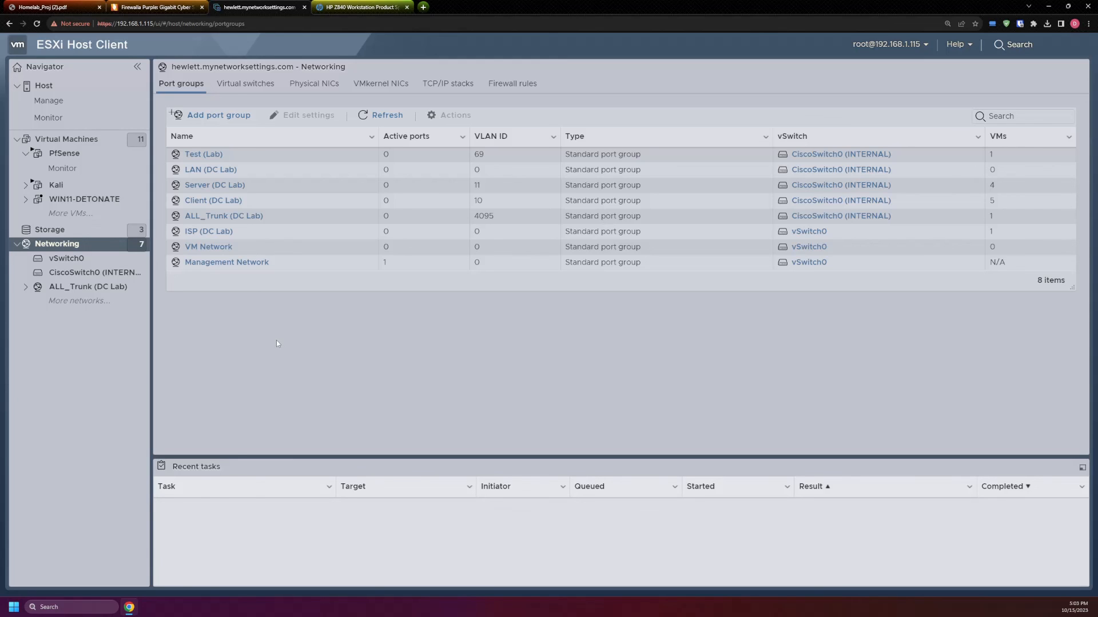
pyautogui.moveTo(244, 253)
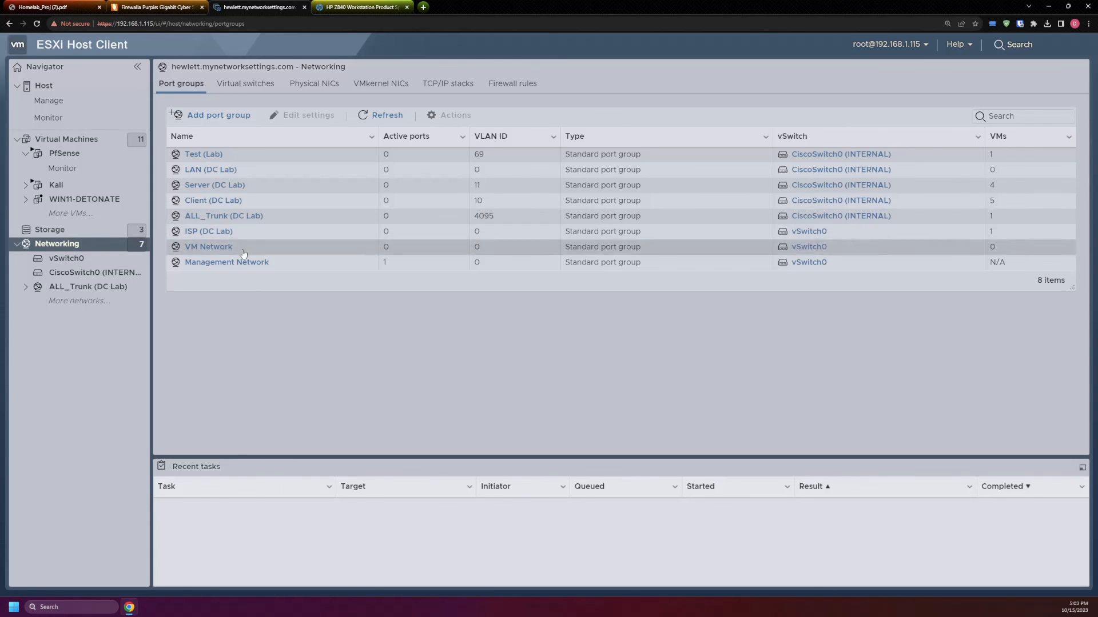